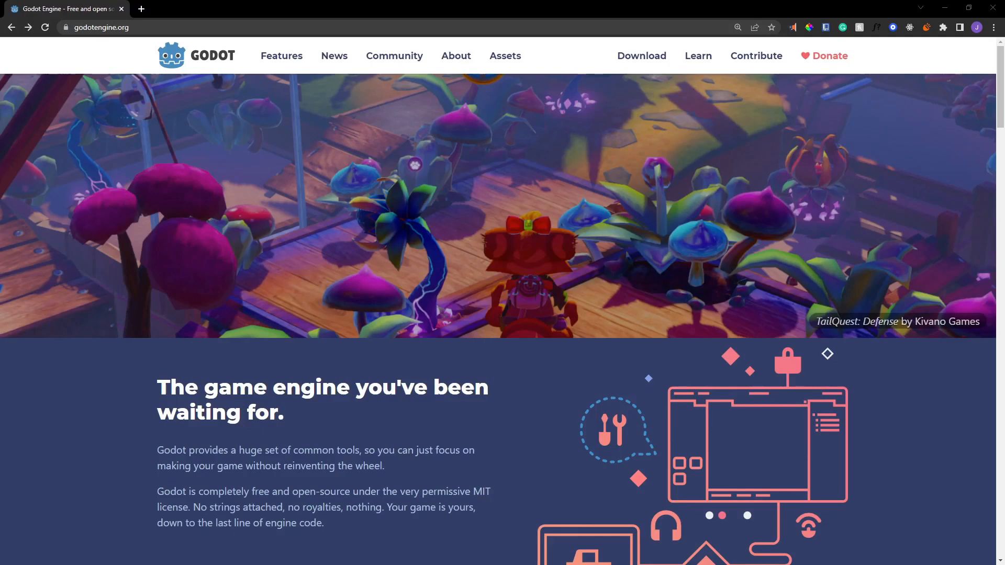
mouse_move(258, 5)
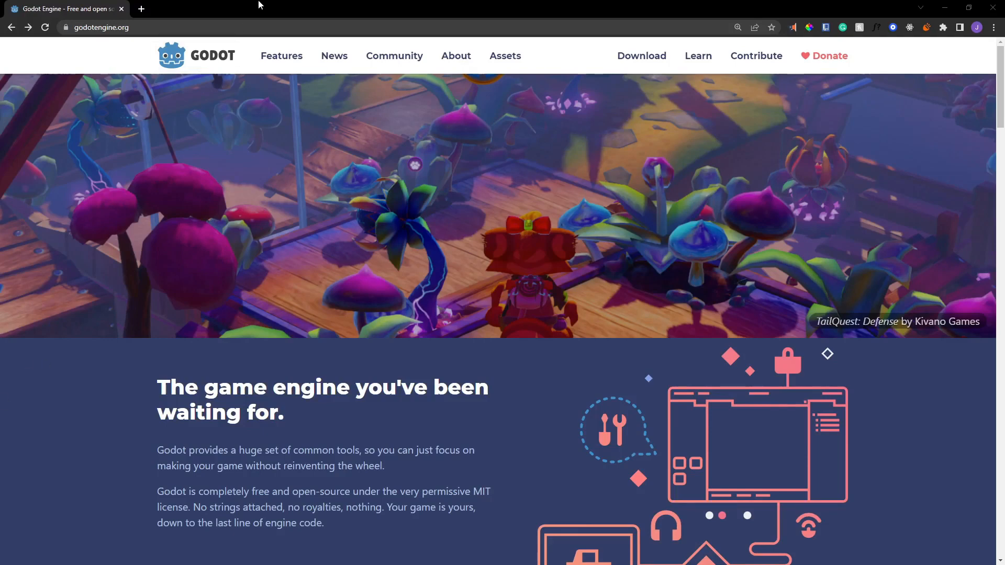
mouse_move(395, 56)
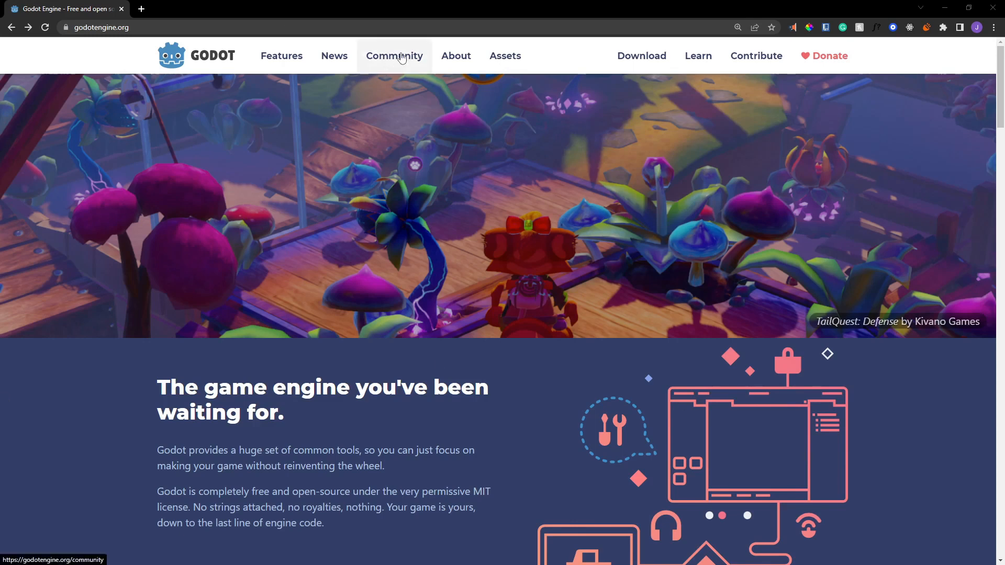
mouse_move(199, 52)
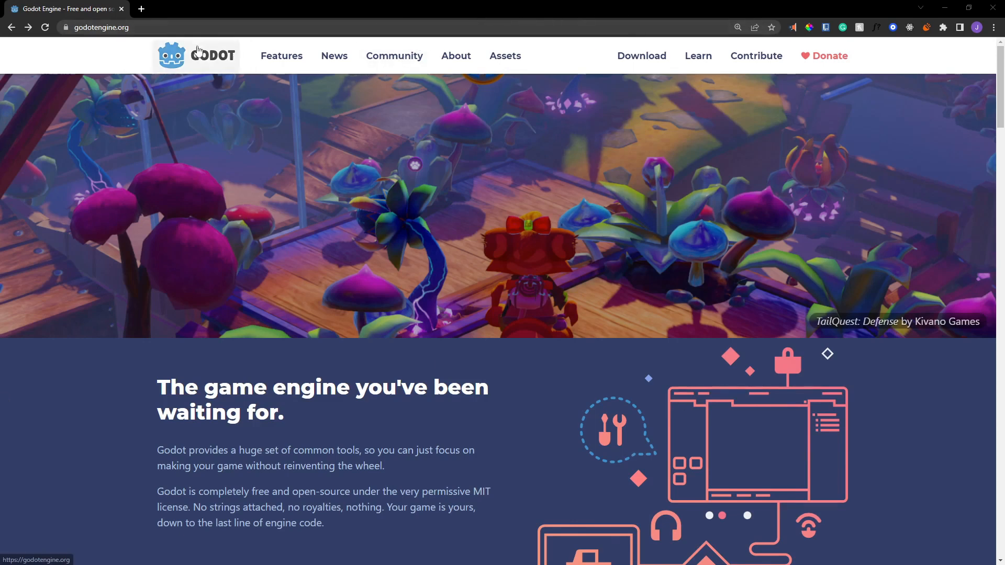
mouse_move(235, 18)
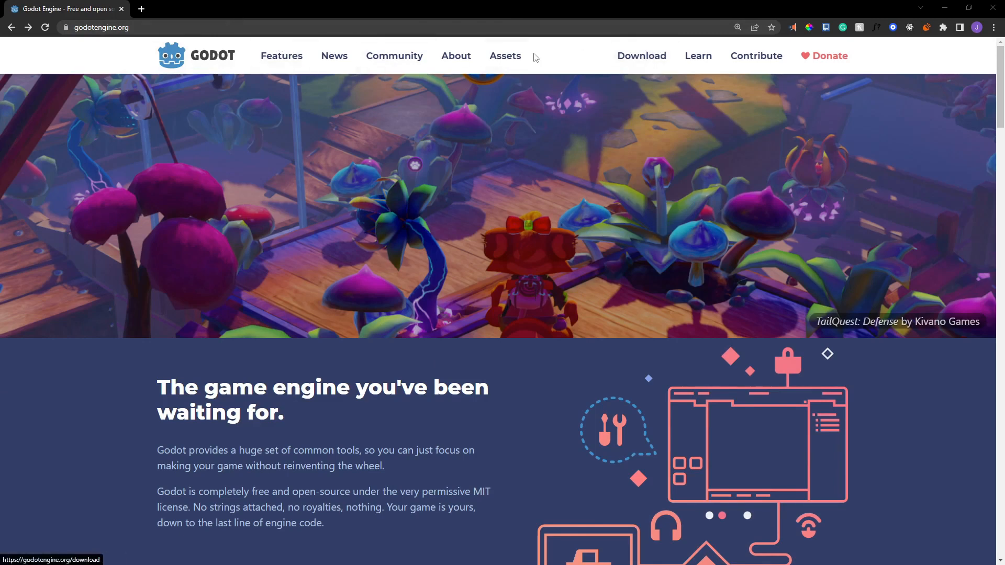
mouse_move(441, 17)
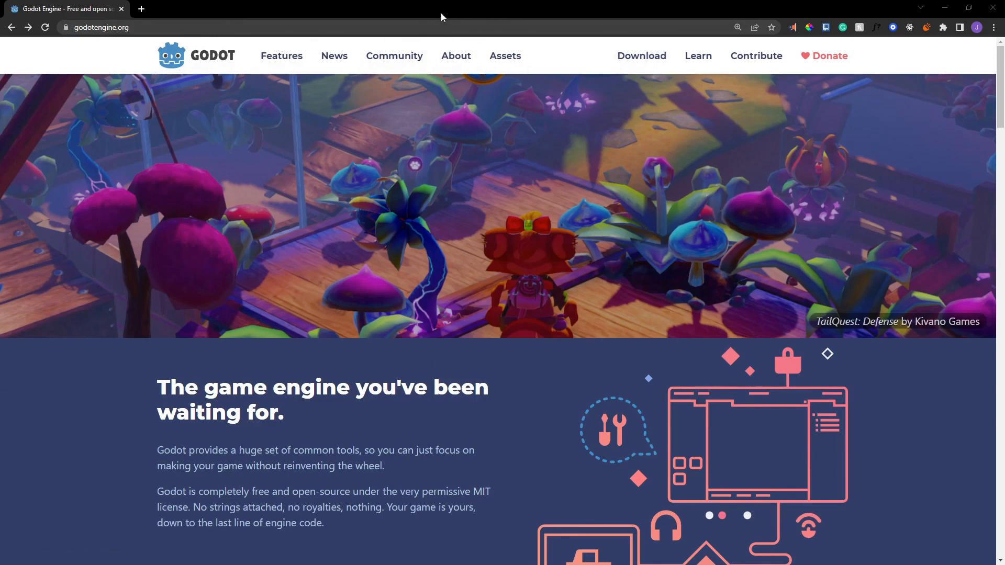
mouse_move(563, 47)
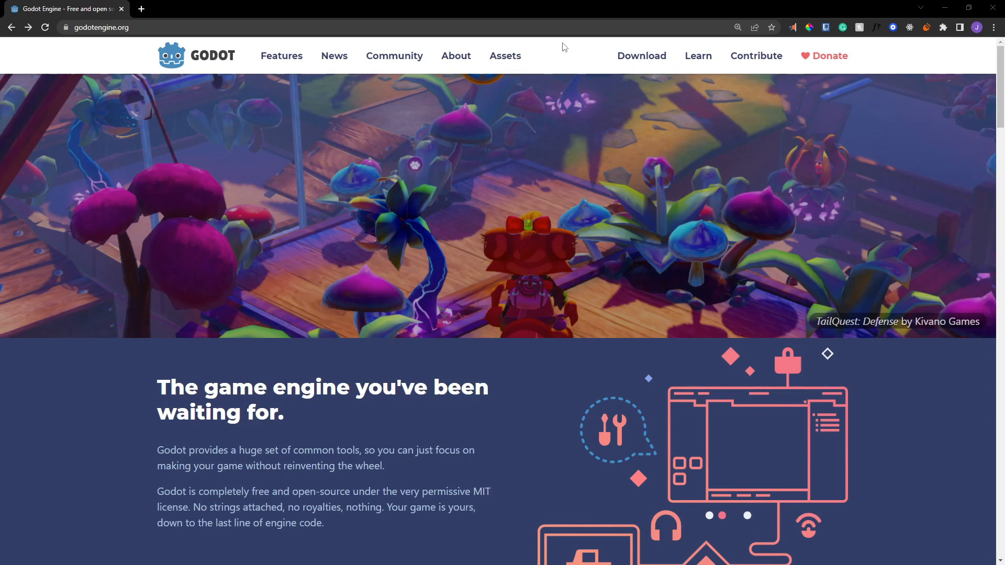
mouse_move(359, 5)
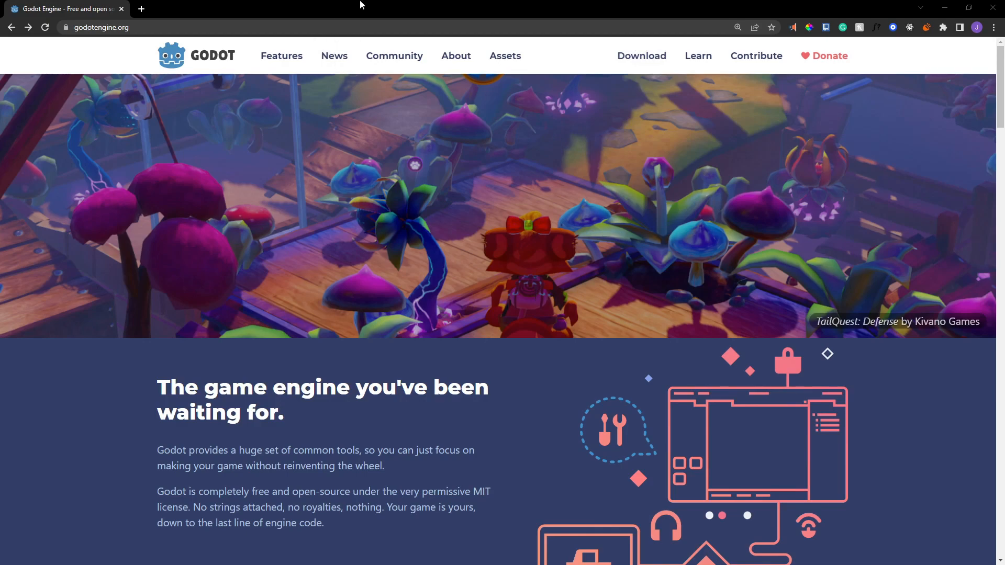
mouse_move(641, 55)
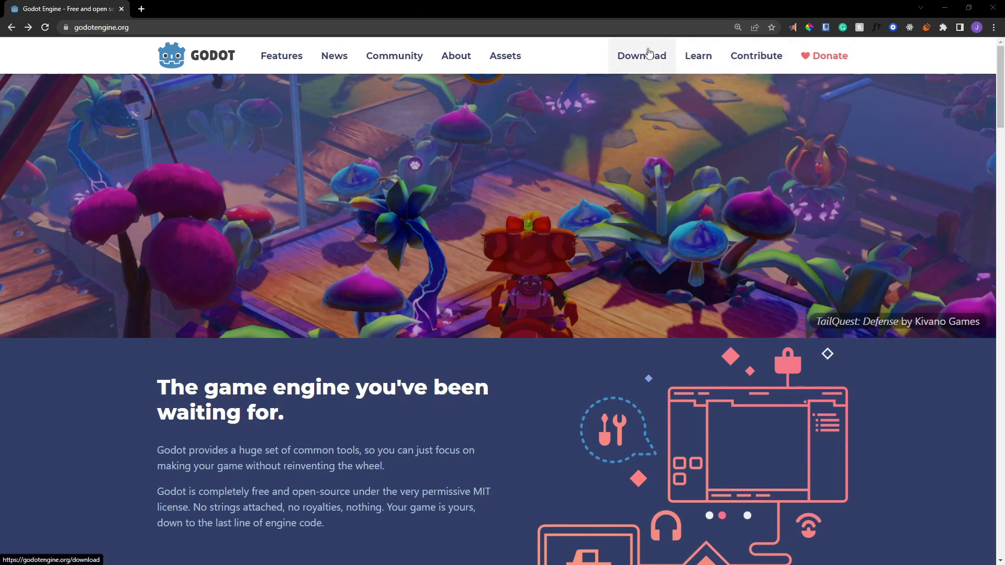
Step: Go to the Godot Engine download page
left_click(640, 55)
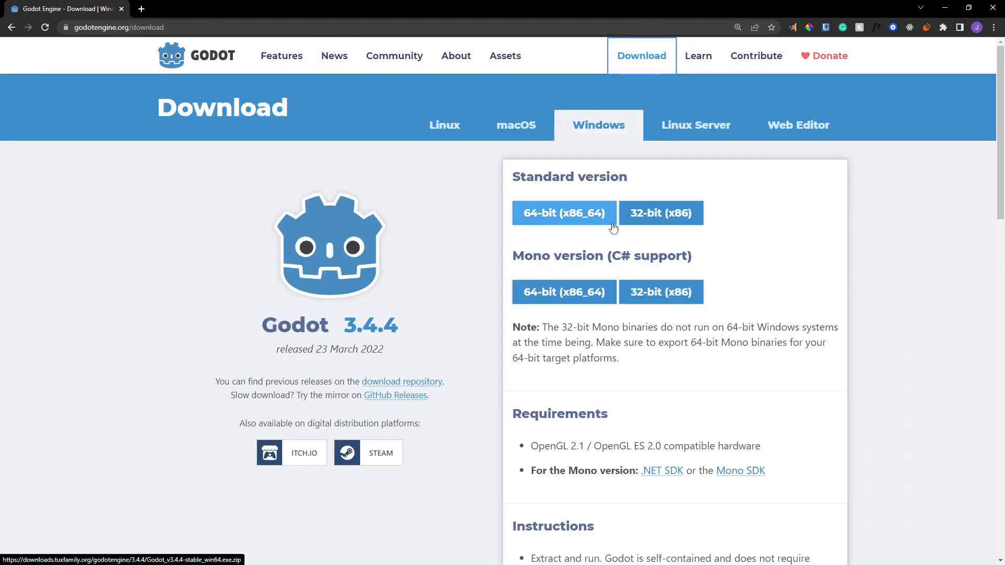
mouse_move(343, 305)
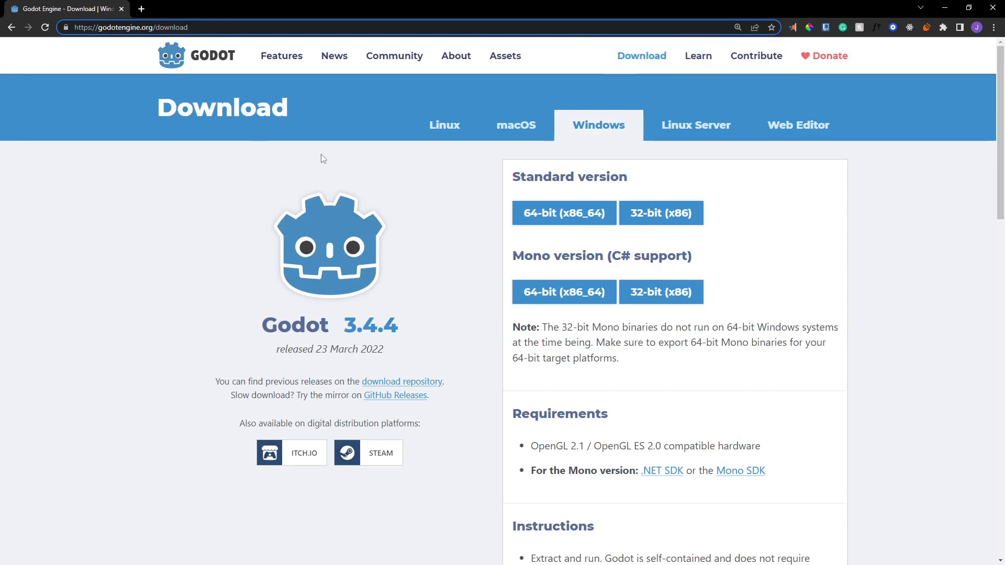
mouse_move(618, 200)
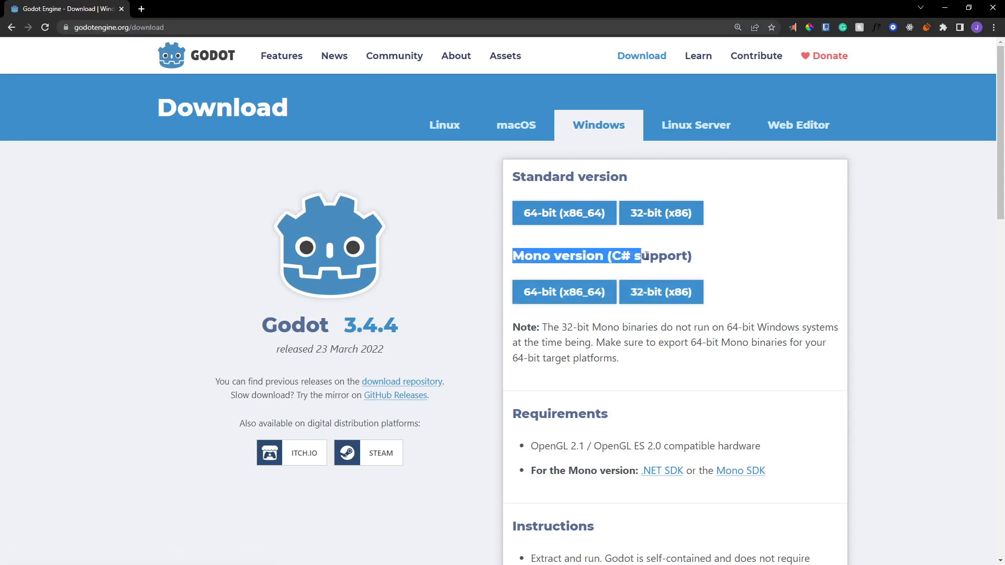
mouse_move(698, 247)
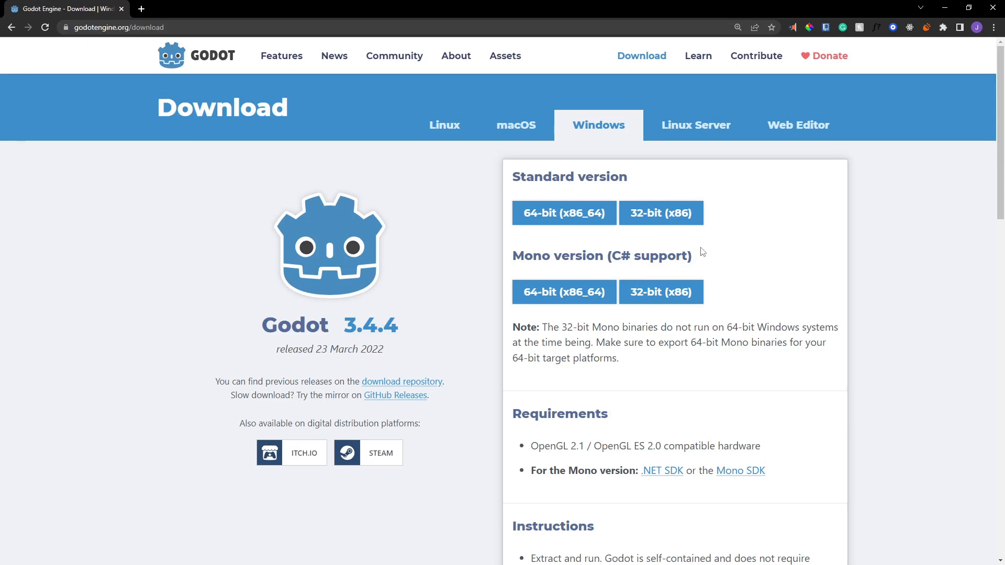
mouse_move(684, 247)
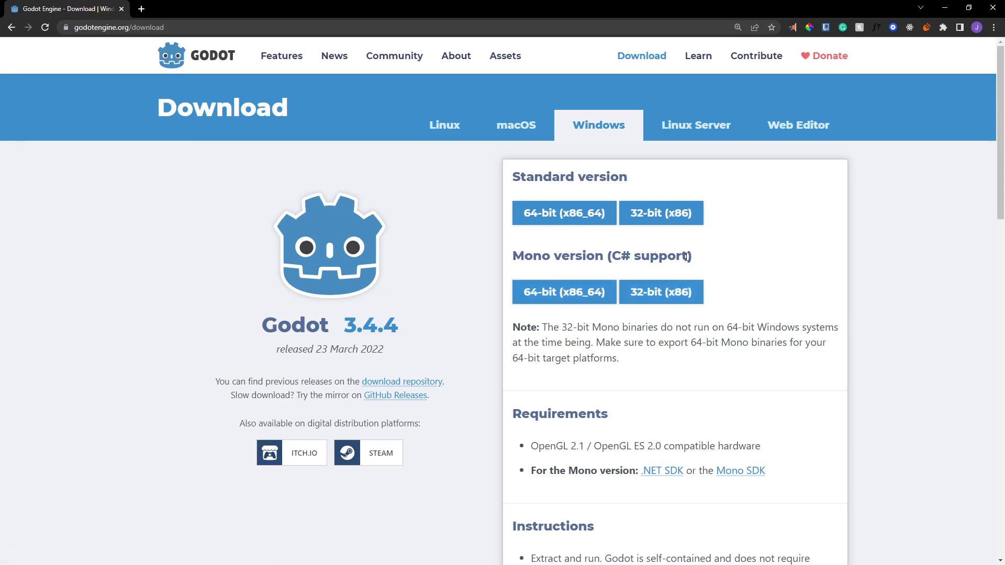
mouse_move(601, 297)
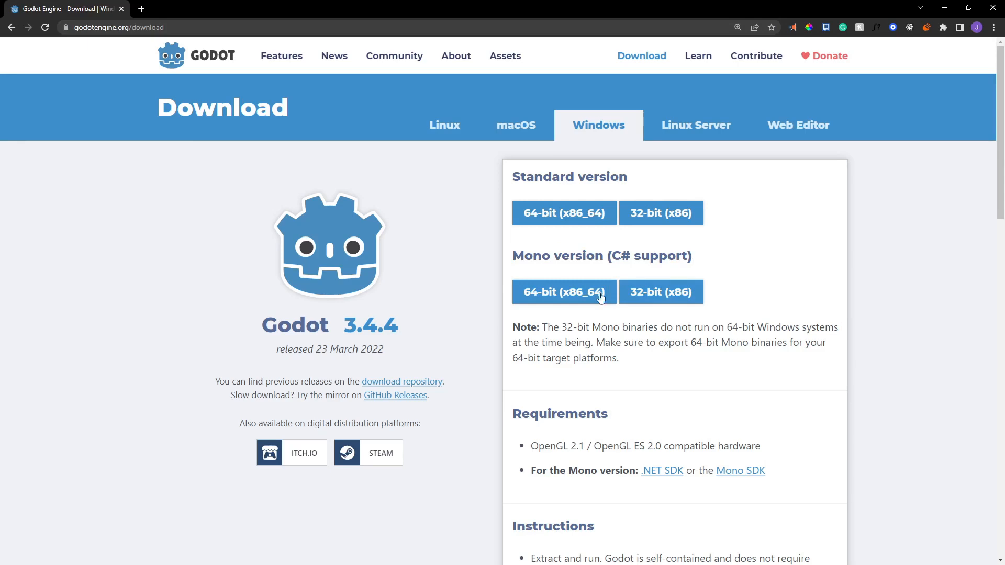
mouse_move(513, 262)
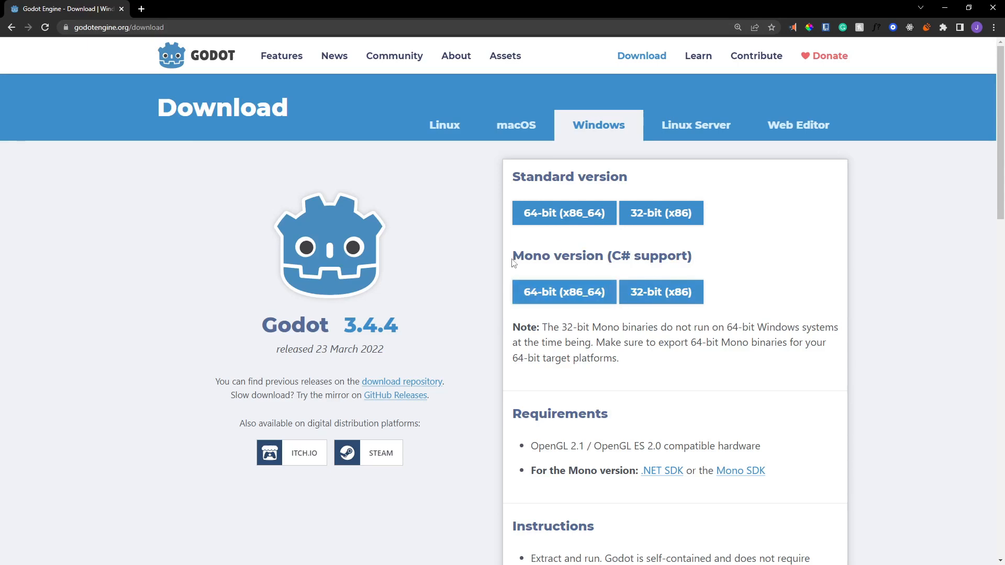
mouse_move(375, 265)
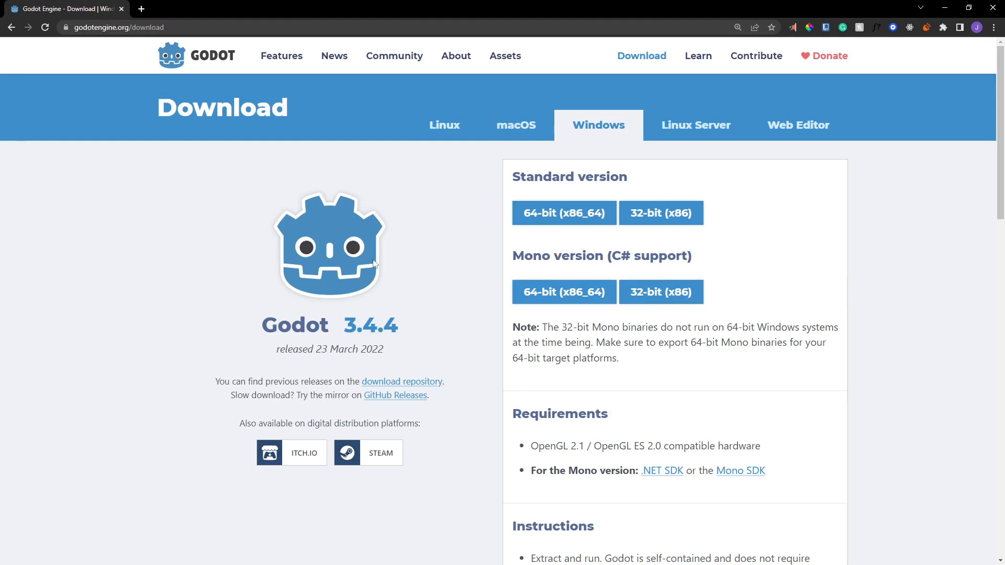
mouse_move(680, 254)
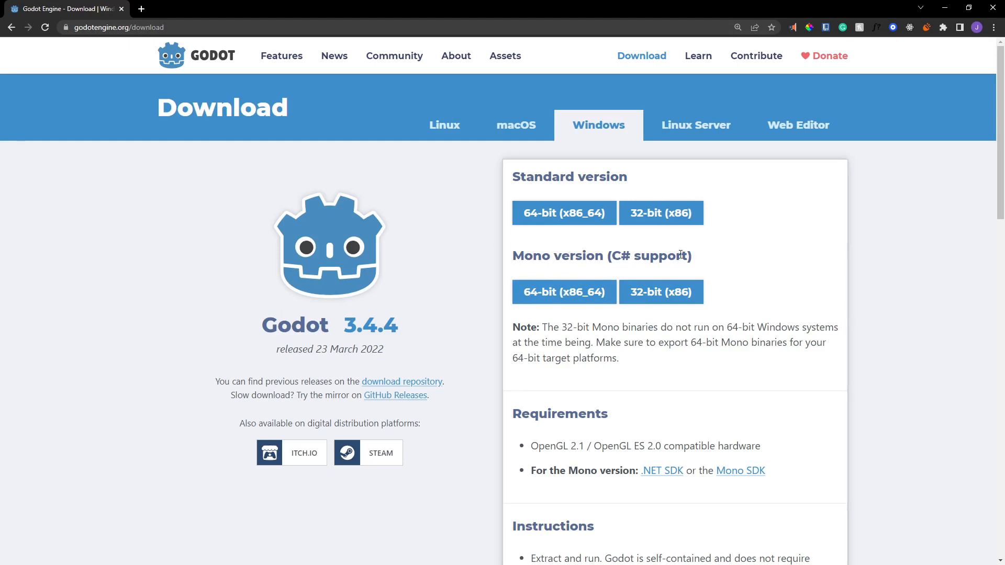
mouse_move(649, 253)
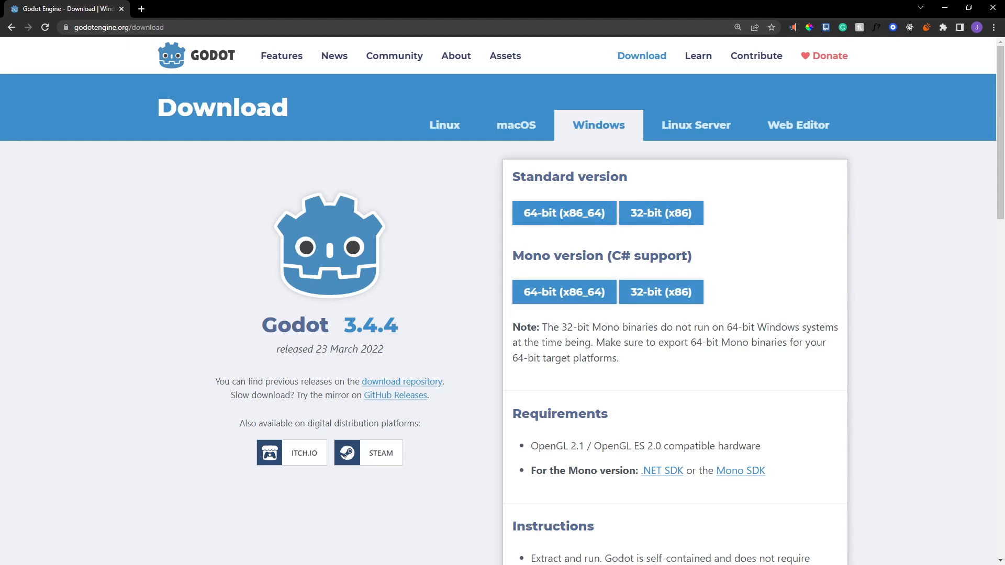
mouse_move(320, 325)
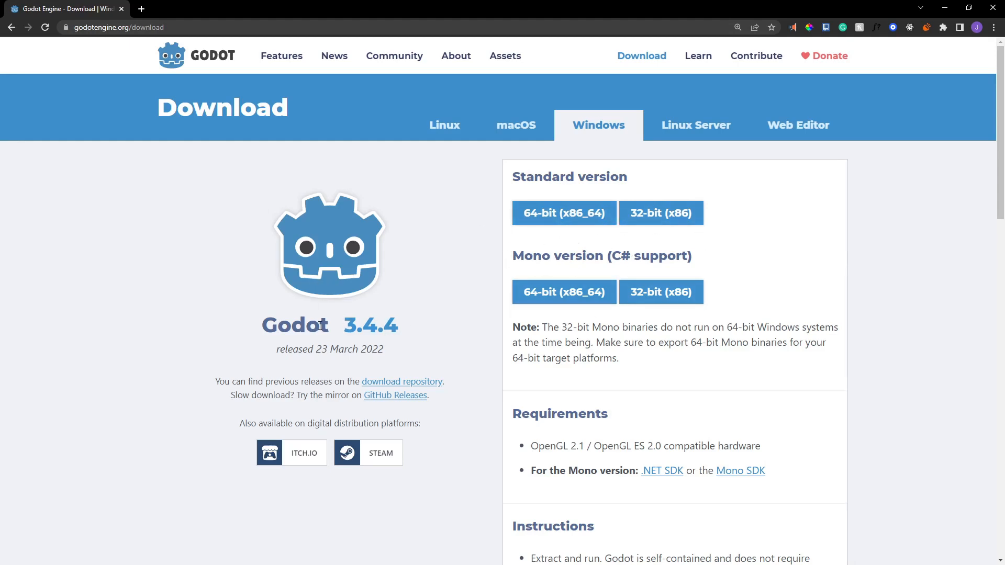
mouse_move(381, 307)
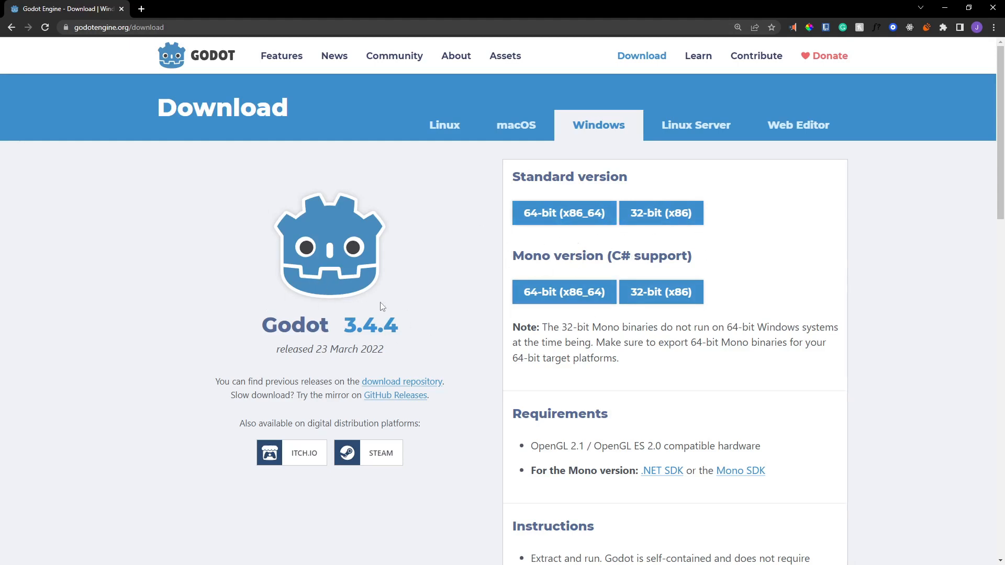
mouse_move(271, 290)
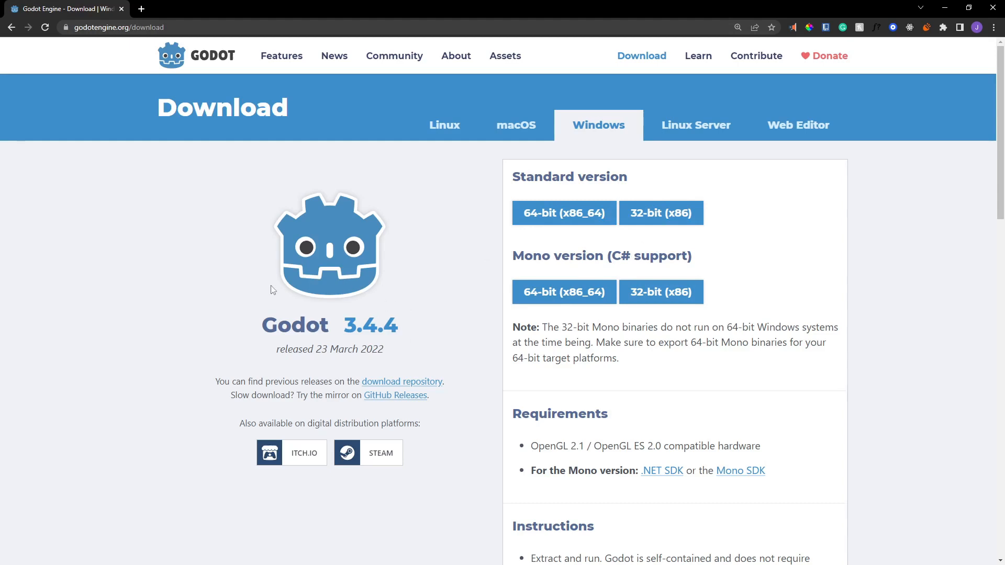
mouse_move(563, 292)
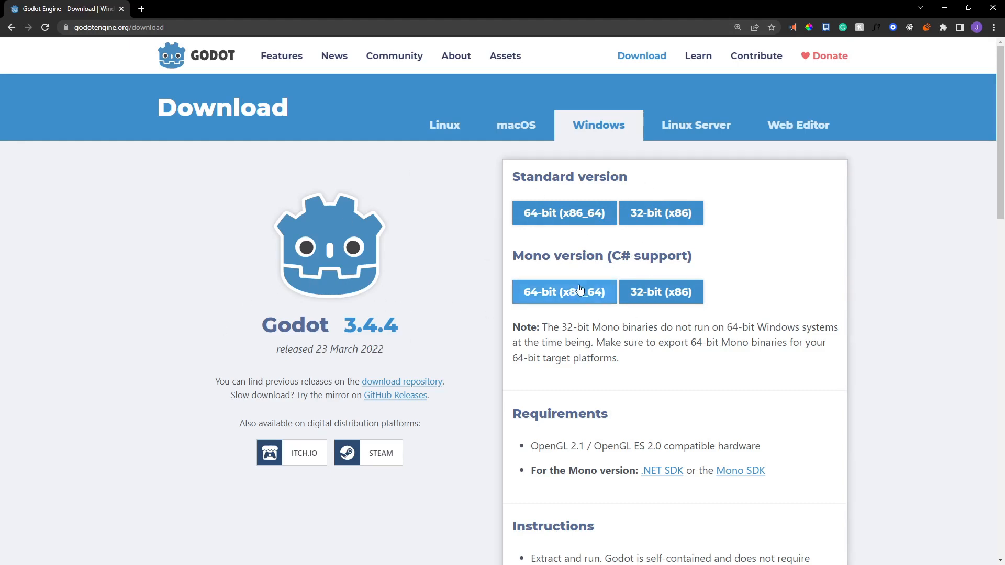
mouse_move(471, 284)
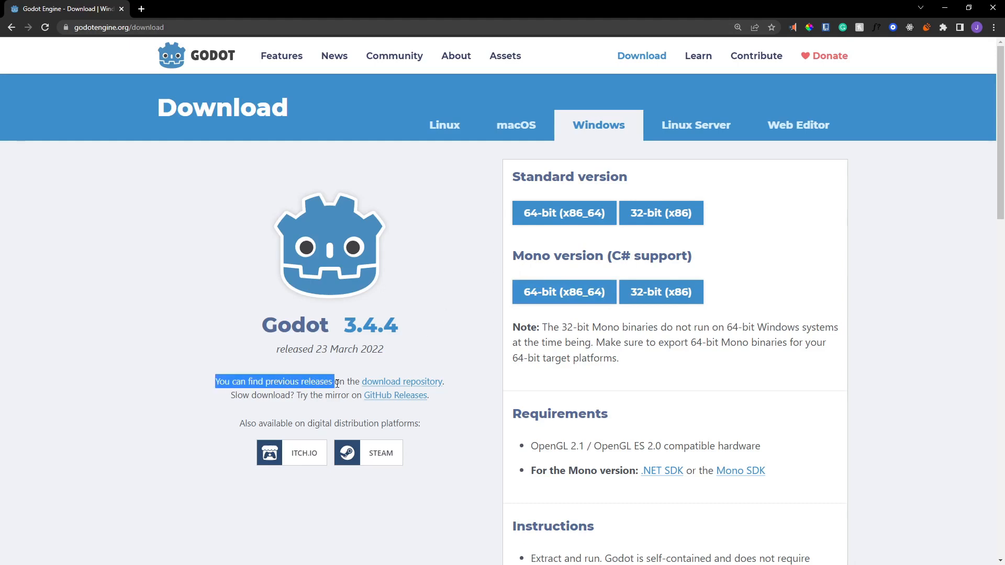
mouse_move(391, 386)
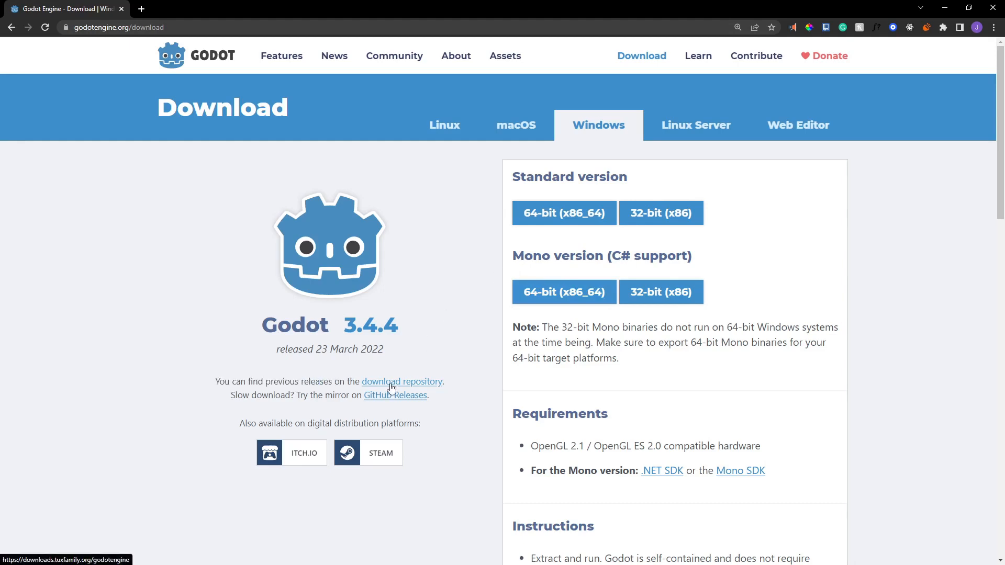
mouse_move(458, 386)
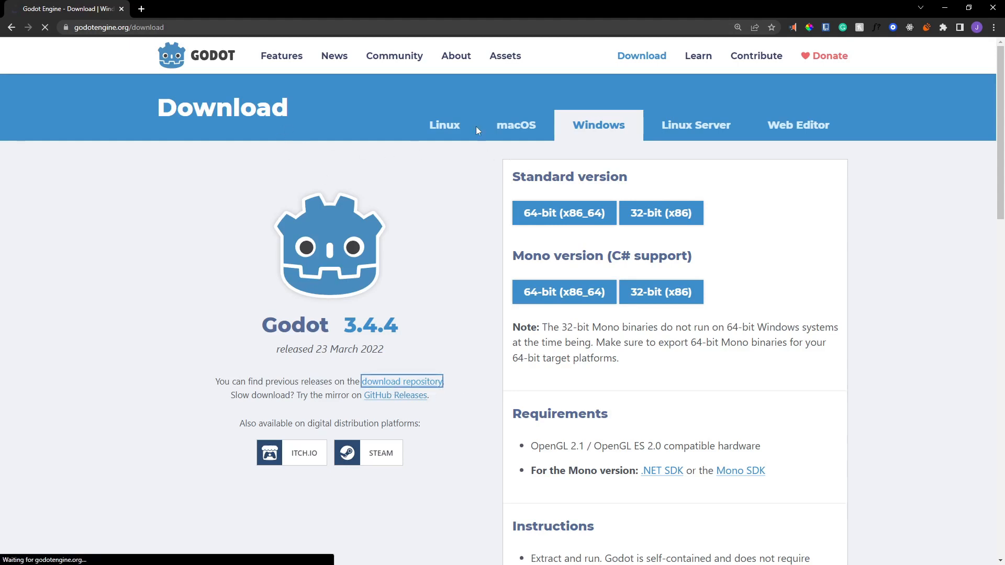
Step: Browse the previous-releases repository into the 4.0/alpha12 builds folder
left_click(401, 381)
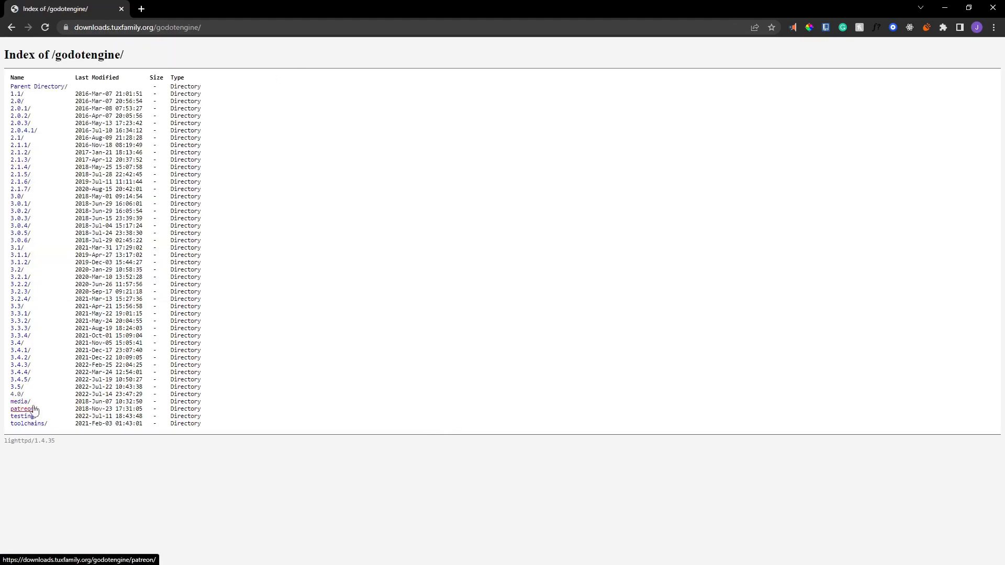
mouse_move(15, 95)
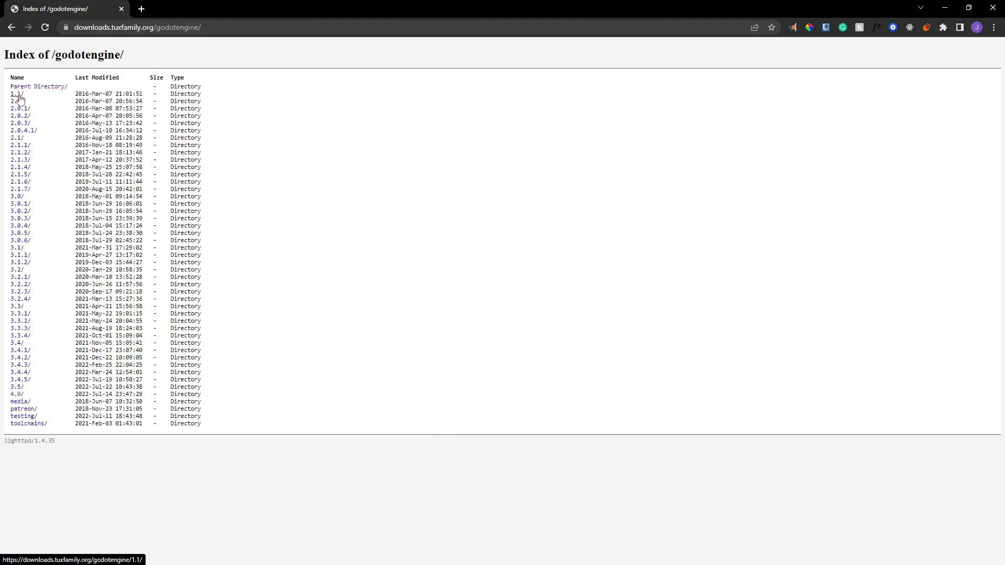
mouse_move(16, 343)
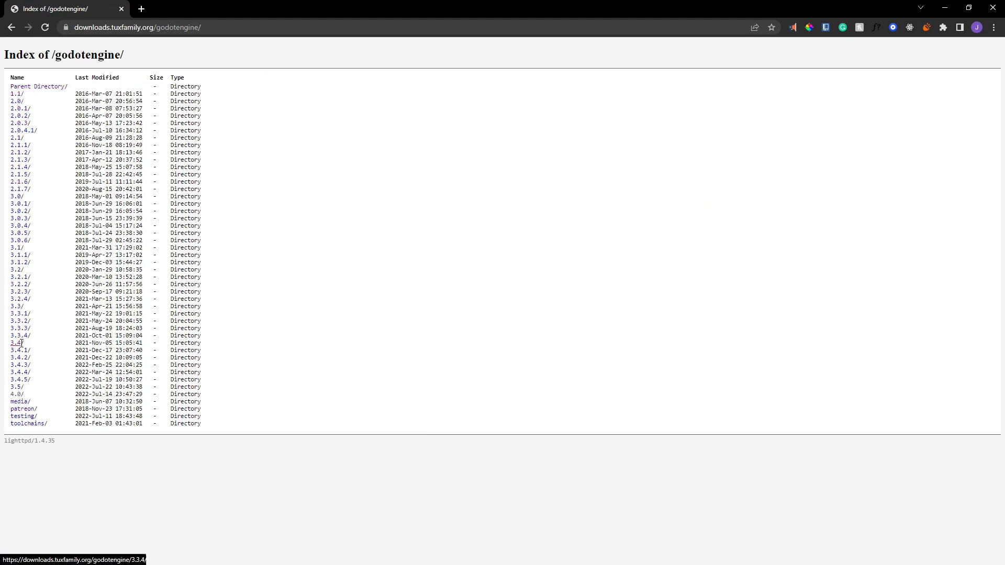
mouse_move(32, 380)
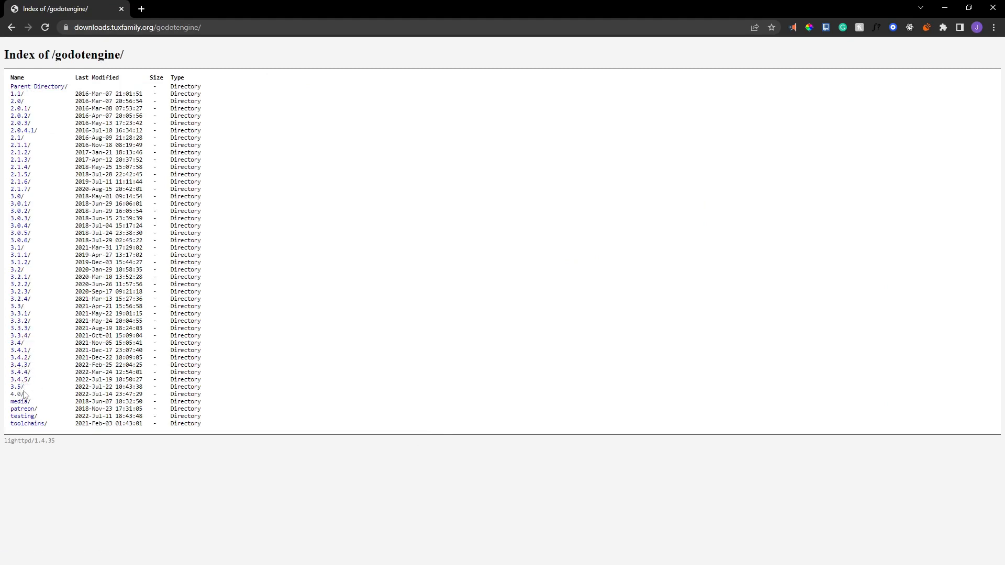
left_click(16, 395)
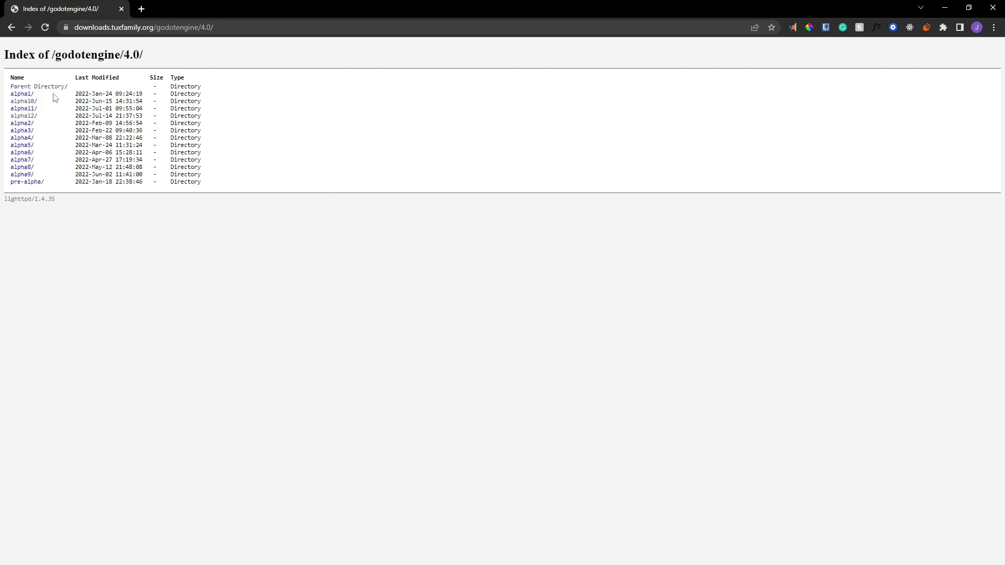
mouse_move(19, 124)
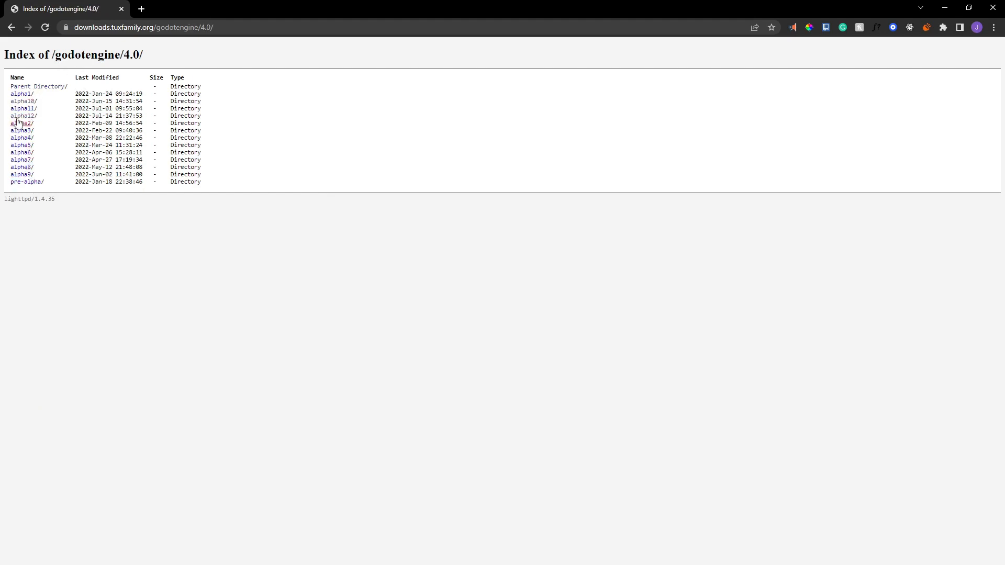
mouse_move(21, 116)
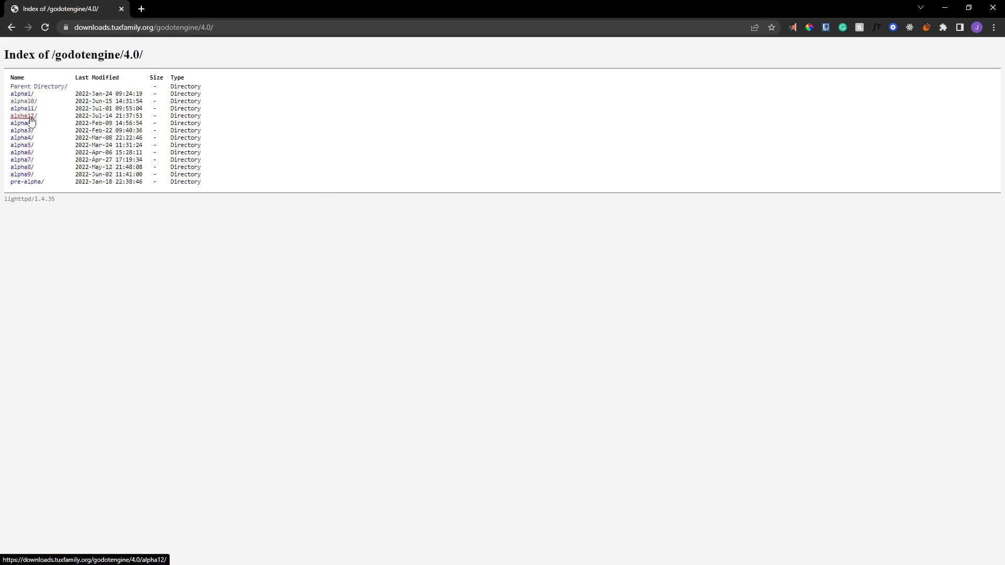
left_click(21, 116)
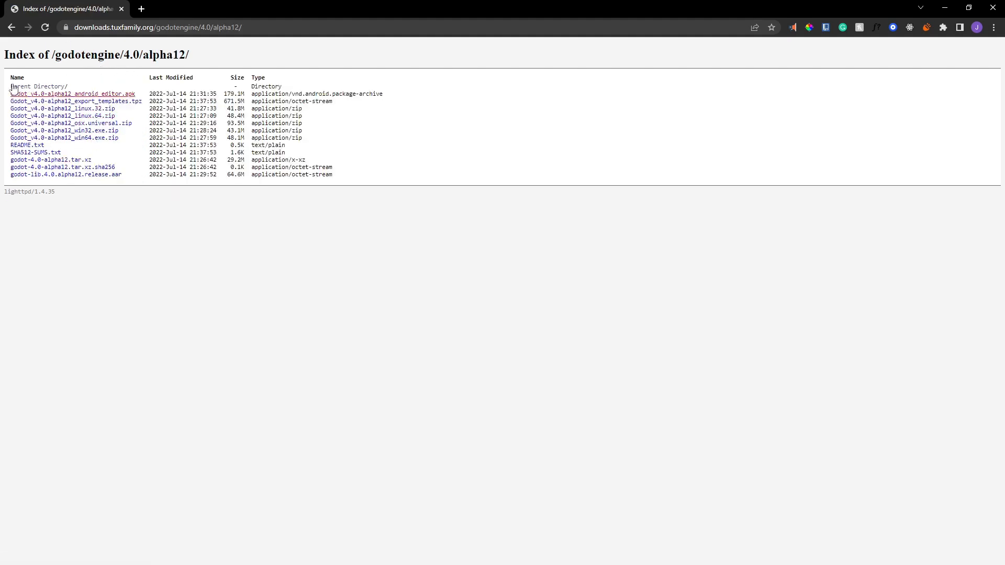
mouse_move(192, 153)
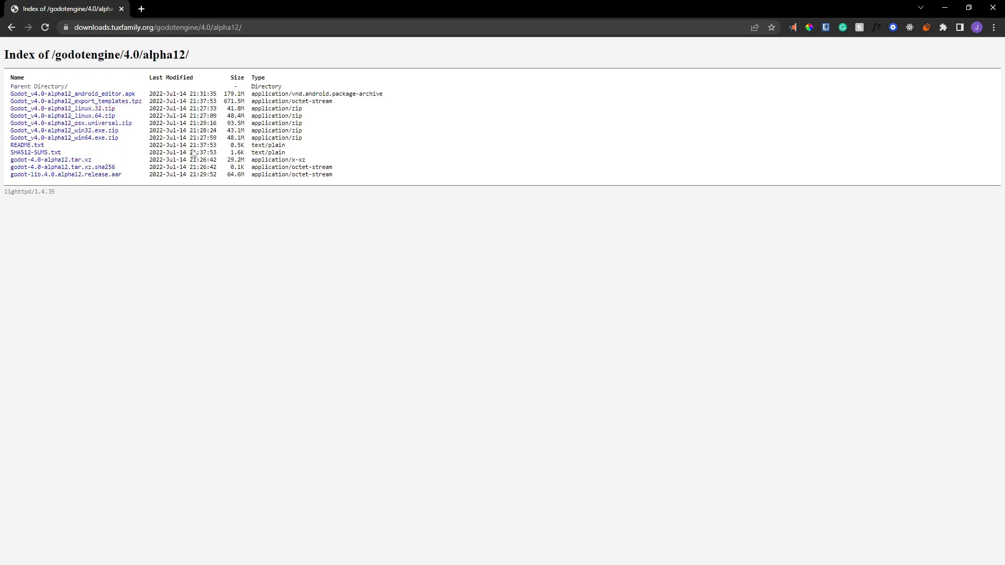
mouse_move(145, 133)
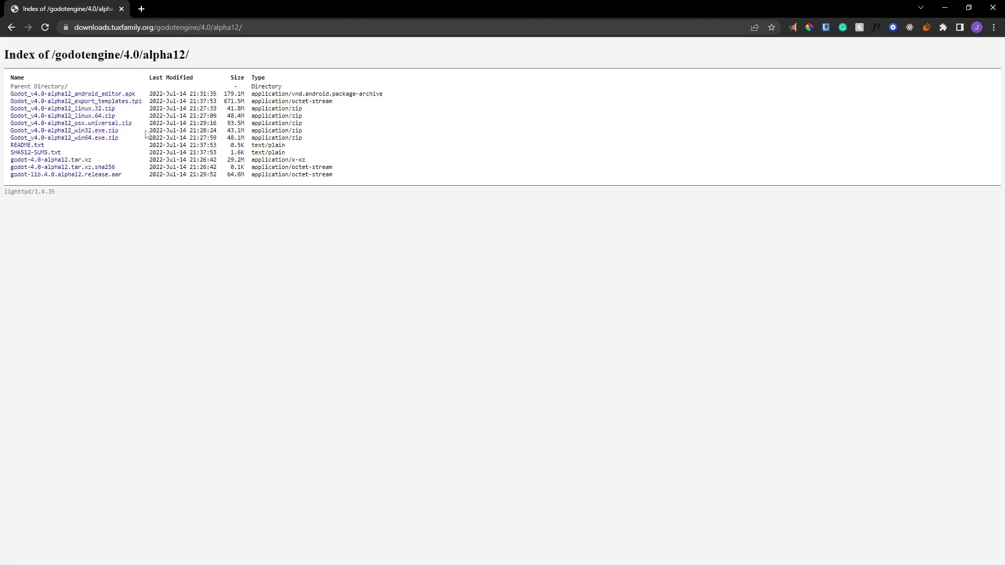
mouse_move(122, 143)
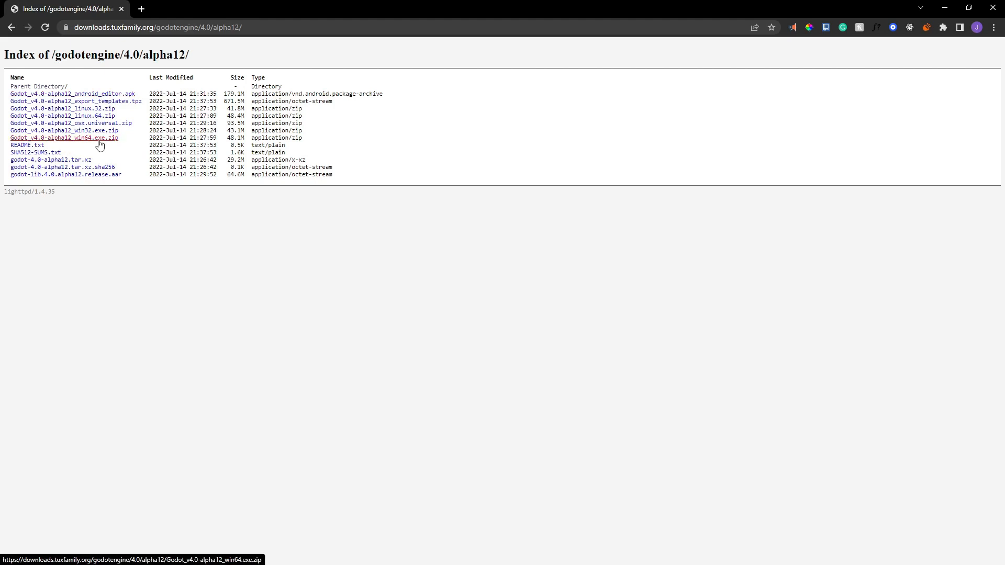
mouse_move(96, 142)
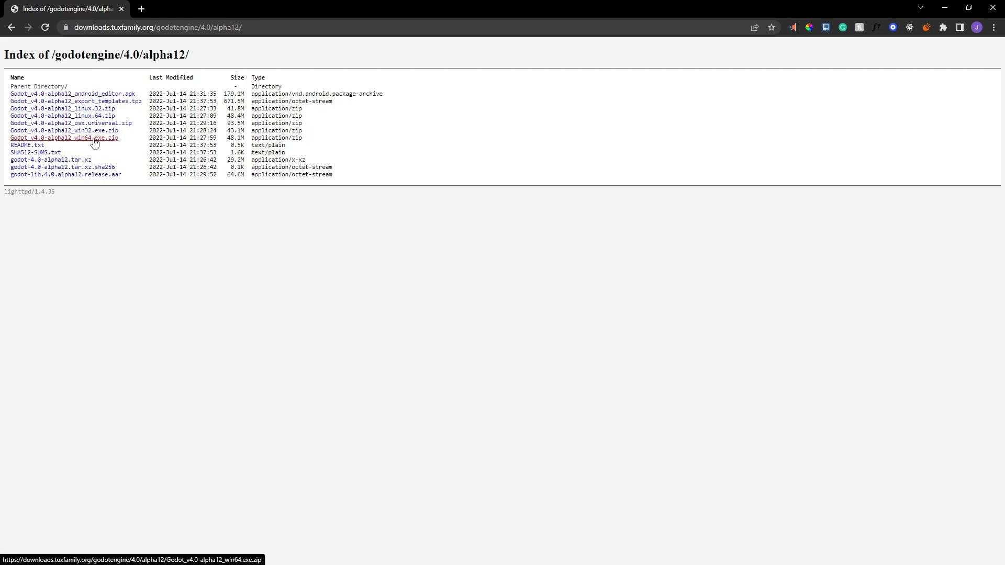
Step: Download Godot_v4.0-alpha12_win64.exe.zip
left_click(62, 138)
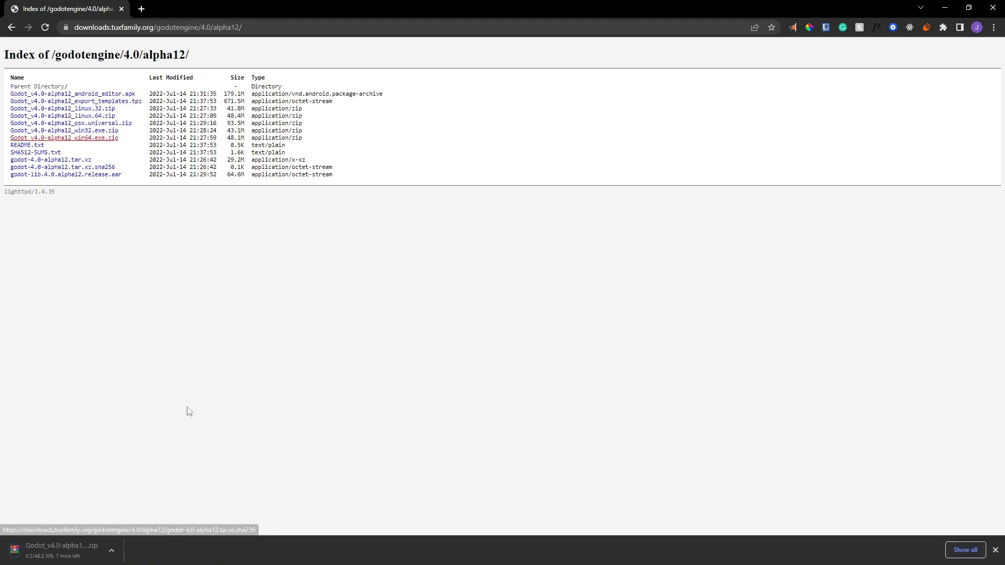
mouse_move(130, 482)
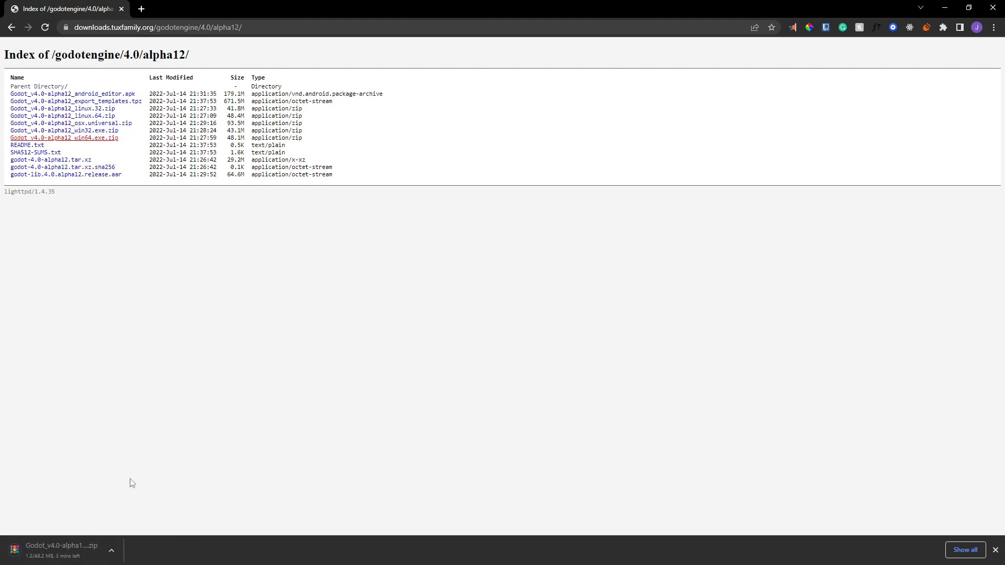
mouse_move(182, 470)
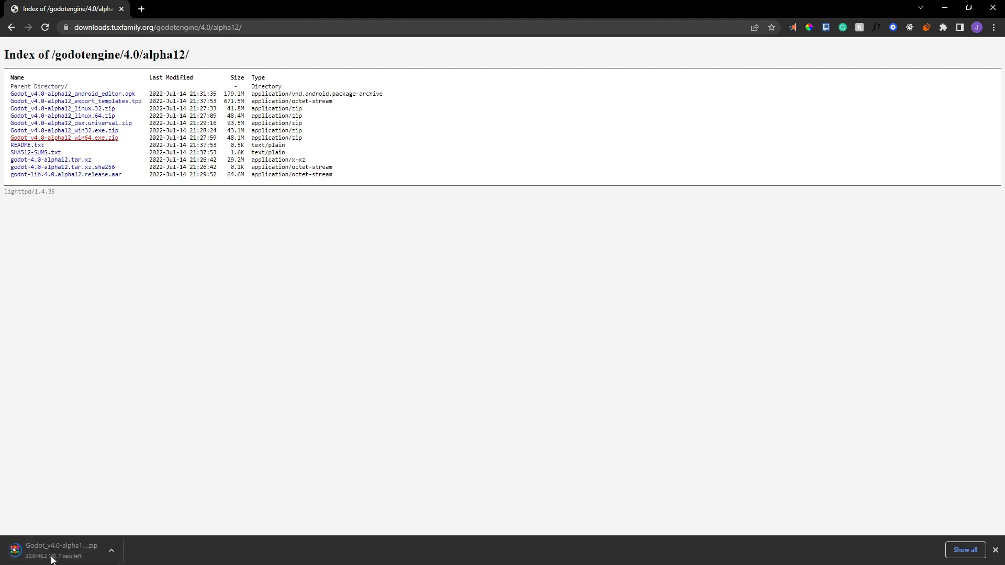
mouse_move(85, 266)
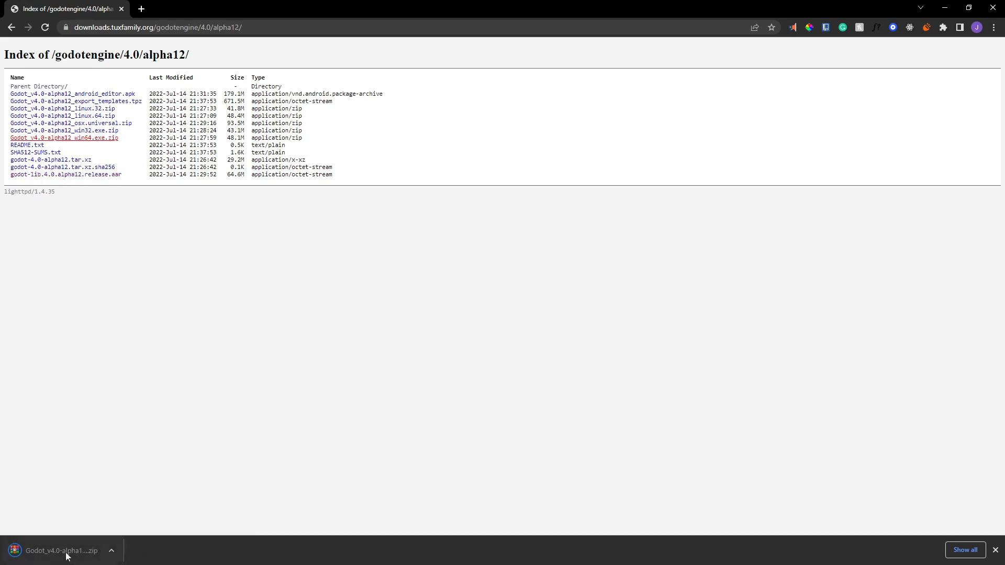
mouse_move(108, 480)
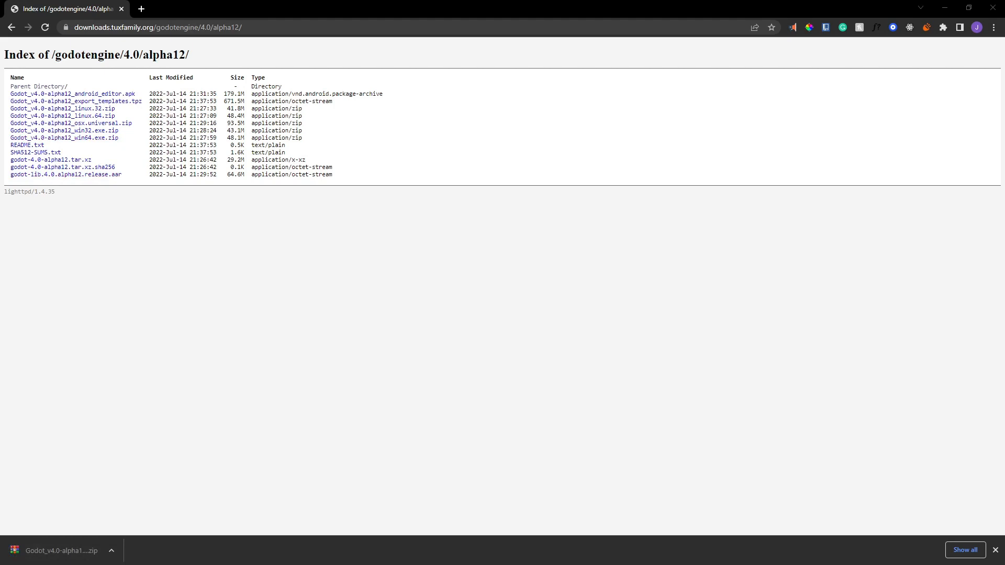
mouse_move(132, 96)
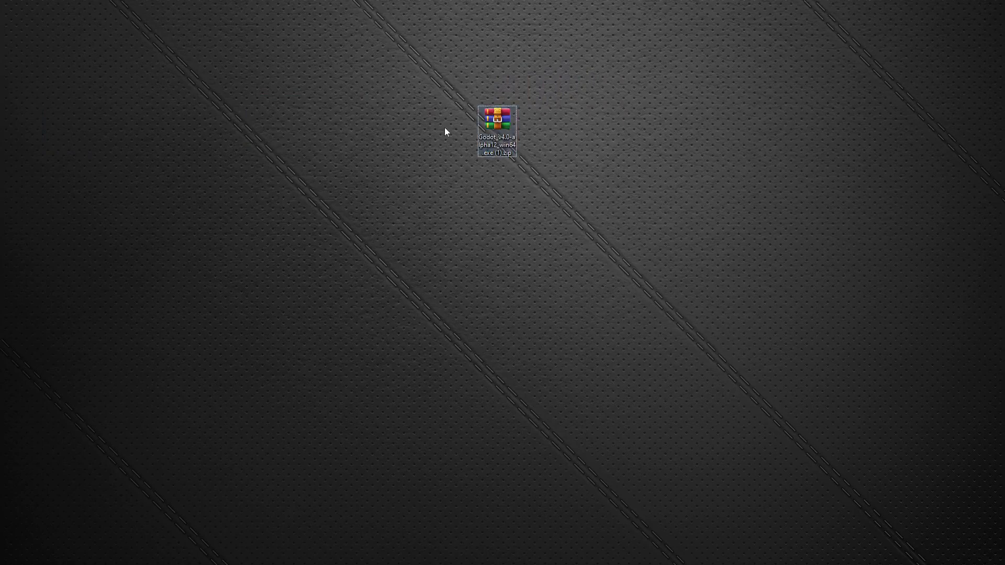
Step: Extract the Godot archive into a new desktop folder named Godot4
double_click(498, 124)
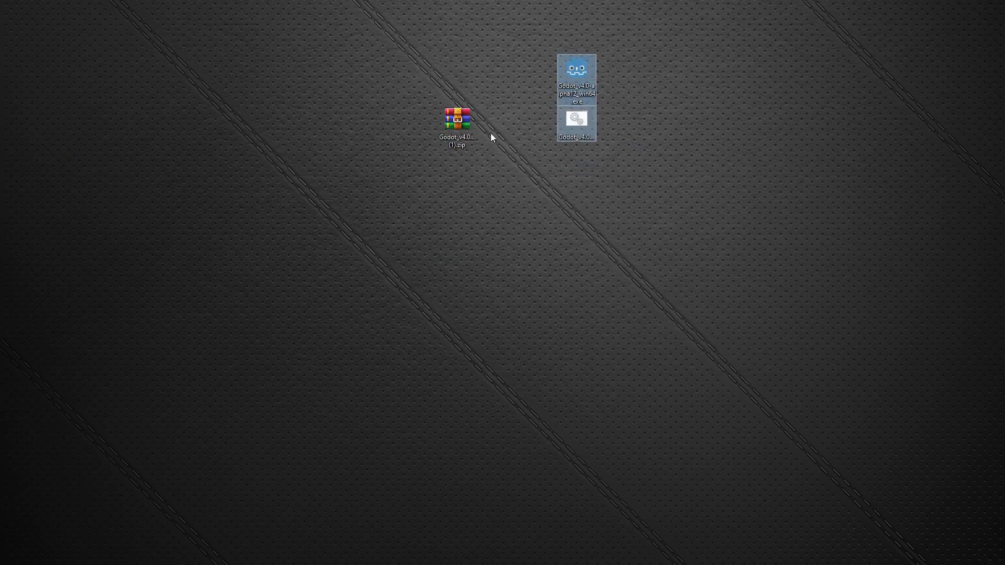
left_click(703, 98)
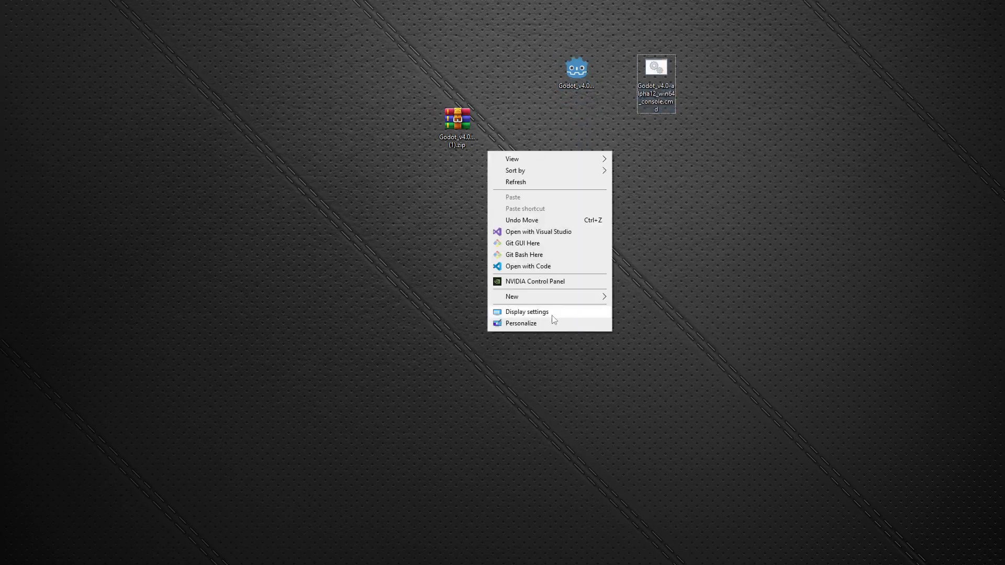
left_click(512, 296)
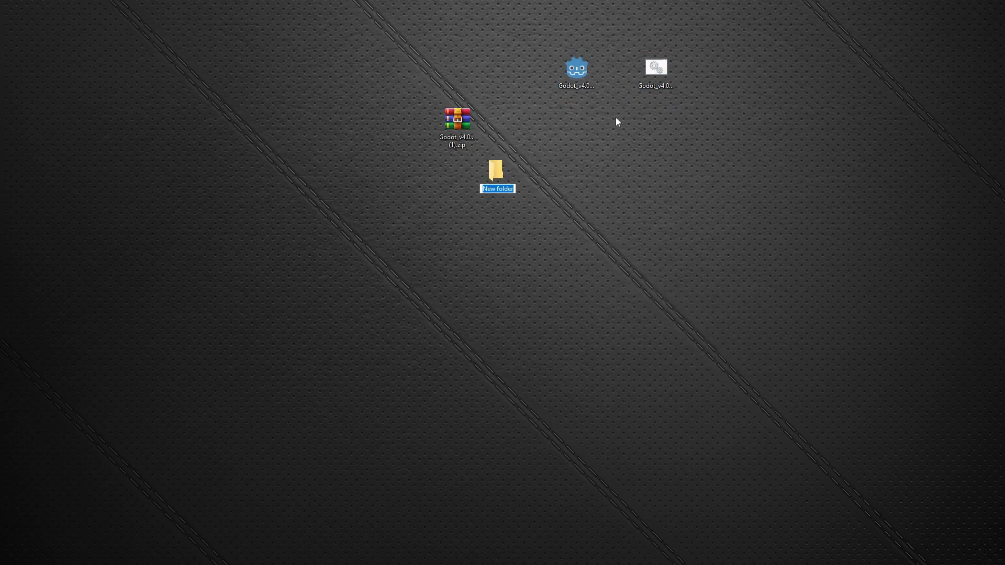
type("Godot4")
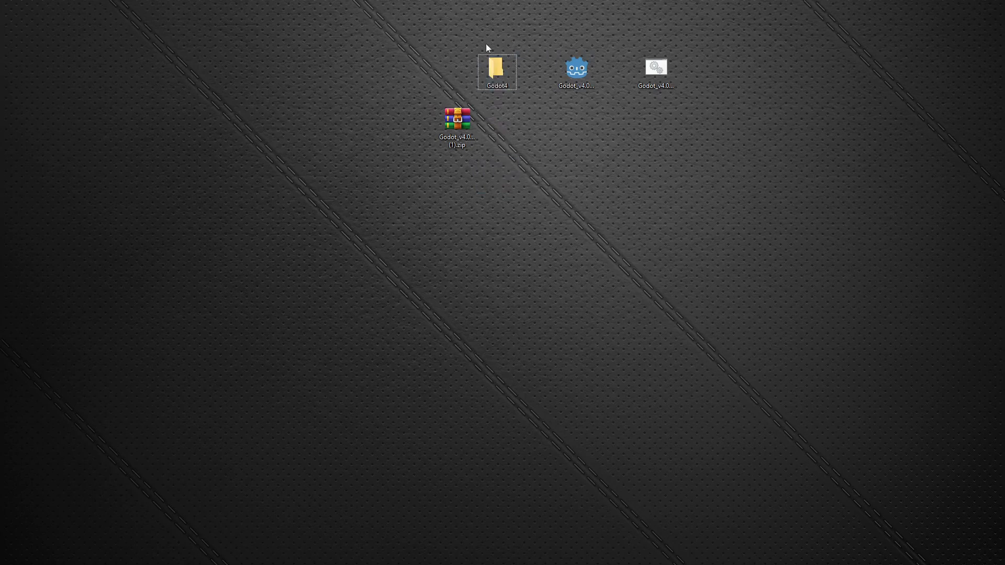
mouse_move(500, 31)
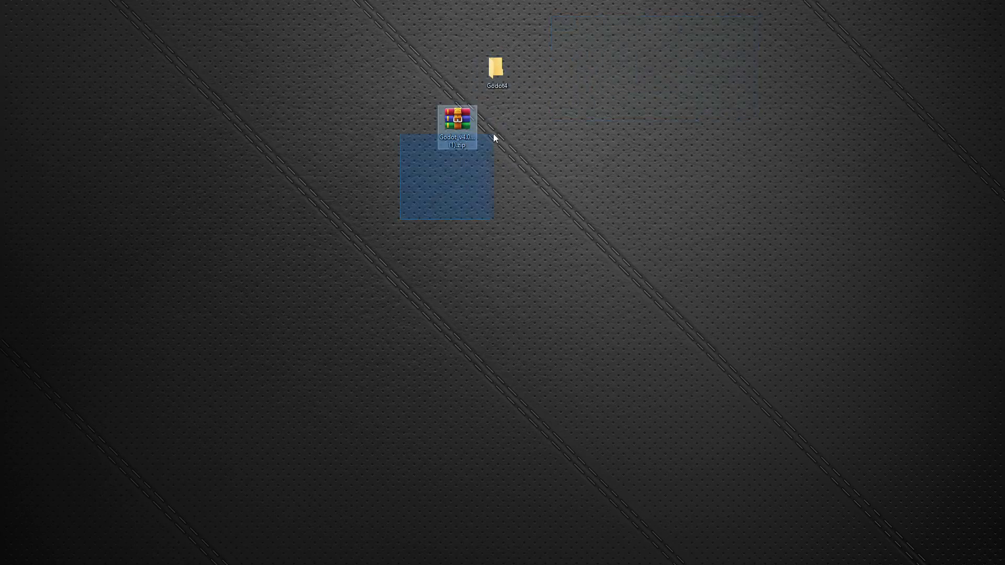
double_click(495, 67)
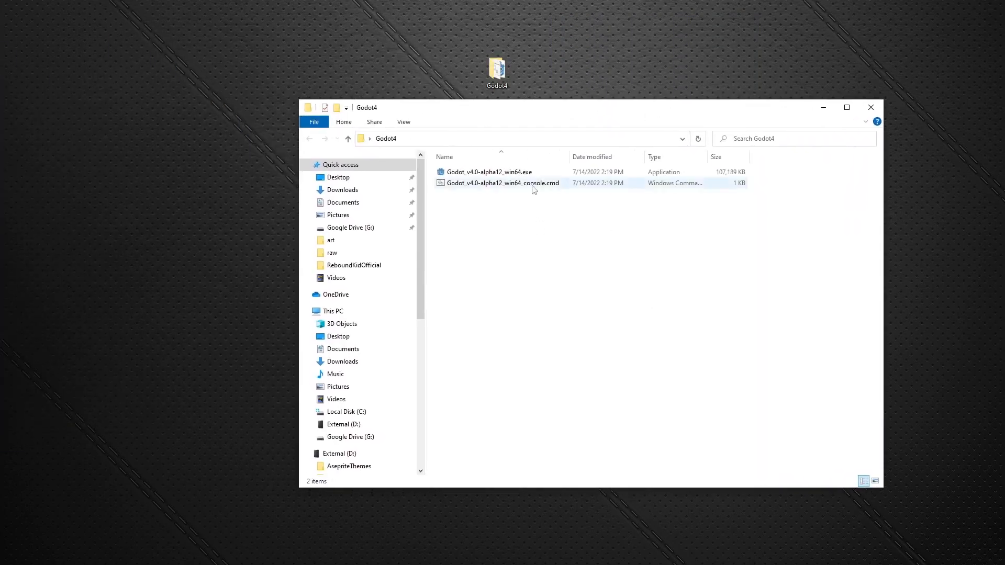
Step: Launch Godot_v4.0-alpha12_win64.exe from the Godot4 folder
left_click(488, 171)
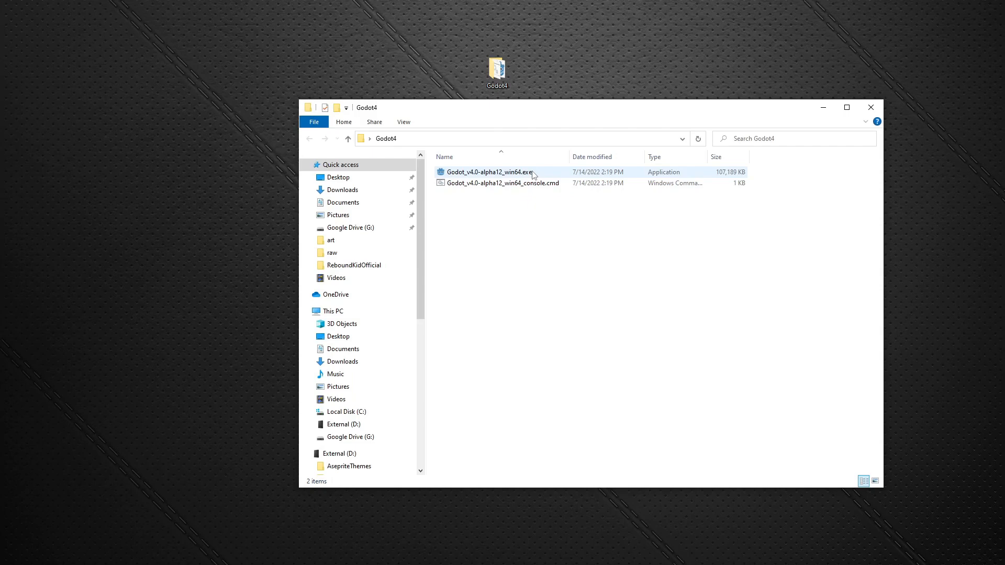
left_click(488, 171)
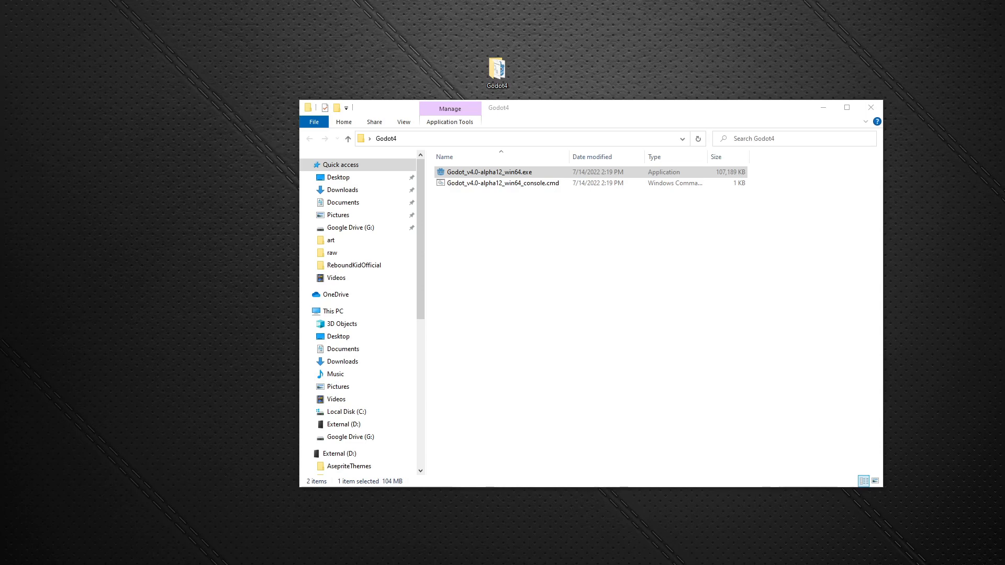
double_click(488, 172)
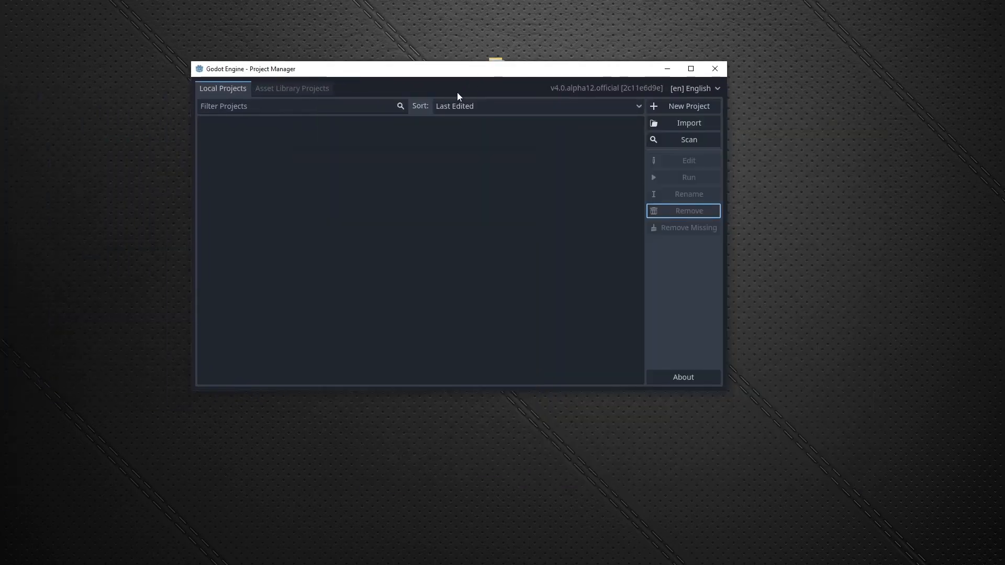
mouse_move(398, 61)
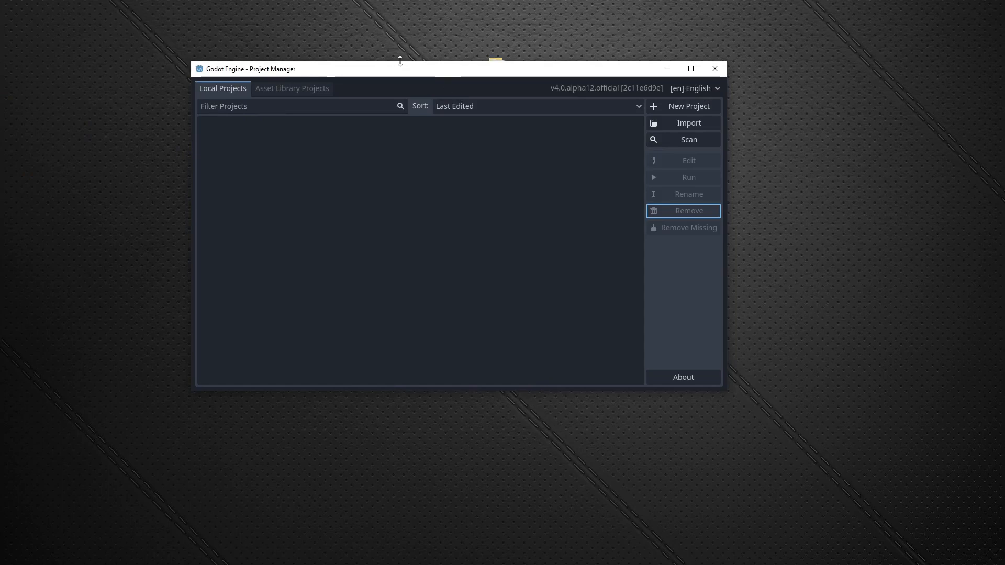
mouse_move(762, 251)
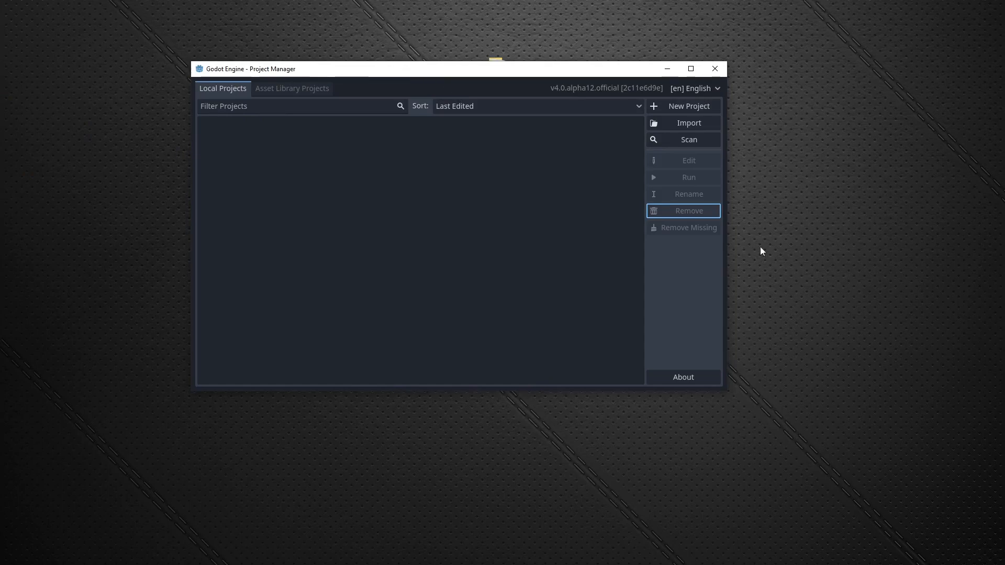
Step: Move the Project Manager window nearer the screen centre
left_click_drag(453, 69, 440, 124)
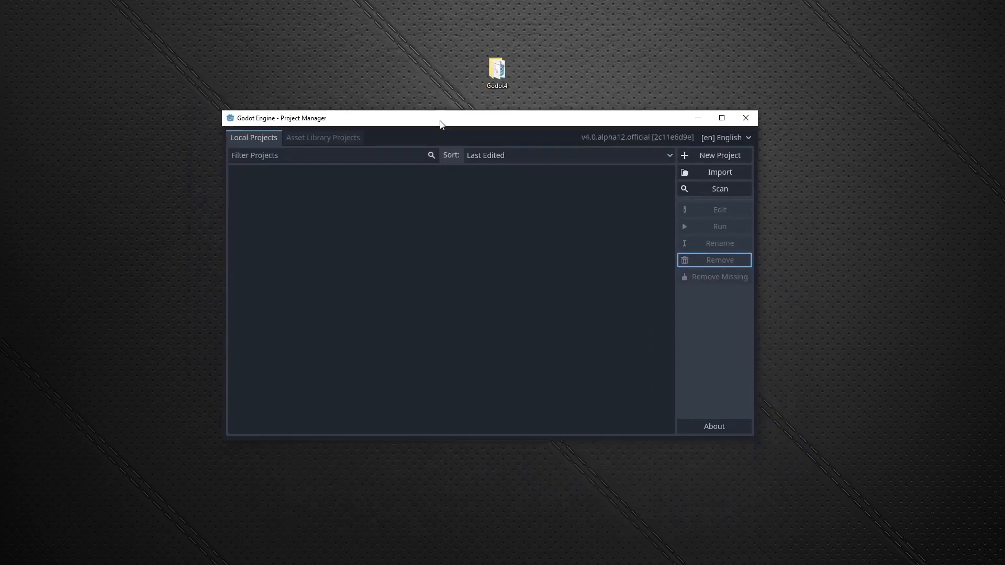
mouse_move(440, 238)
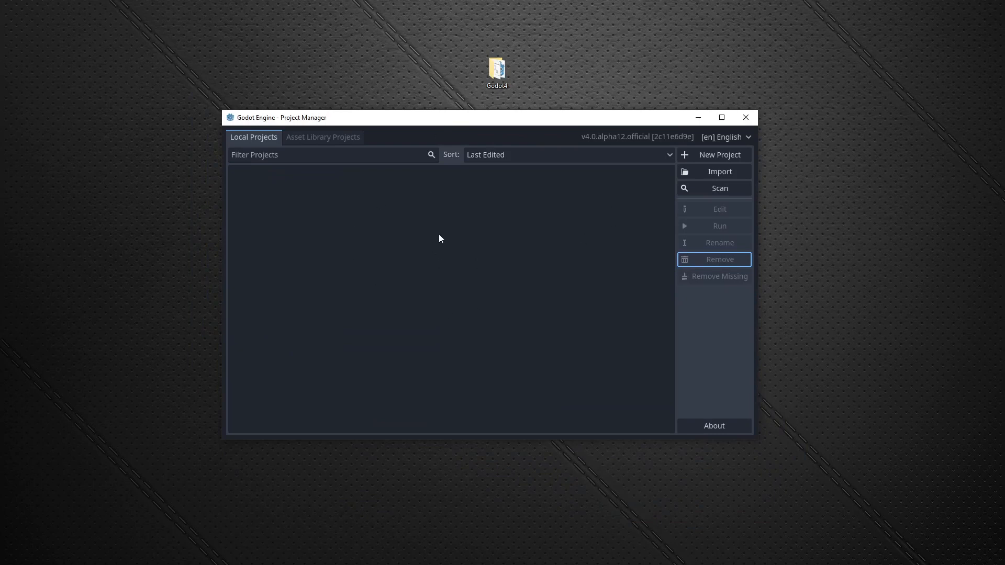
mouse_move(649, 245)
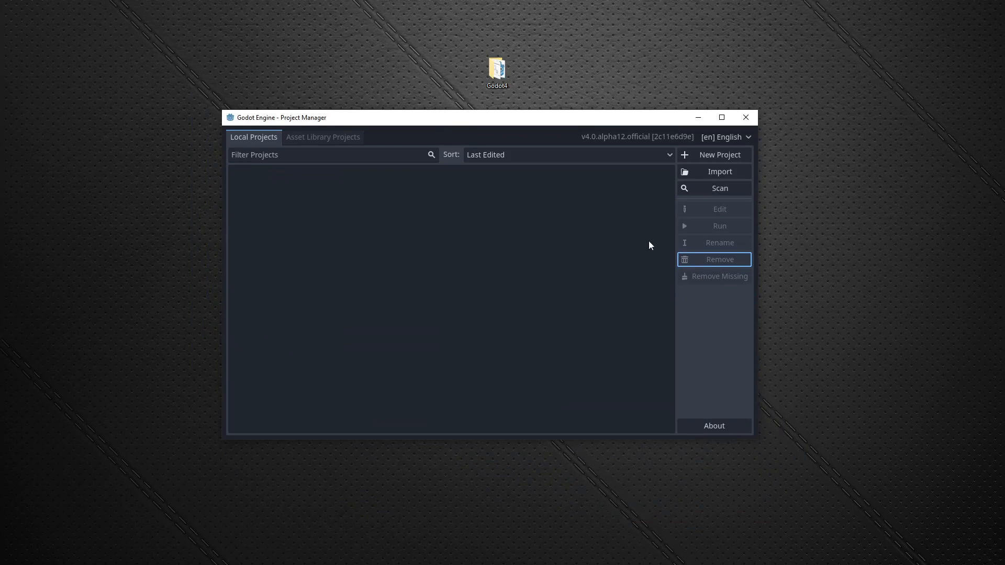
mouse_move(692, 158)
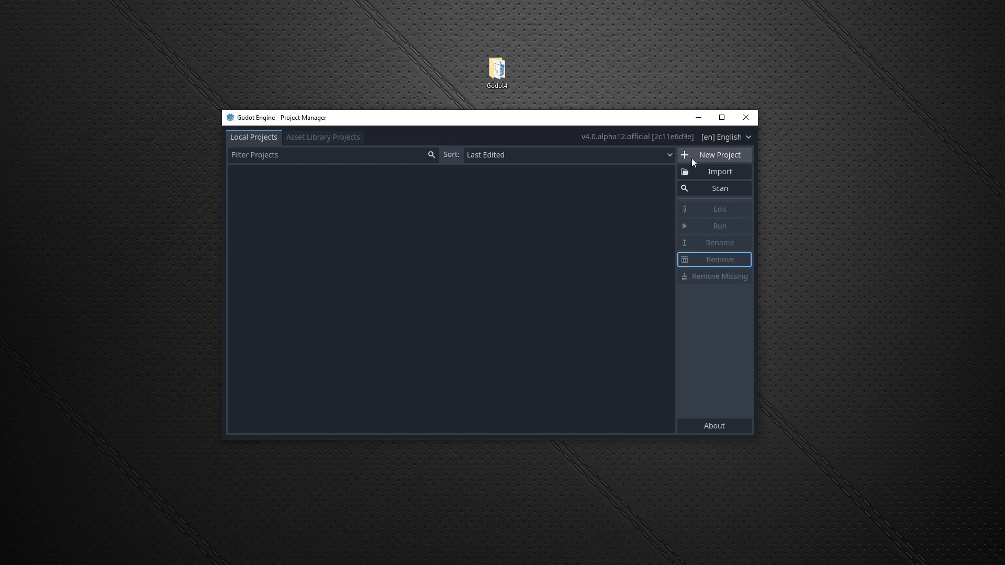
mouse_move(873, 126)
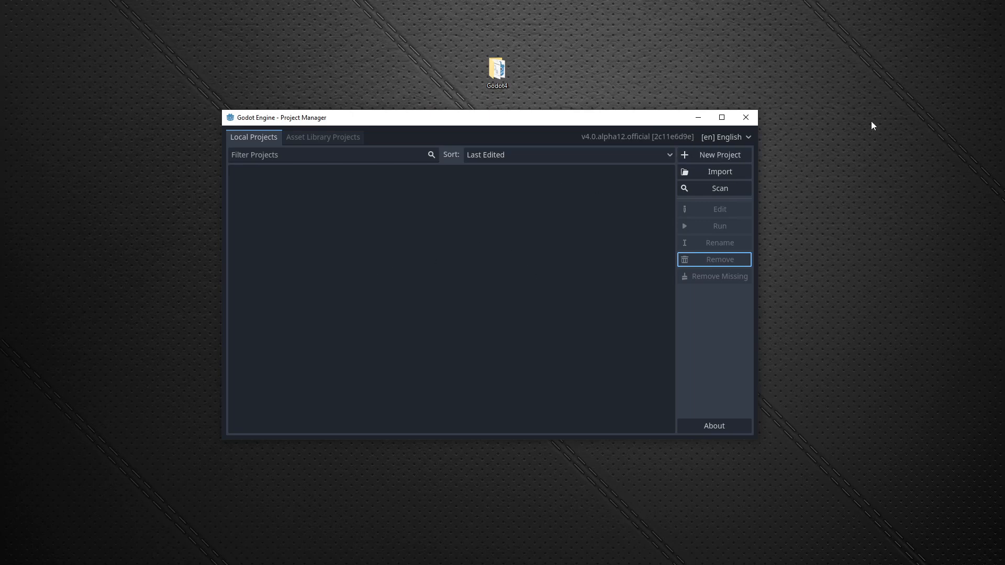
mouse_move(713, 155)
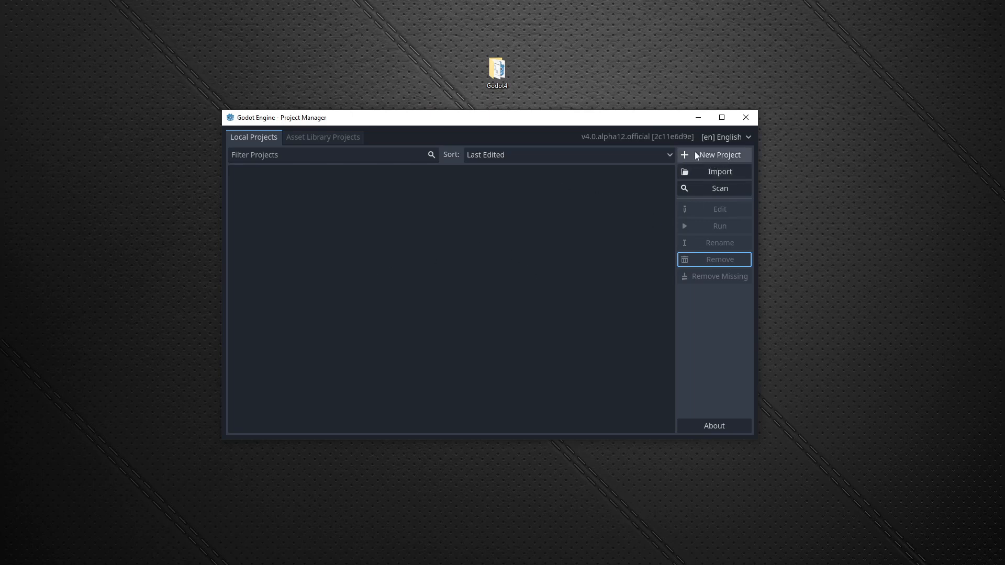
Step: Start a new project with path Desktop/Godot4/Projects
left_click(719, 155)
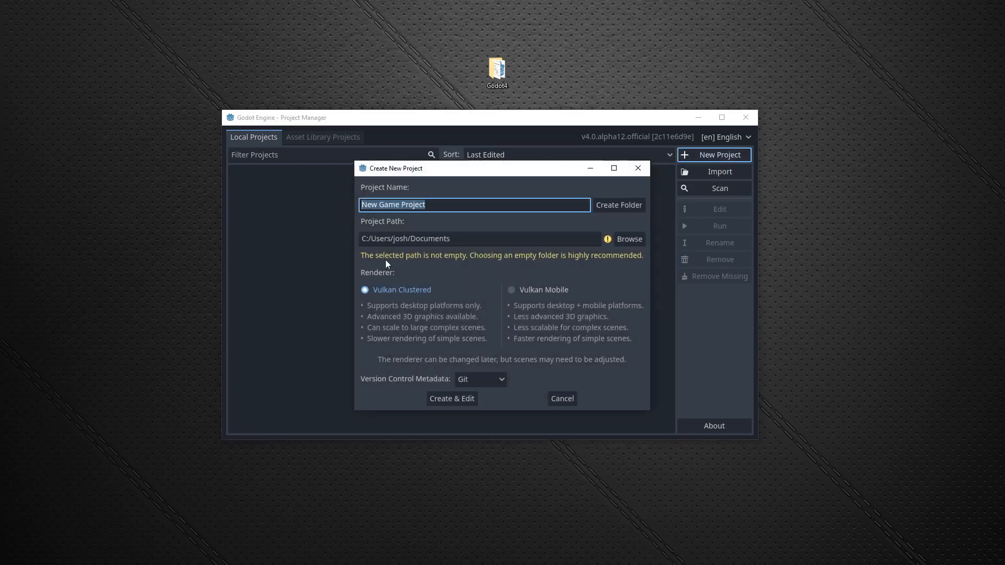
mouse_move(564, 260)
type("esktop/")
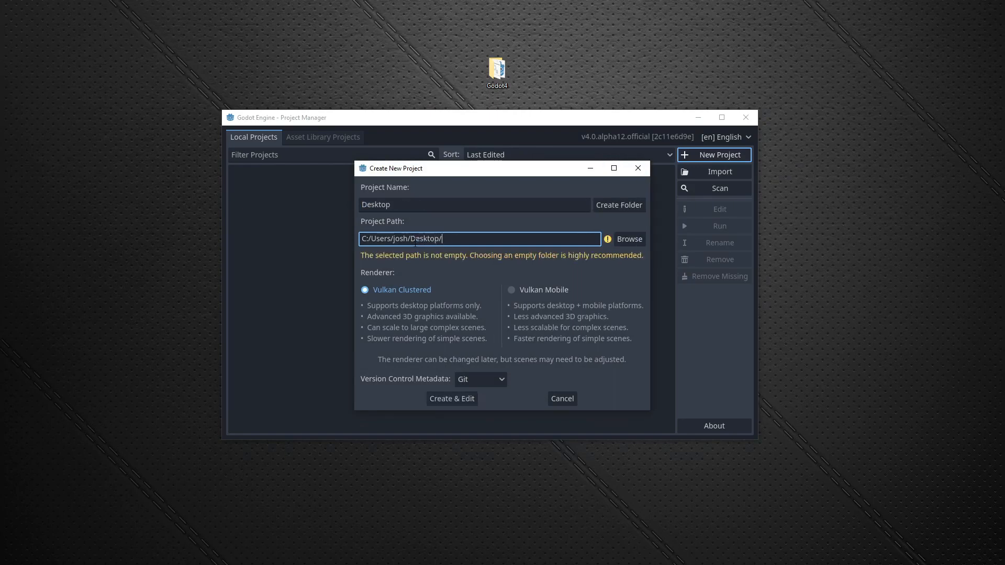
type("G")
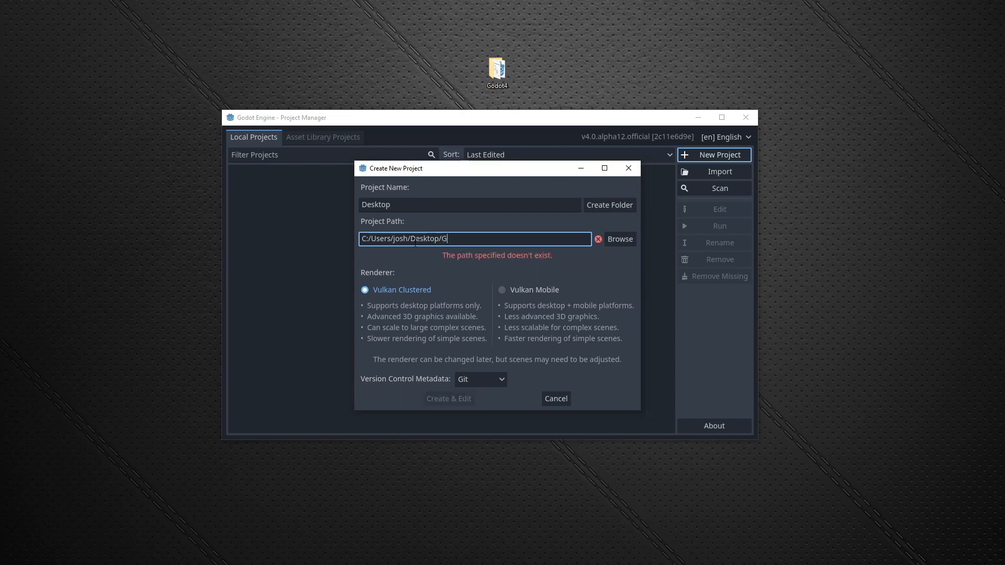
type("odot")
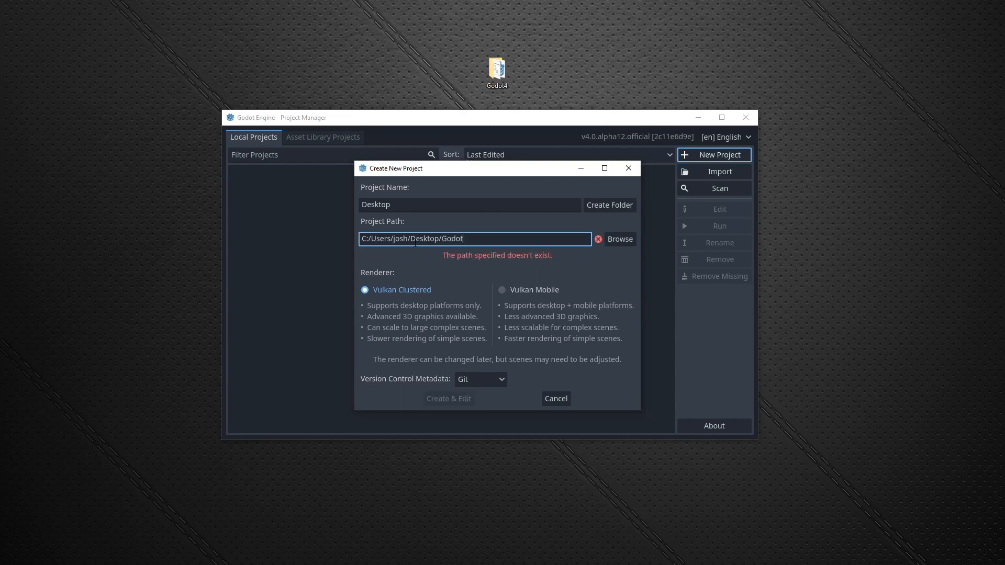
type("4/")
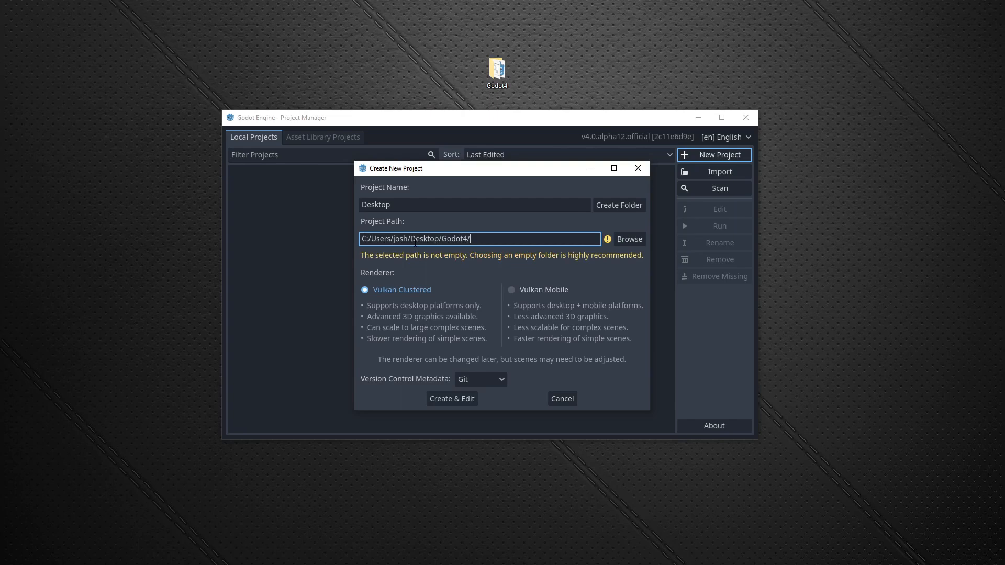
type("Project")
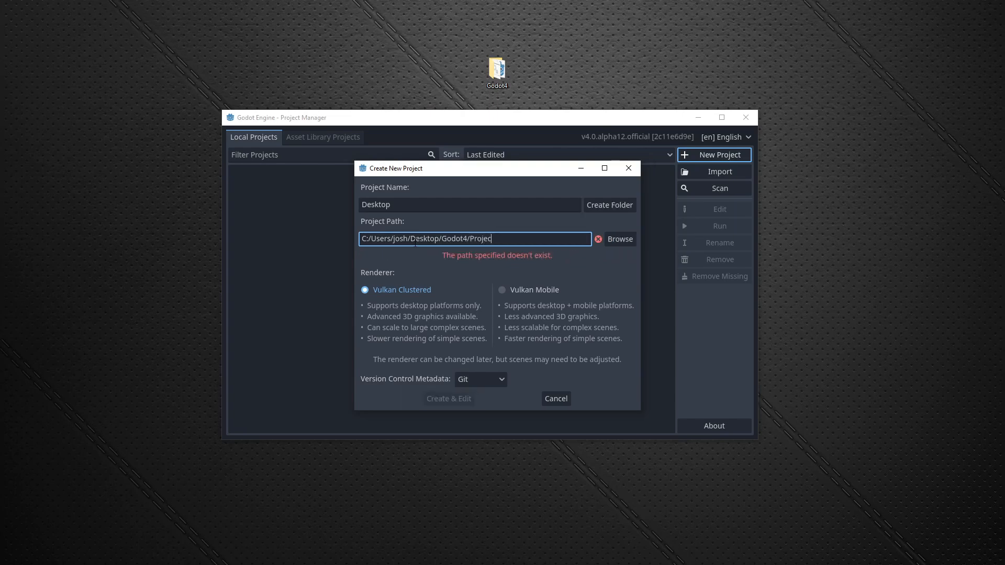
type("s")
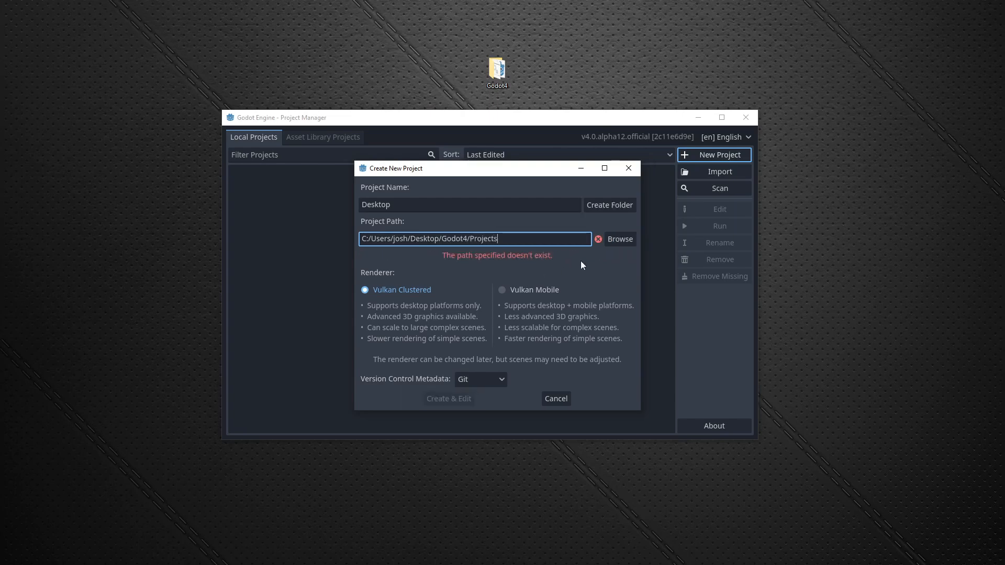
Step: Replace the default project name with TwinStickShooter
left_click(469, 204)
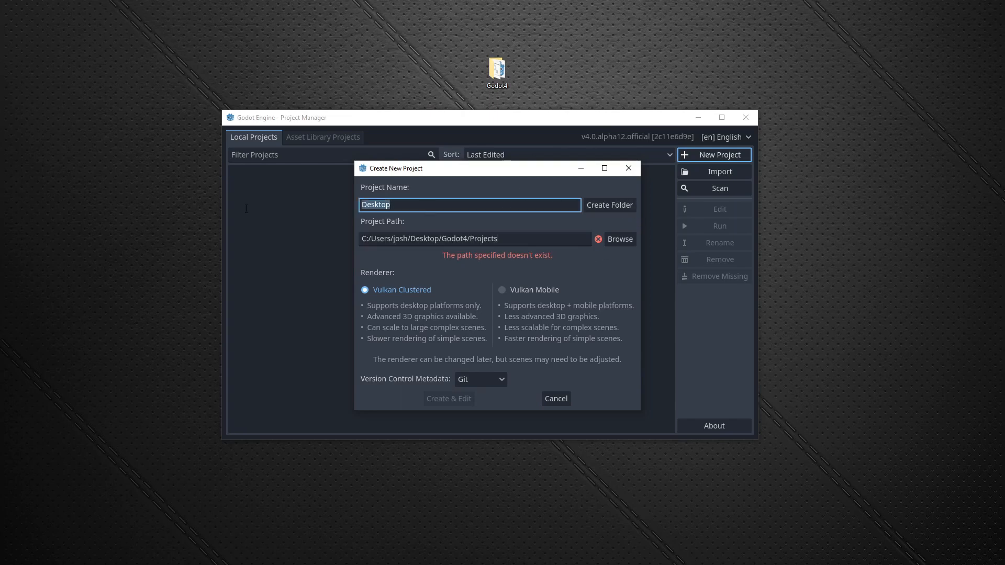
key("ctrl+a")
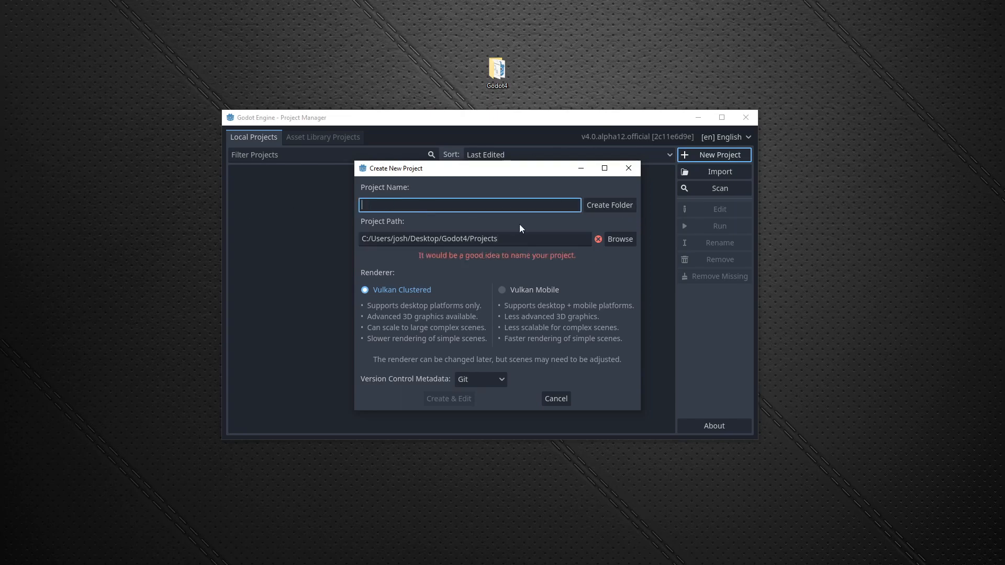
mouse_move(543, 226)
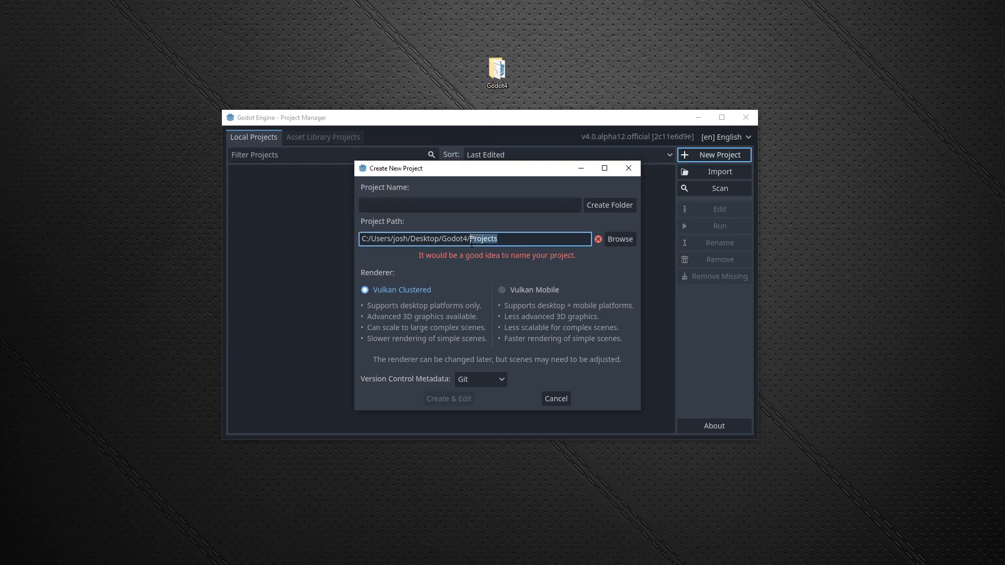
left_click(470, 204)
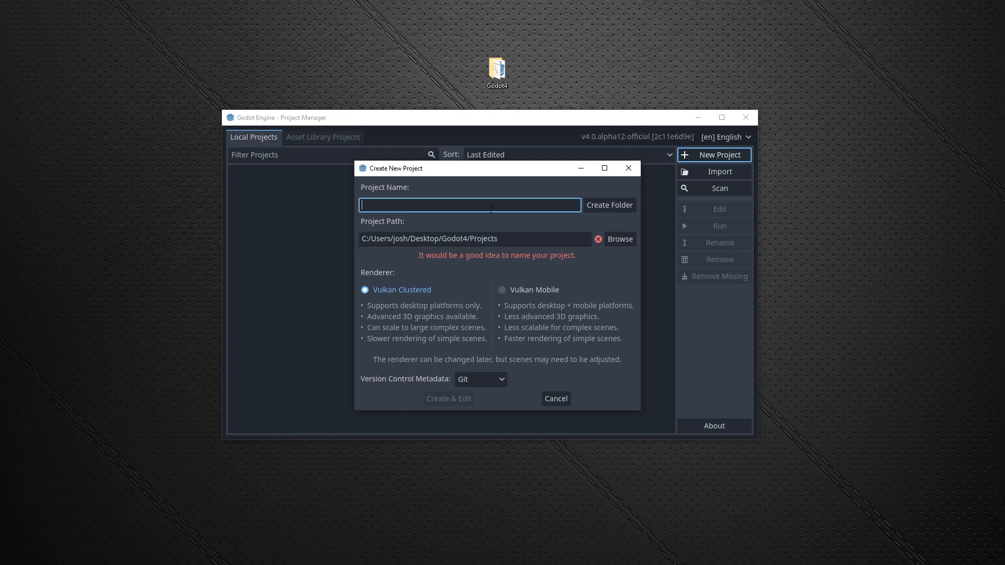
type("TwinSt")
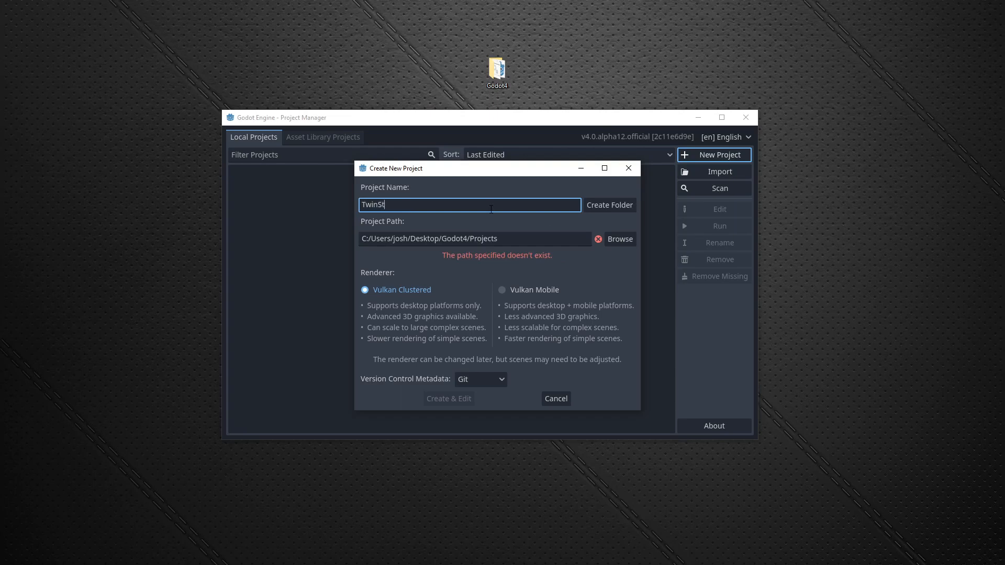
type("ickSh")
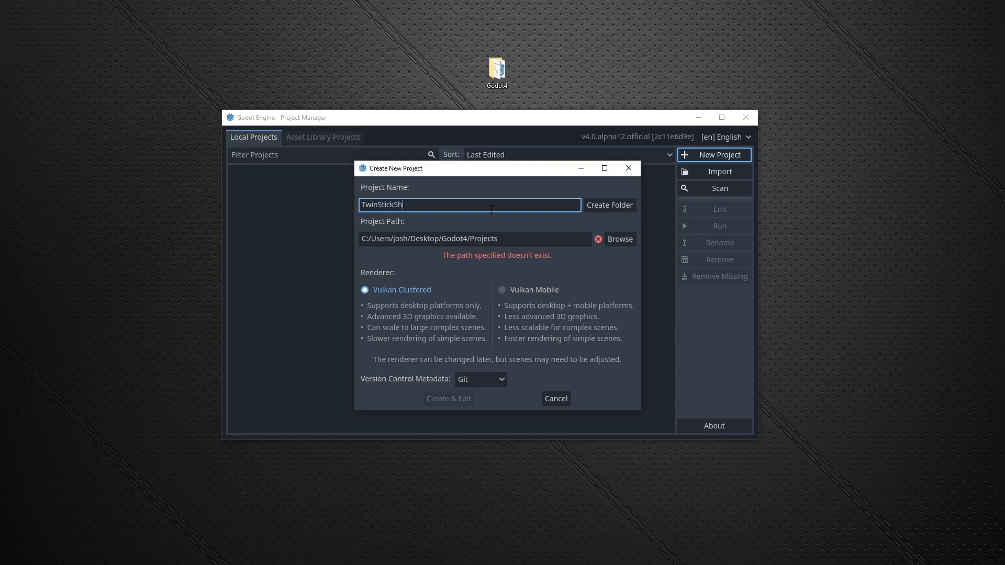
type("ooter")
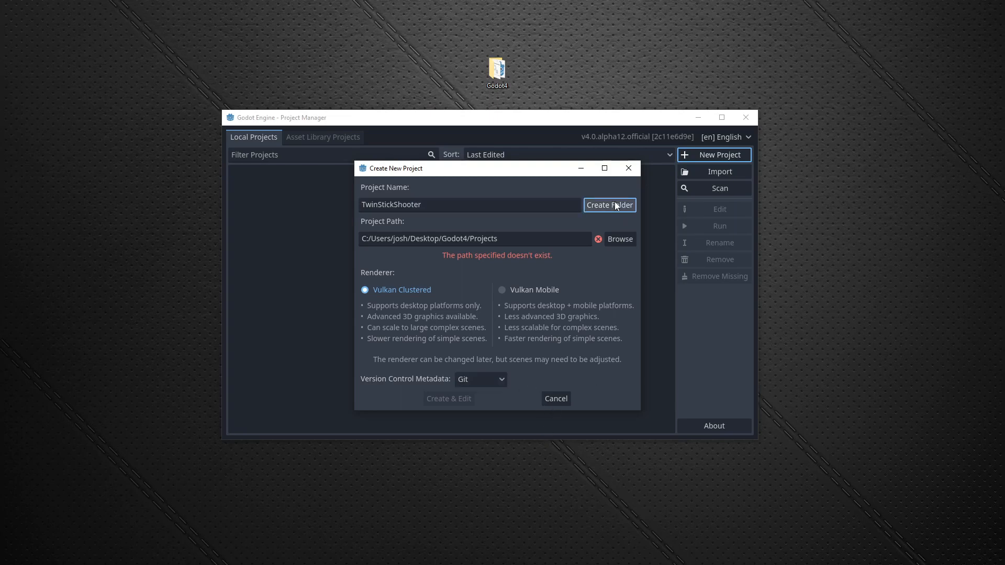
mouse_move(527, 236)
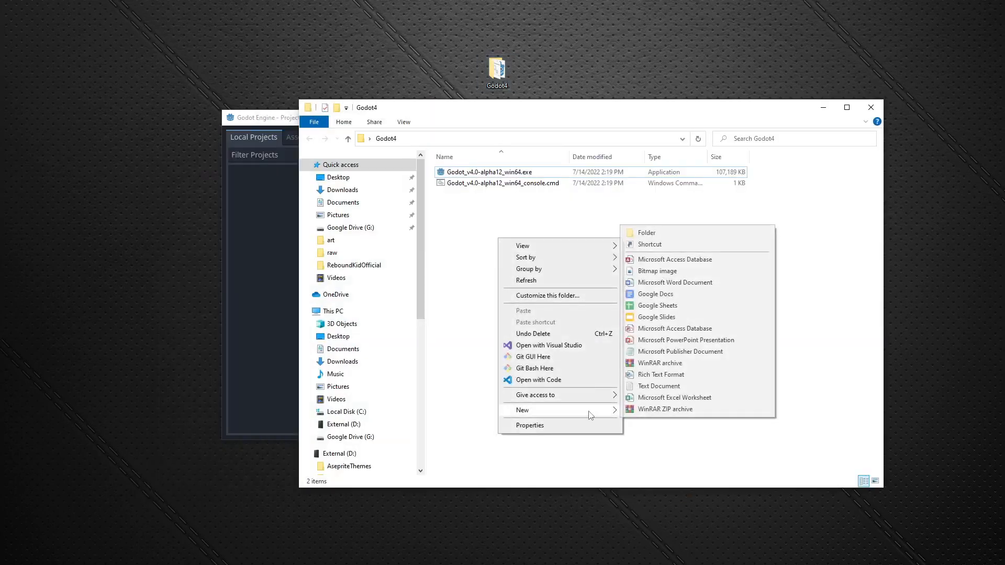
Step: Create a Projects folder inside Godot4 and close File Explorer
left_click(645, 232)
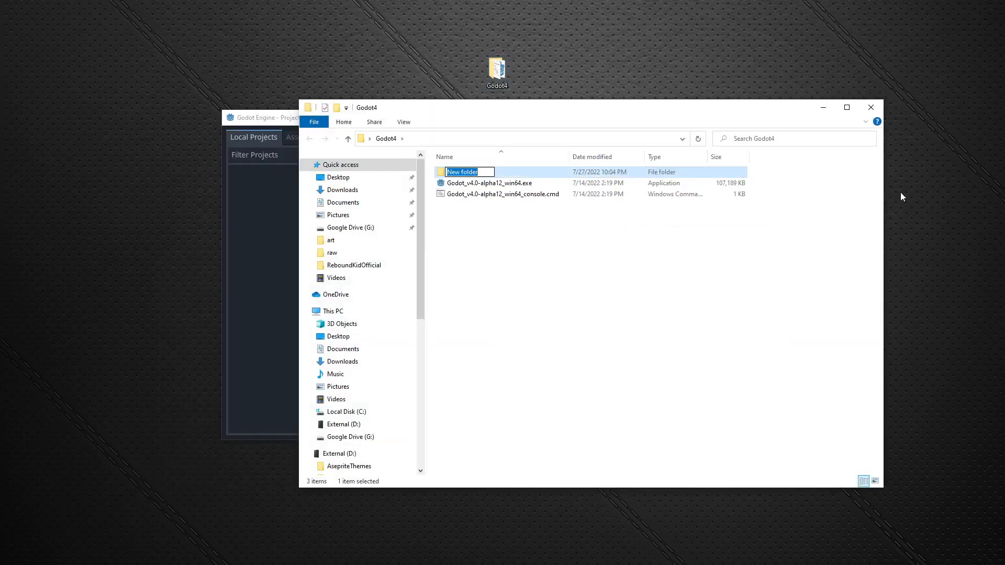
type("Projects")
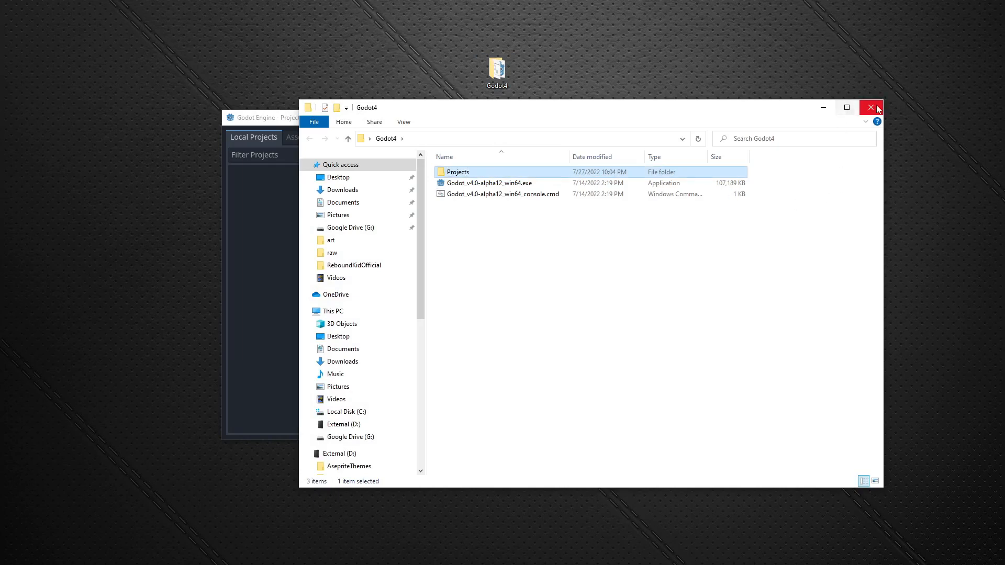
left_click(869, 107)
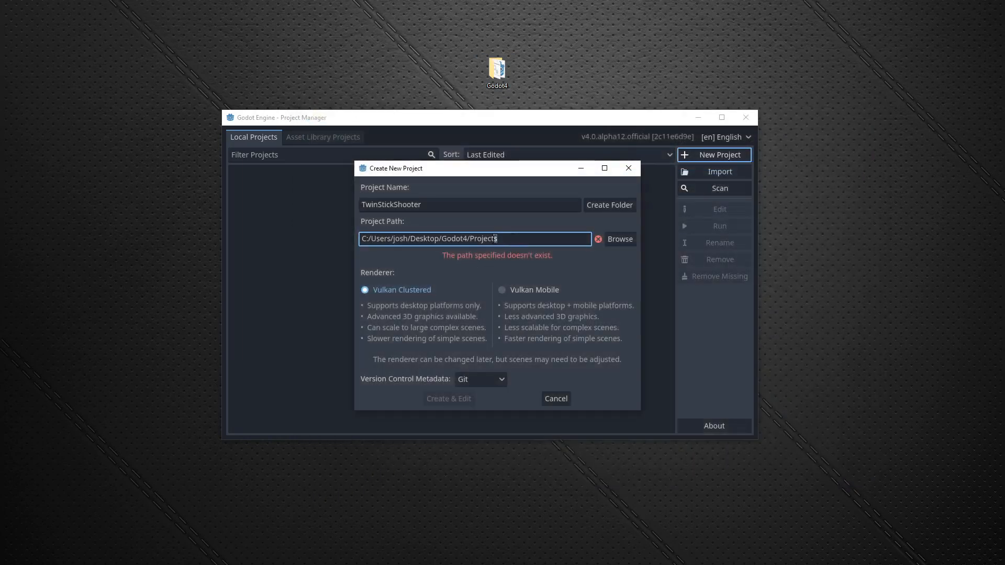
Step: Create a dedicated TwinStickShooter folder so the project path is valid
left_click(608, 204)
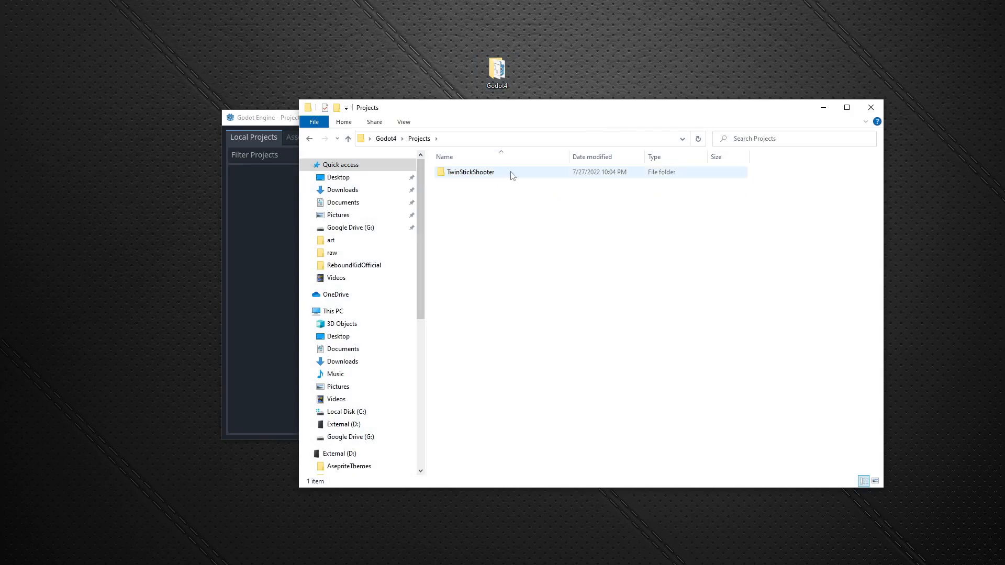
left_click(472, 171)
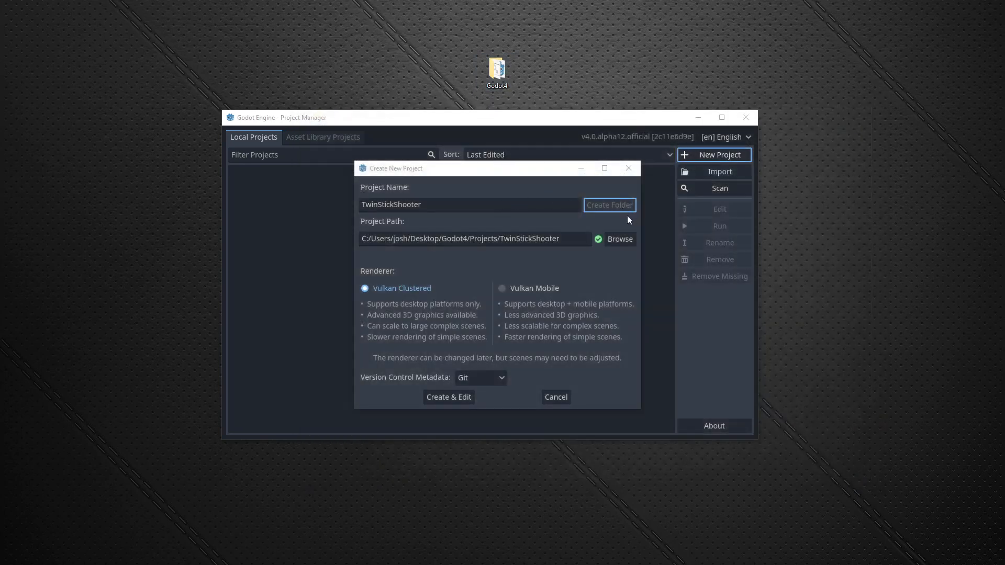
left_click(475, 239)
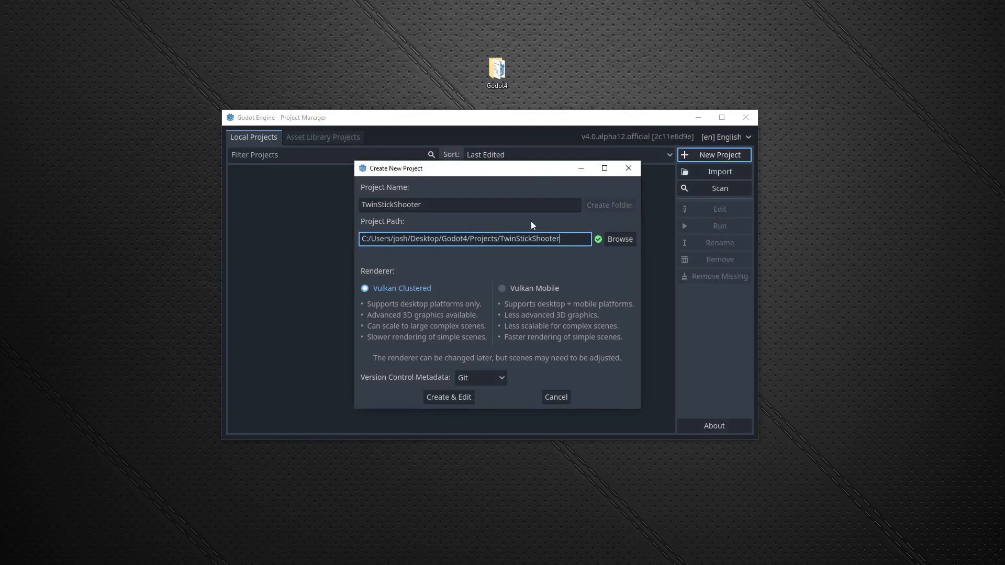
Step: Create & Edit the TwinStickShooter project to open it in the editor
left_click(448, 396)
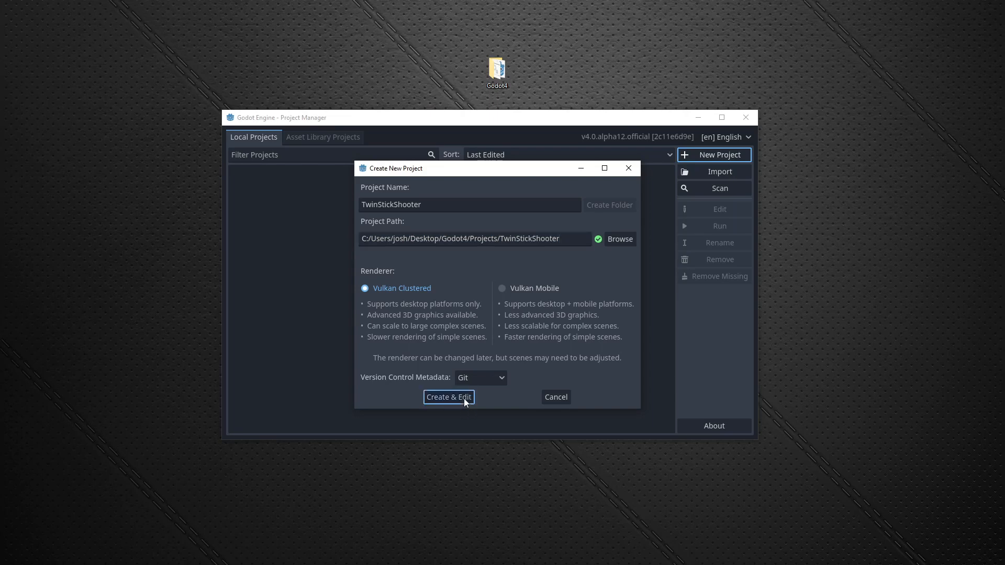
left_click(449, 397)
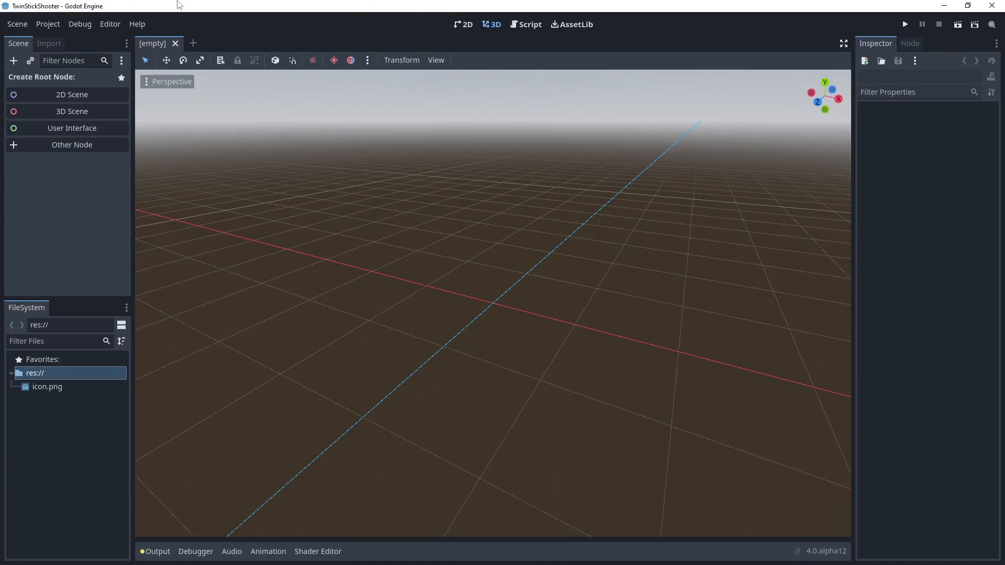
mouse_move(798, 50)
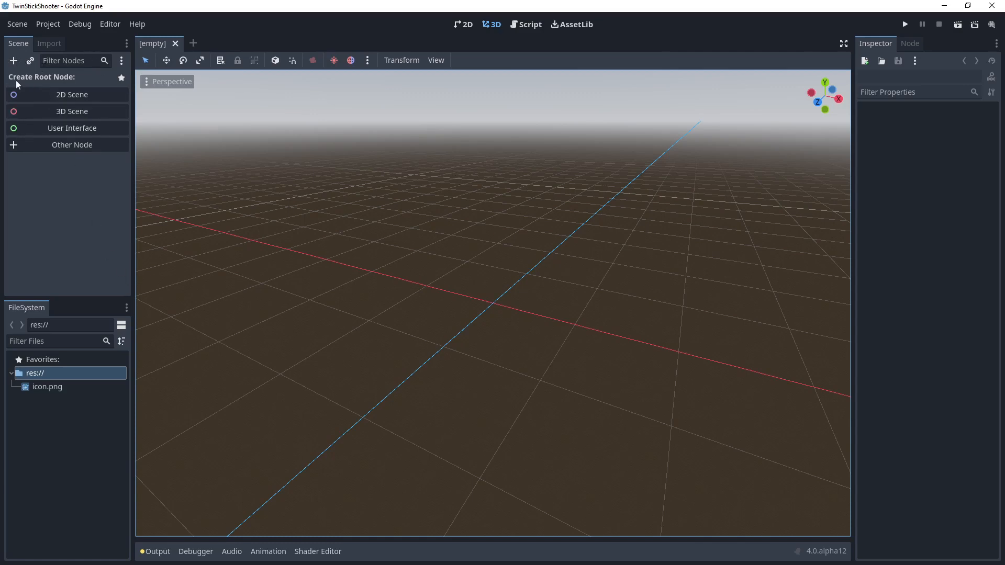
mouse_move(133, 104)
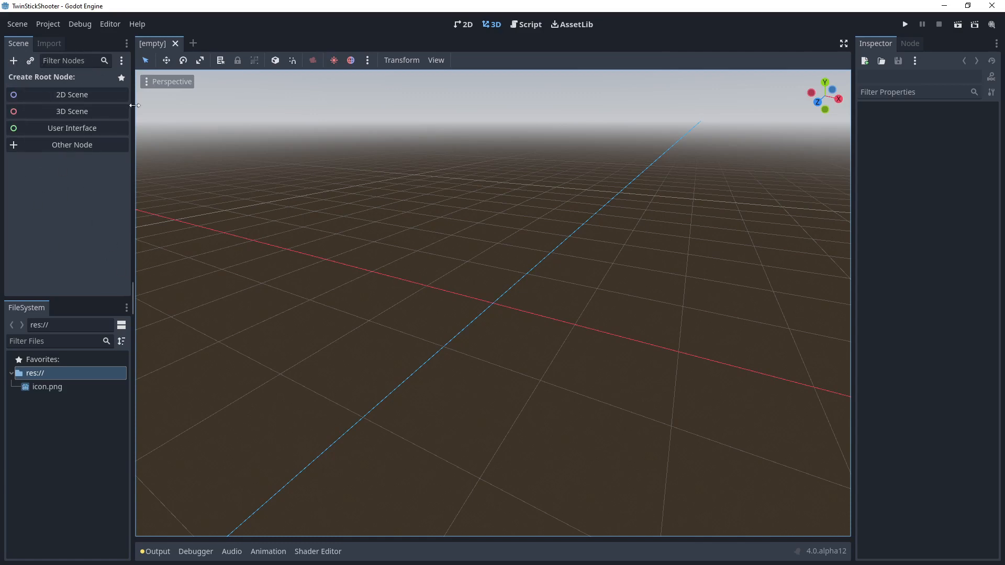
mouse_move(5, 72)
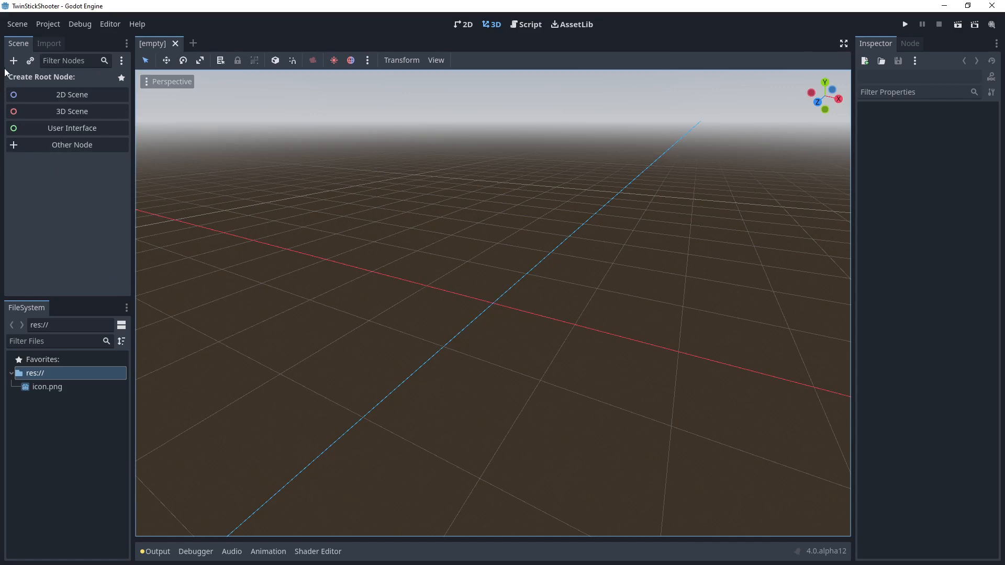
mouse_move(72, 110)
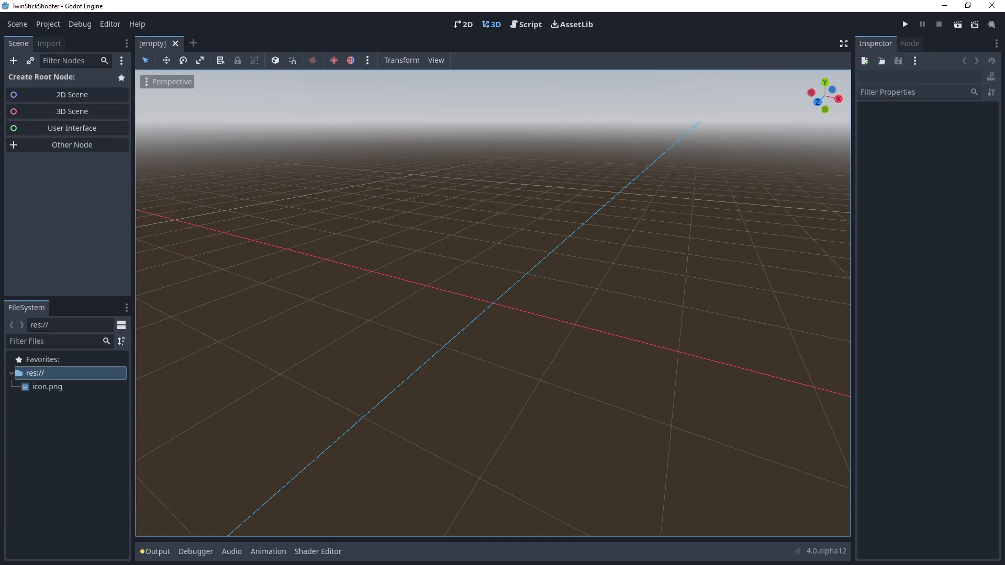
mouse_move(45, 82)
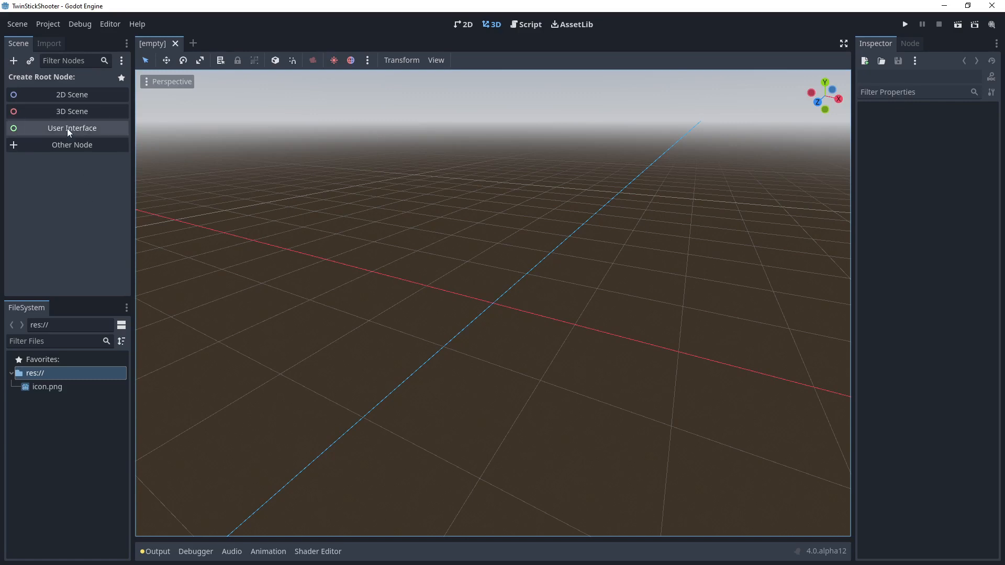
mouse_move(71, 94)
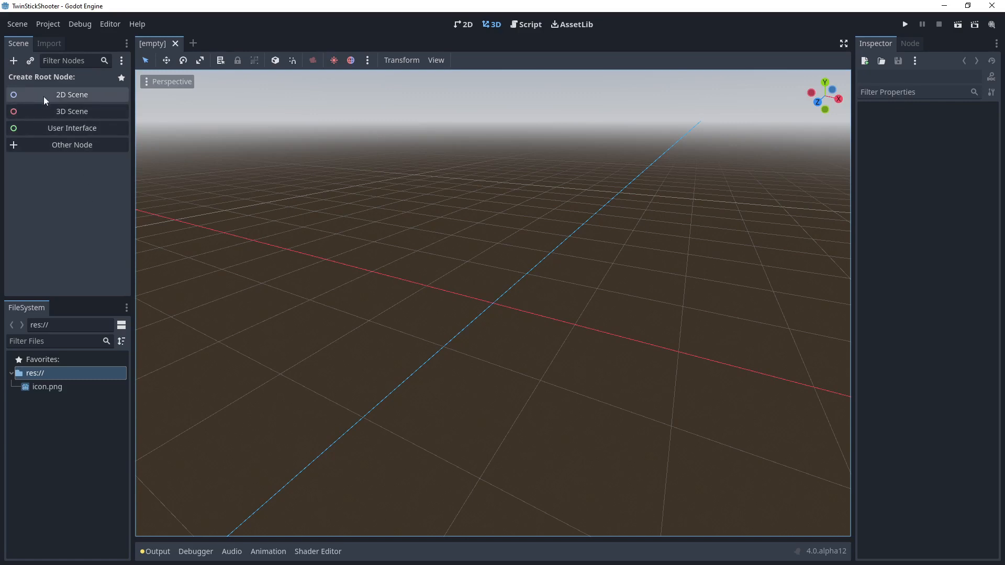
Step: Start a new 2D scene and add a child Node2D under the Node2D root
left_click(71, 94)
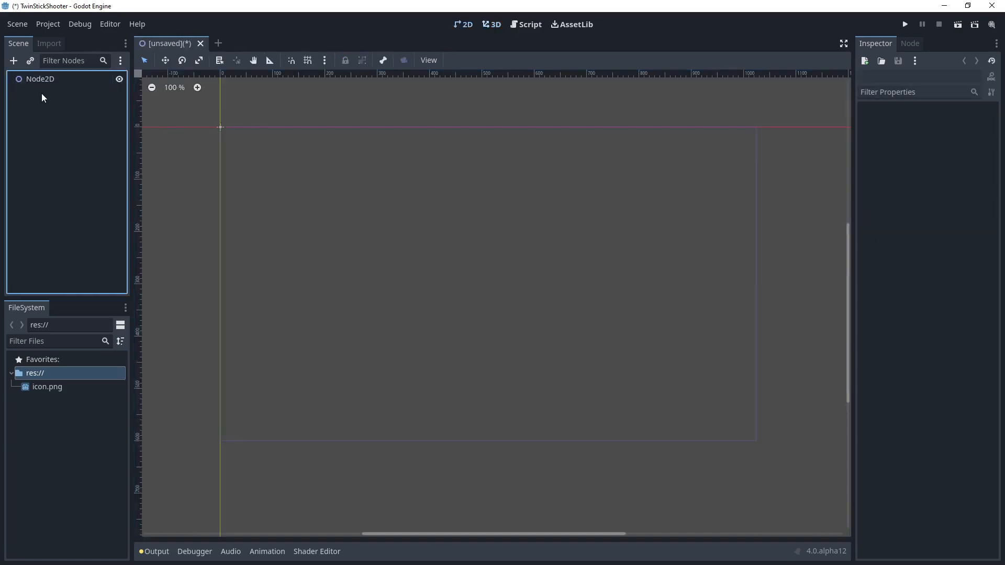
left_click(40, 78)
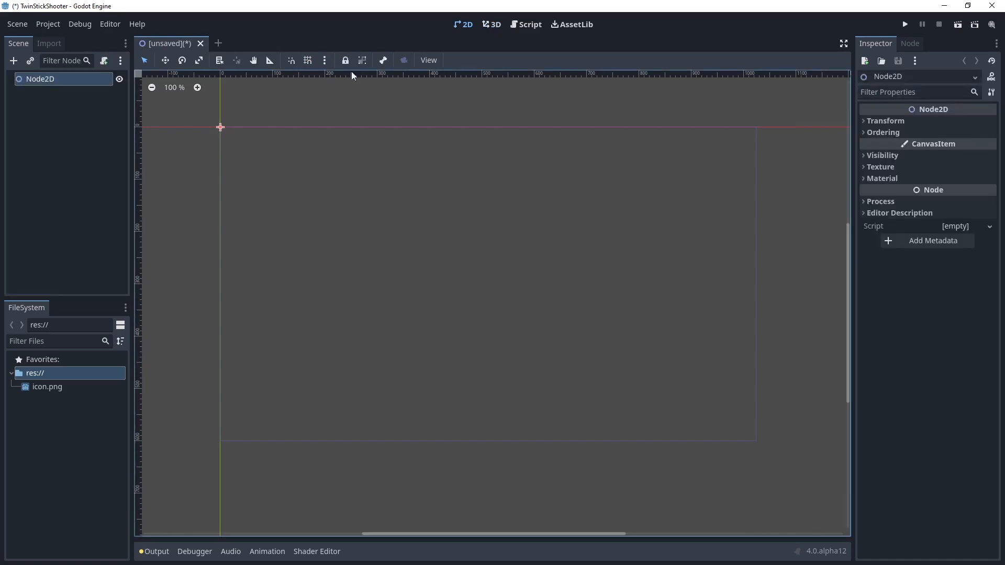
mouse_move(272, 102)
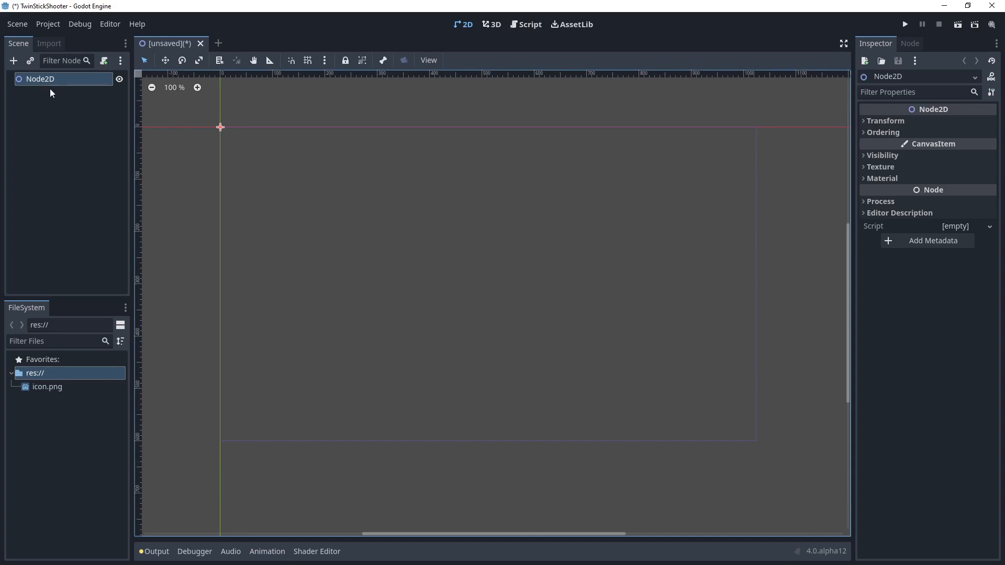
left_click(12, 61)
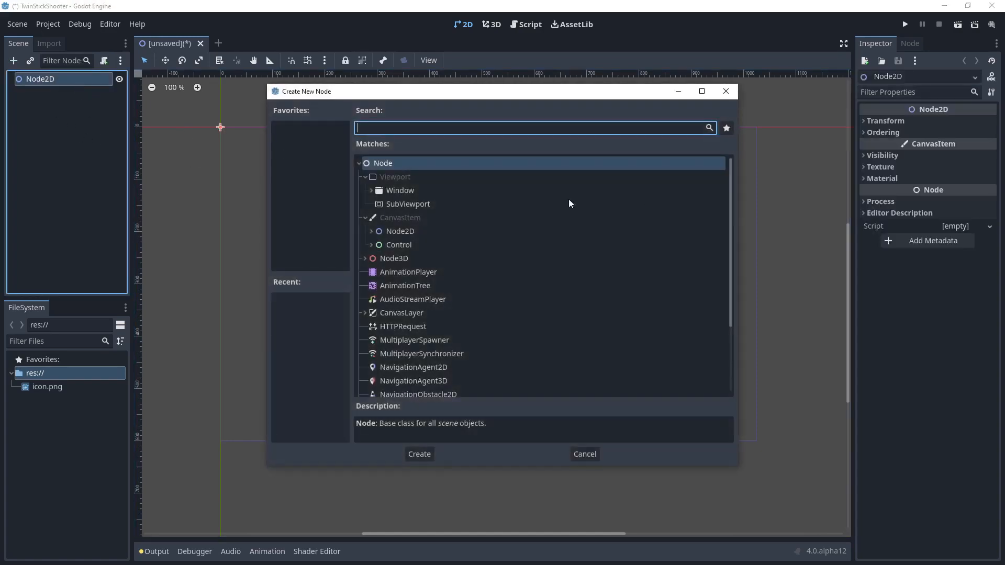
left_click(419, 453)
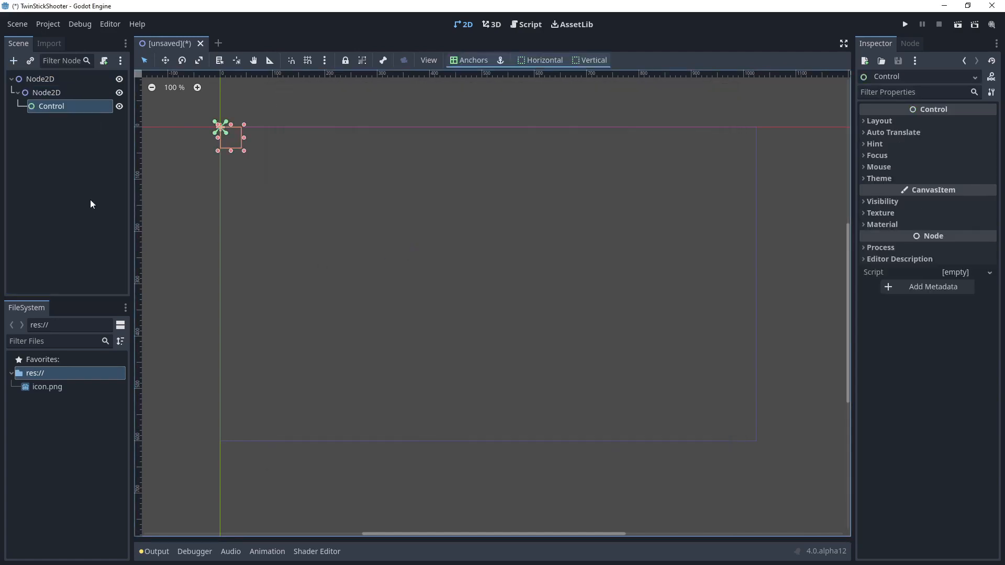
Step: Add a Control node and a Timer nested under it via Add Child Node
left_click(14, 60)
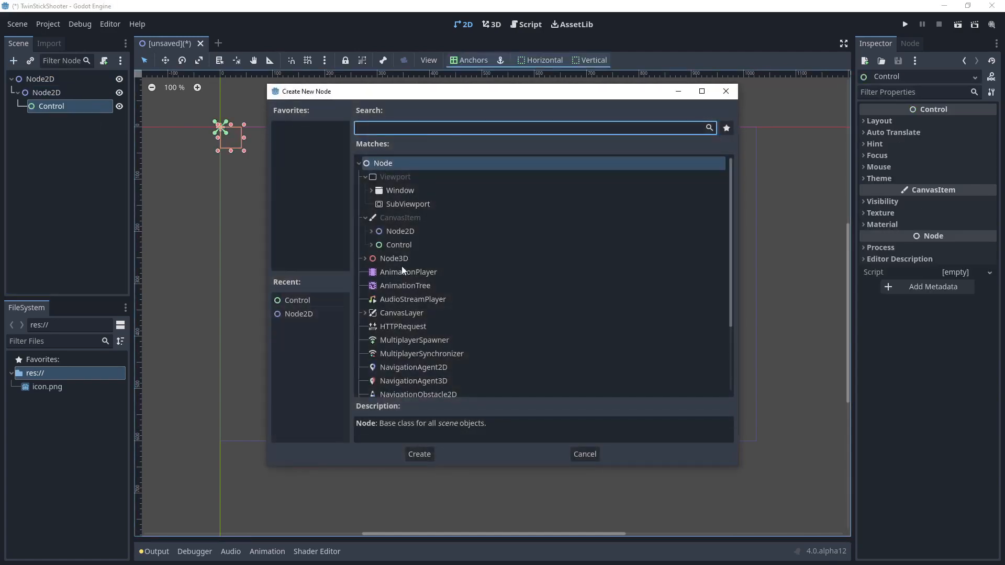
mouse_move(407, 230)
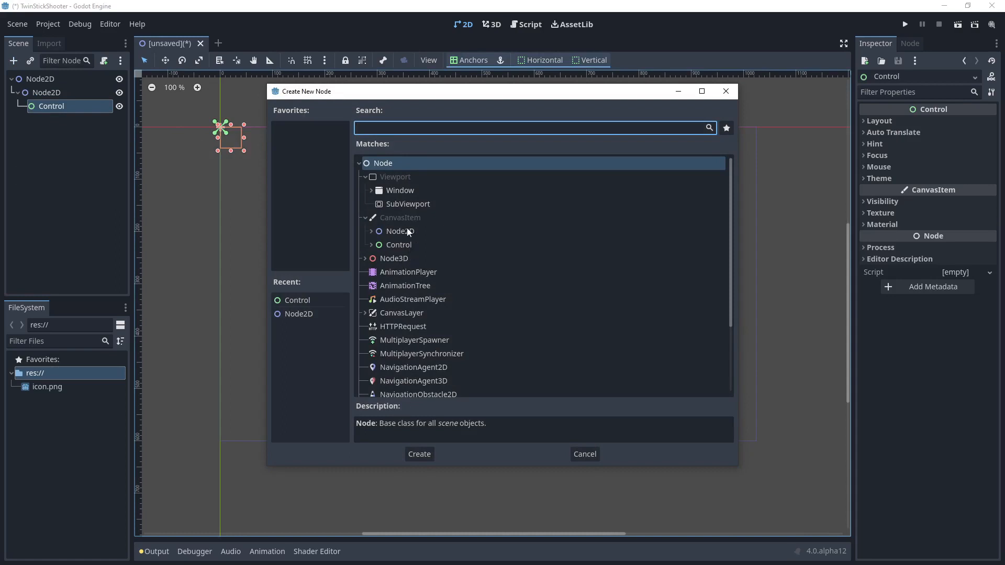
scroll("down", 3)
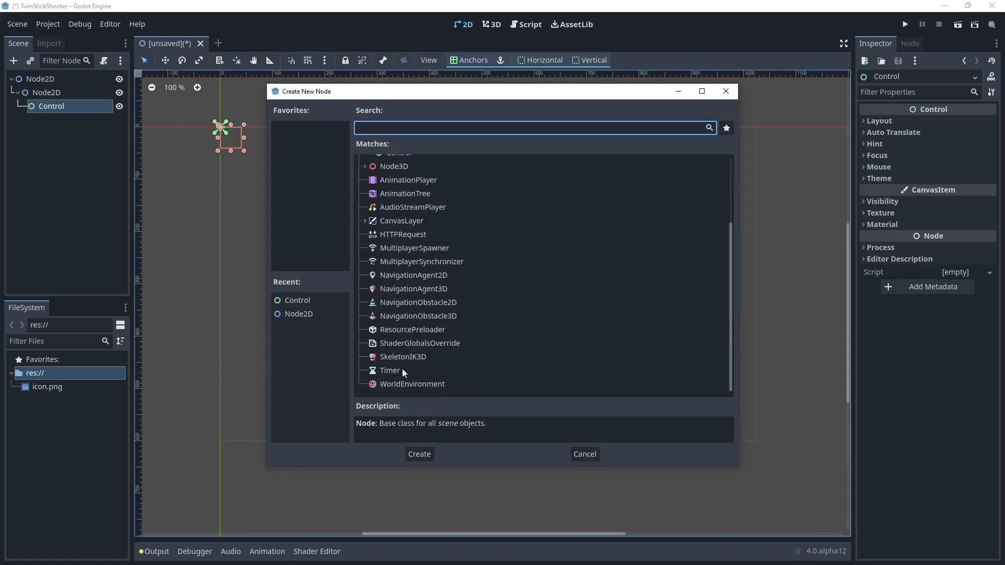
left_click(418, 453)
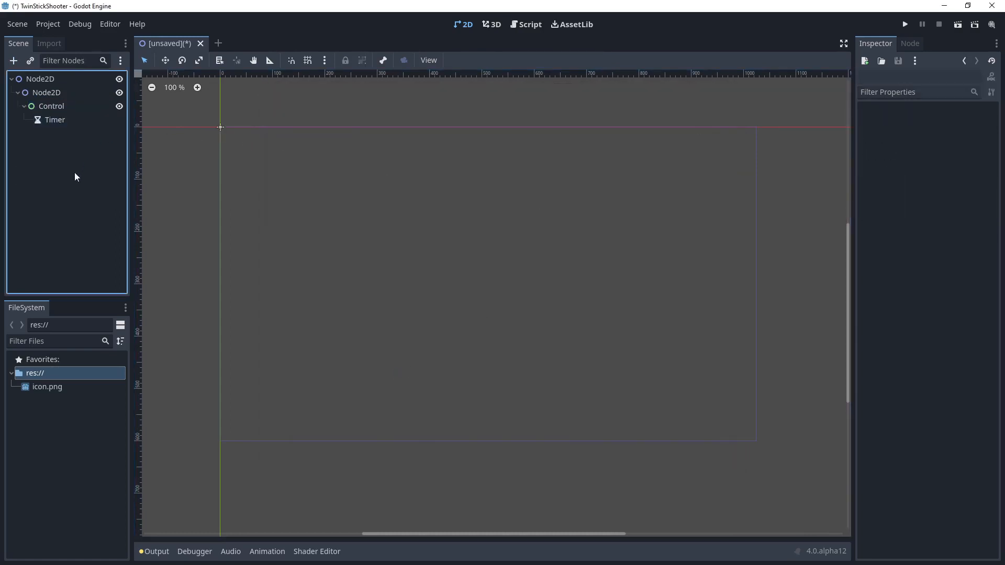
left_click(41, 79)
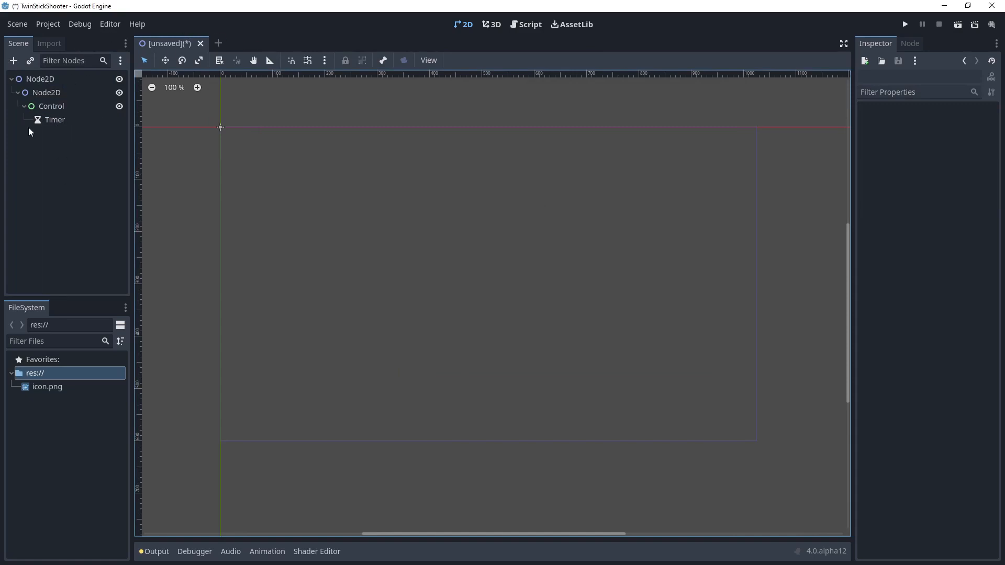
mouse_move(66, 128)
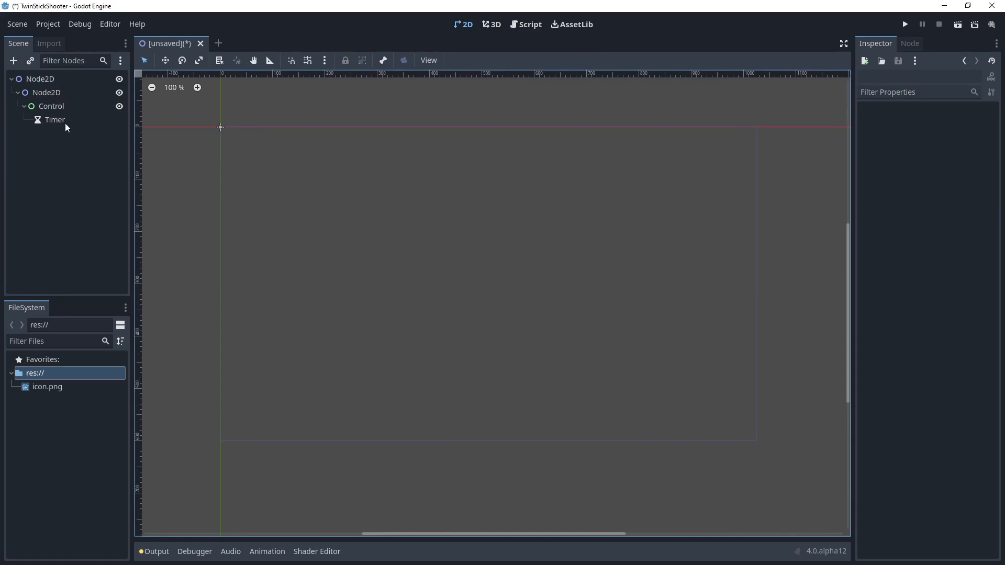
mouse_move(53, 97)
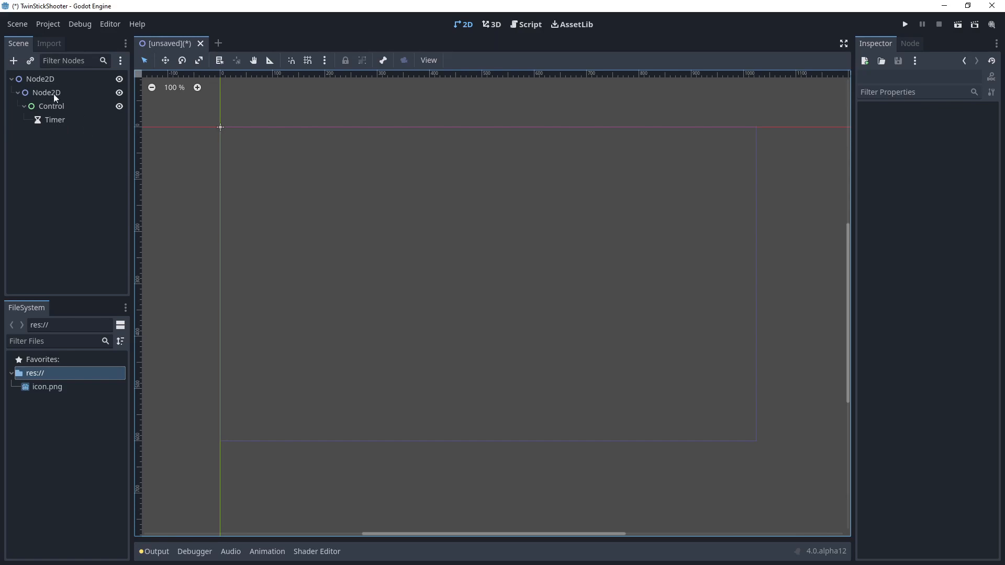
Step: Save the inner Node2D branch as MyScene.tscn in res:// so it becomes an instanced scene
left_click(46, 92)
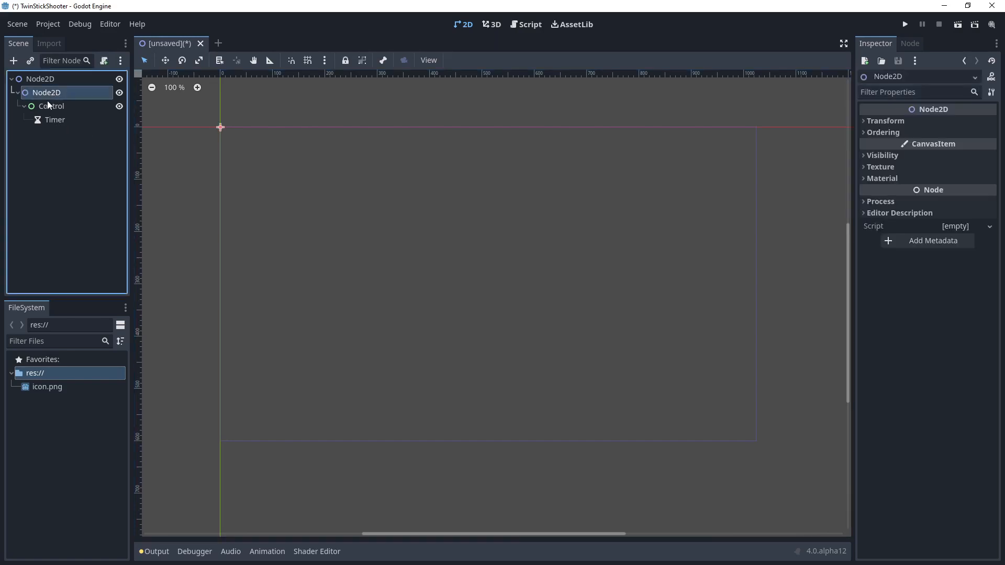
right_click(45, 92)
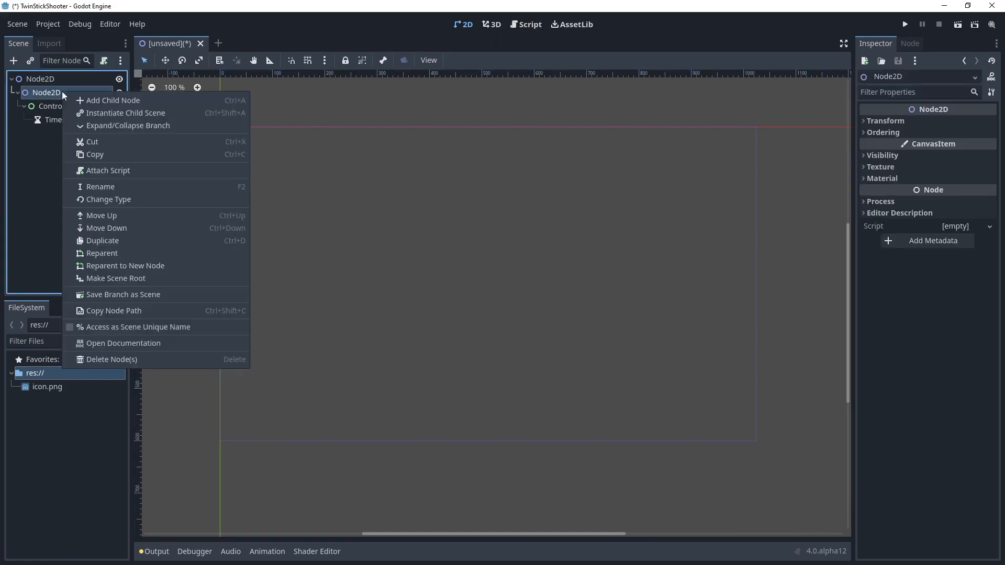
mouse_move(122, 294)
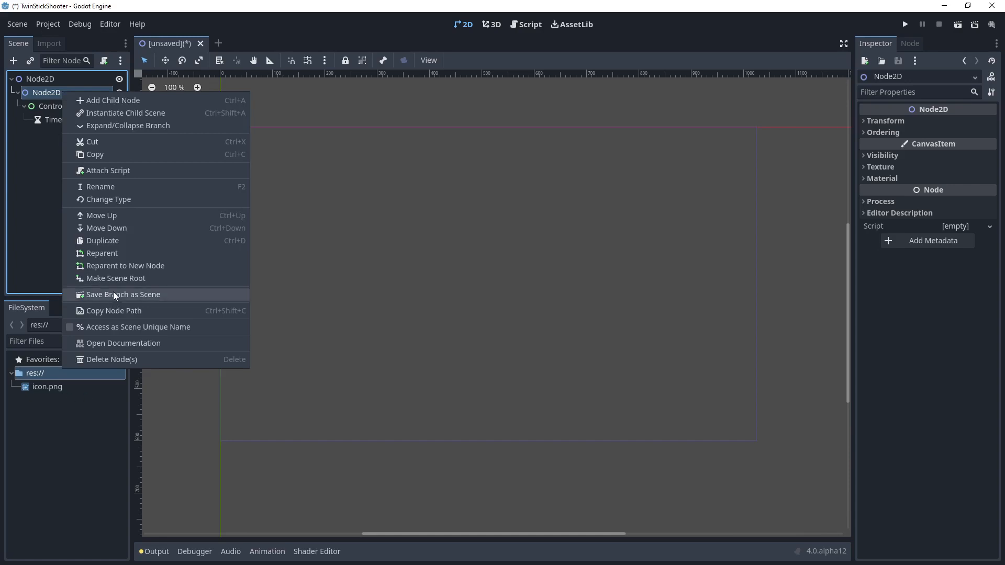
left_click(123, 294)
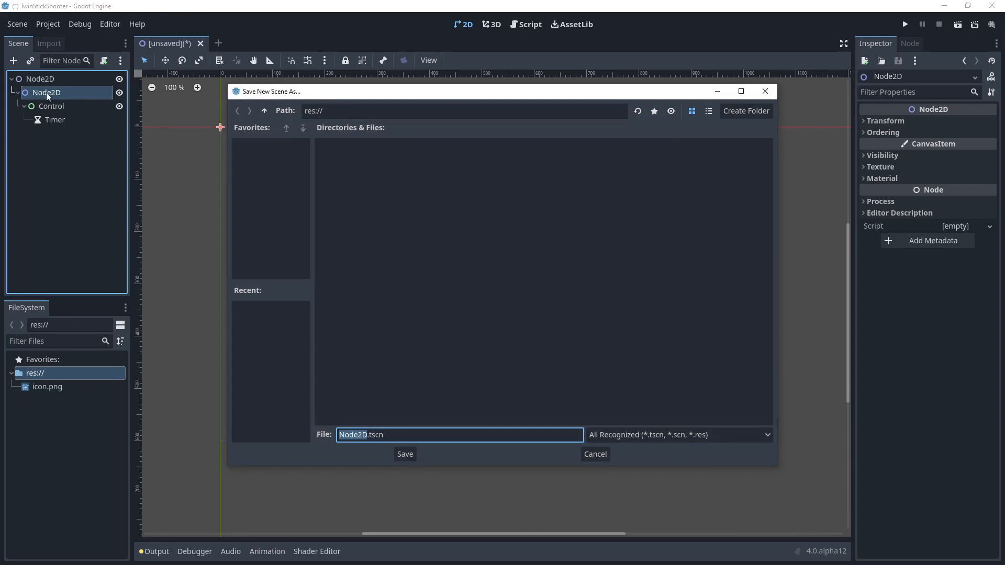
mouse_move(85, 95)
type("MySc")
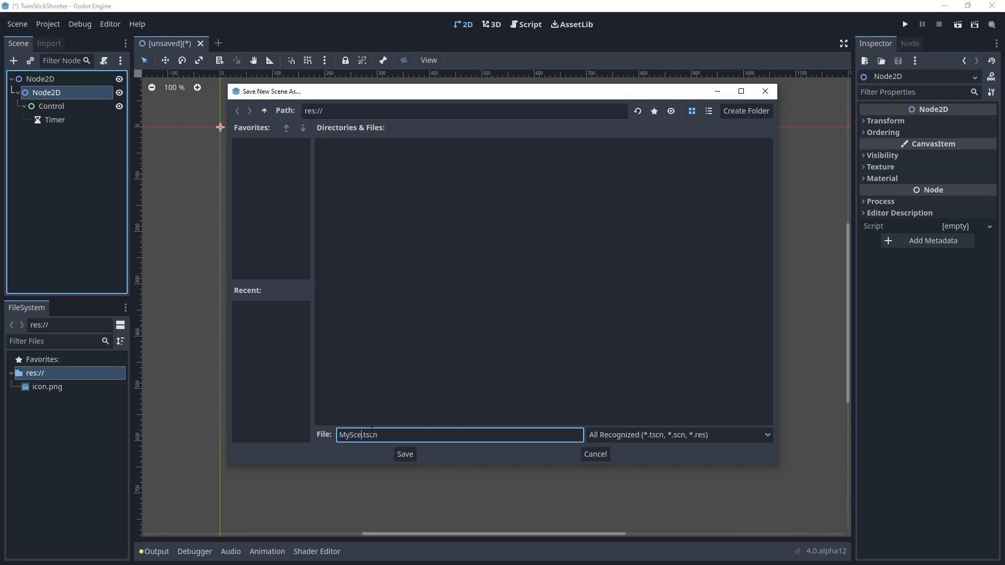
left_click(404, 453)
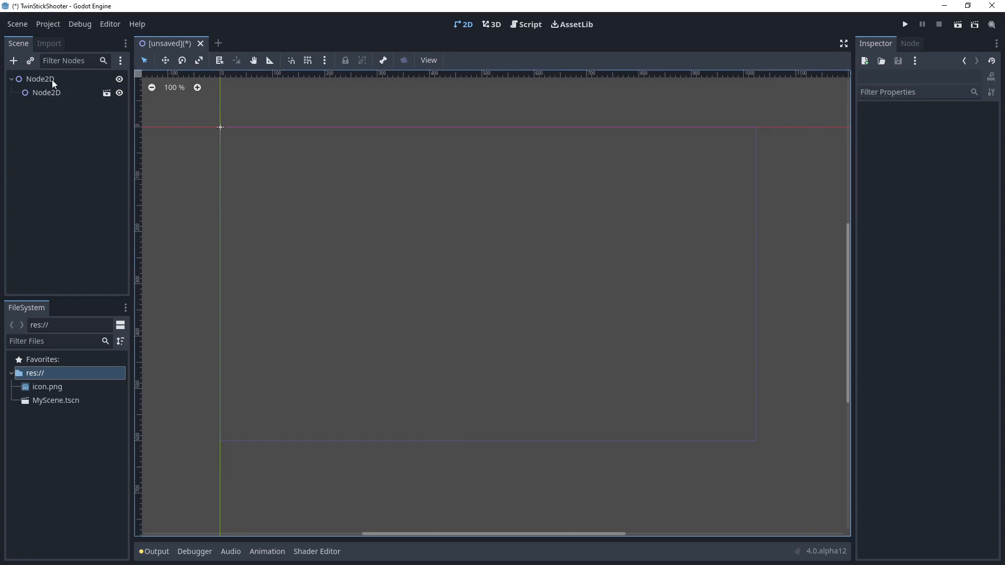
mouse_move(108, 95)
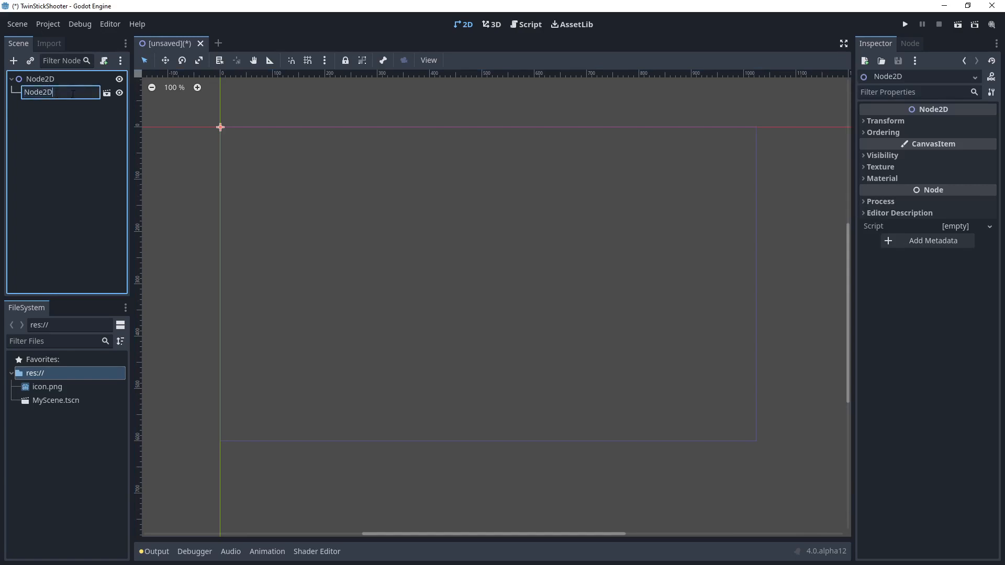
Step: Rename the instanced child to MyScene and the root node to Root
type("MyScene")
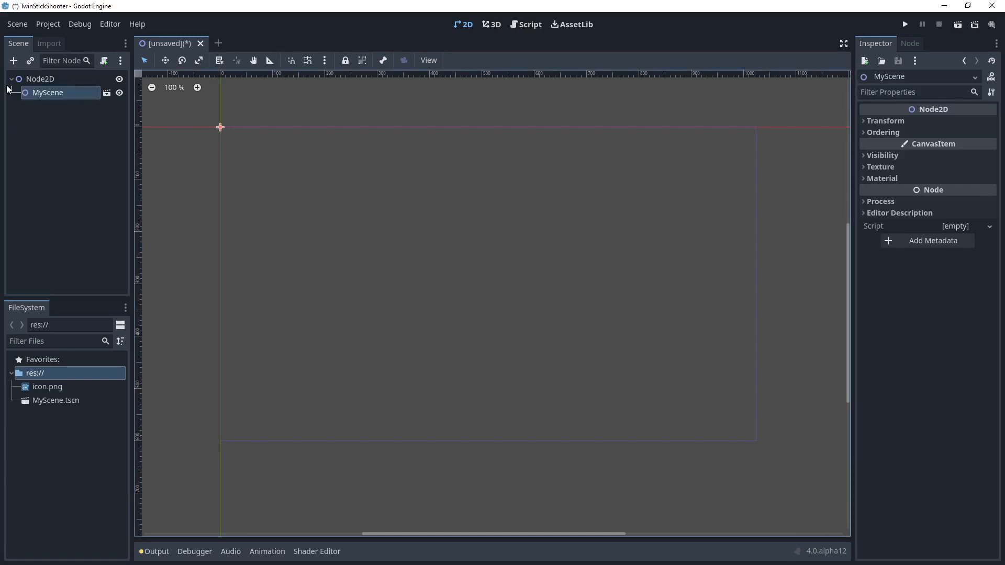
double_click(40, 78)
type("Root")
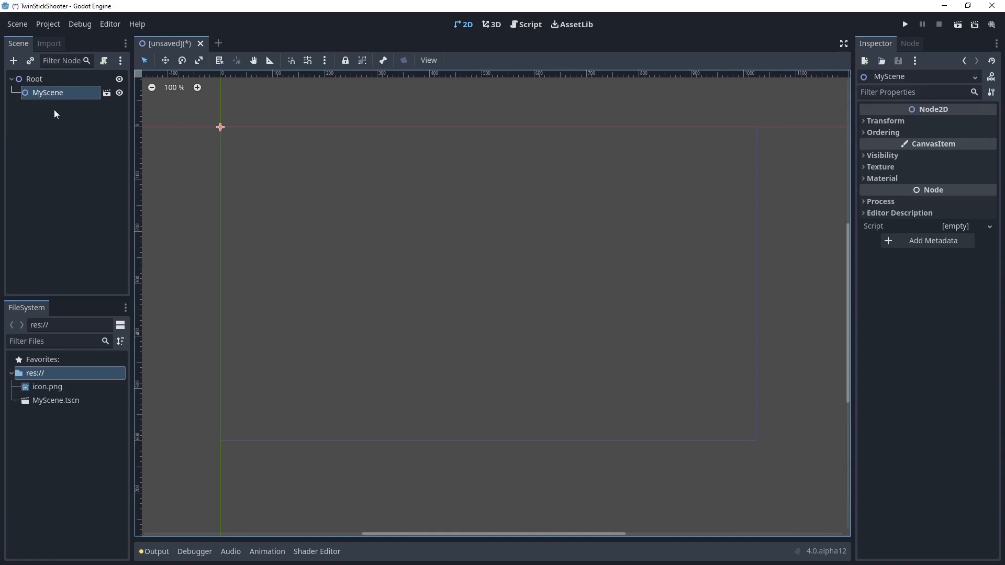
mouse_move(80, 139)
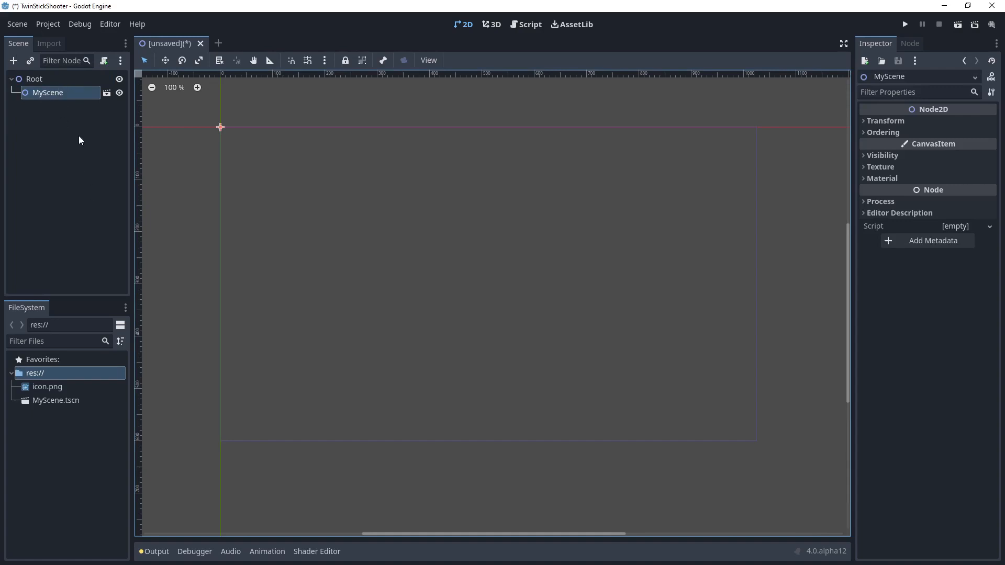
mouse_move(65, 390)
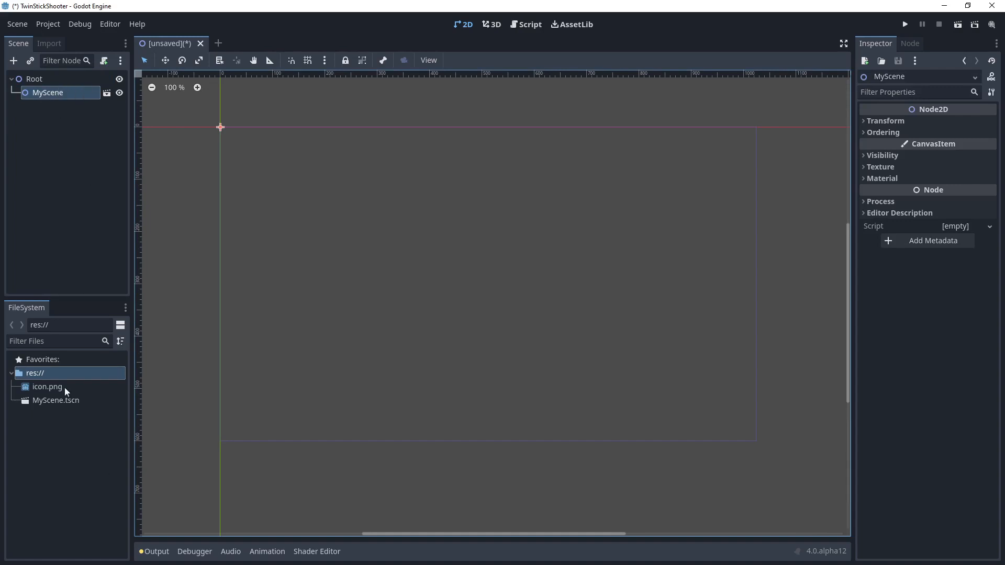
left_click(55, 400)
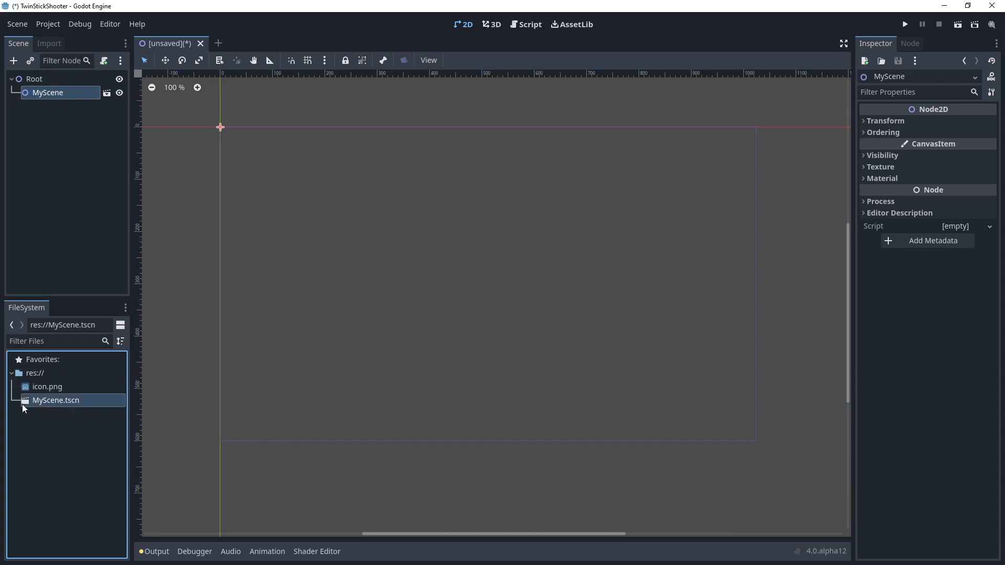
left_click(32, 372)
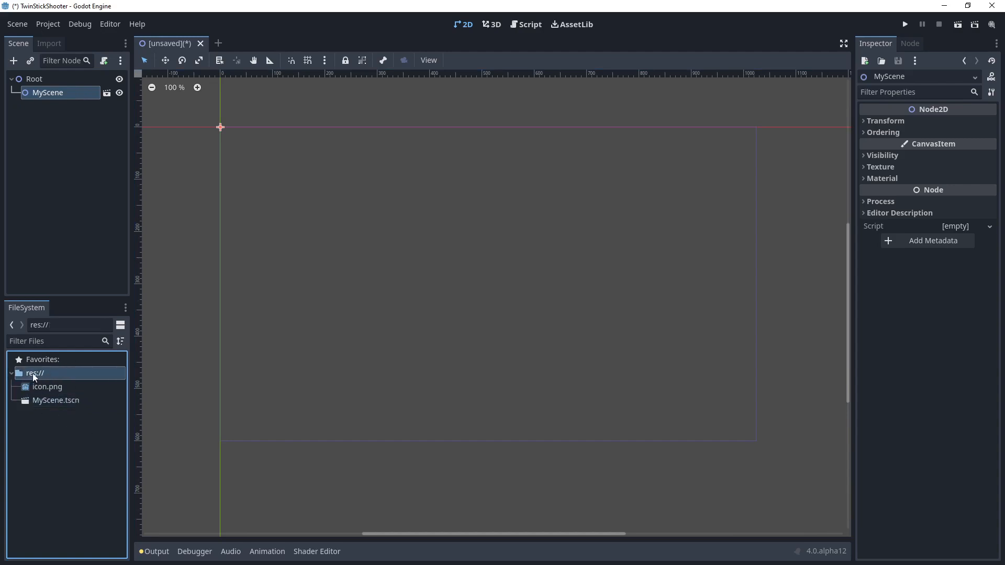
mouse_move(40, 319)
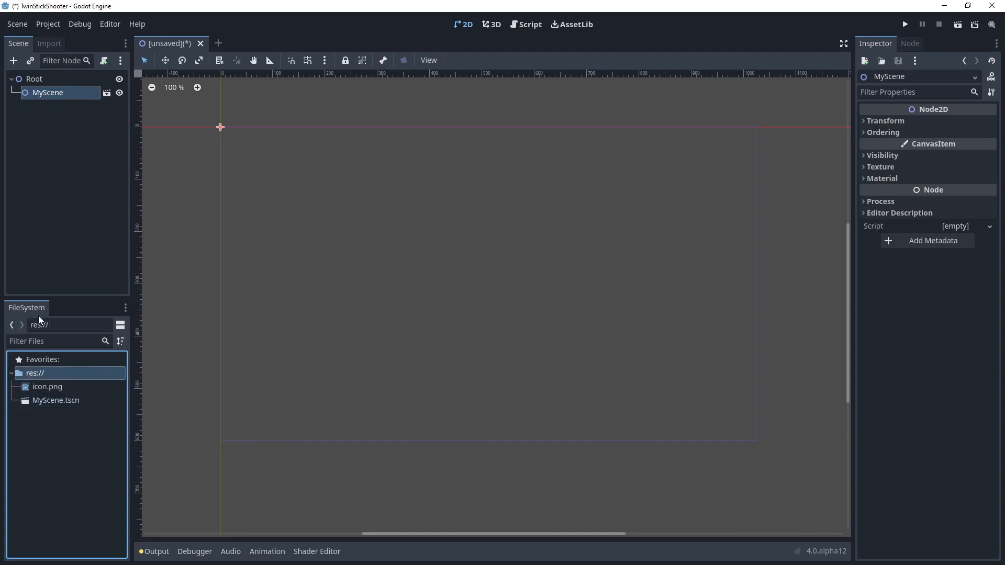
mouse_move(82, 382)
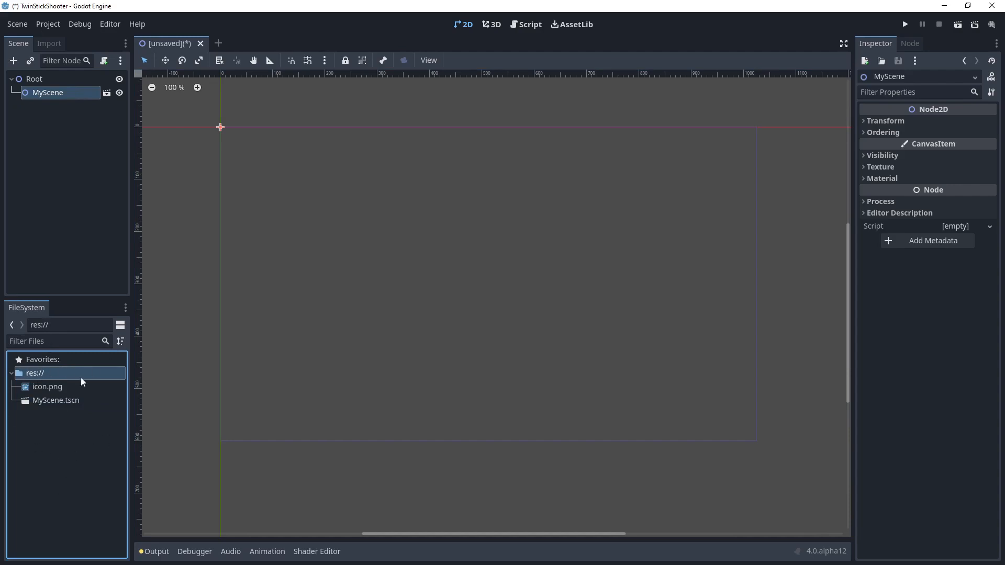
mouse_move(69, 386)
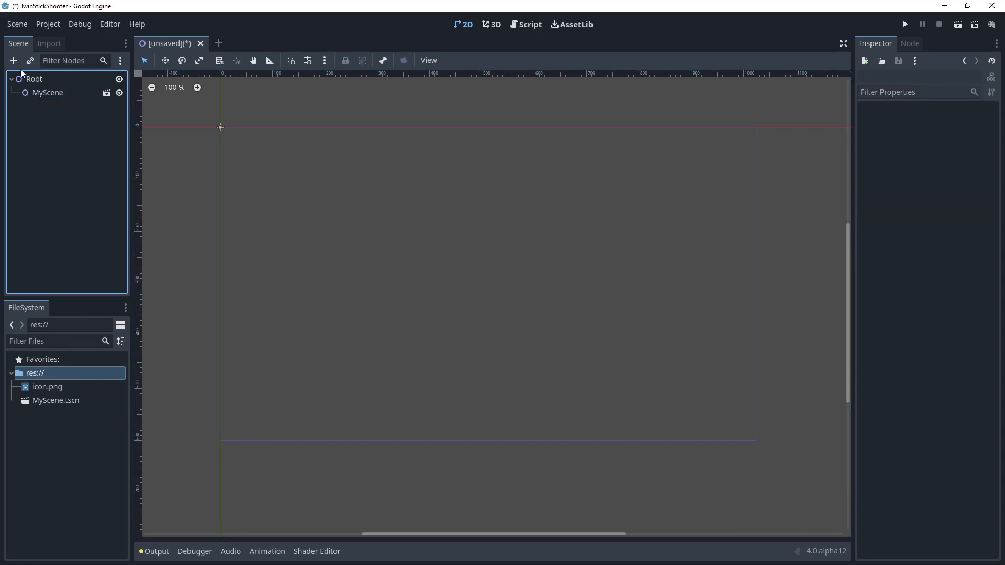
left_click(33, 79)
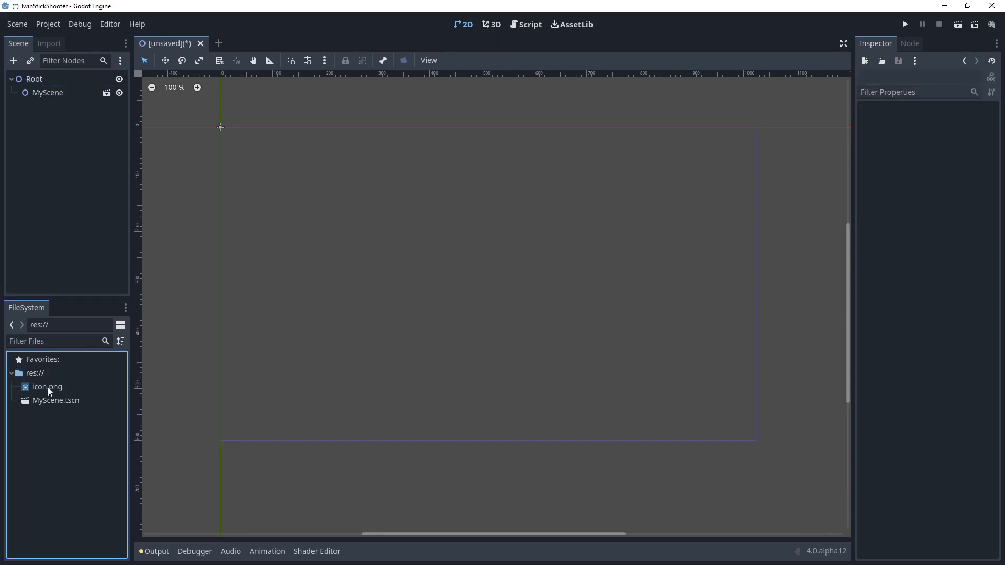
mouse_move(18, 352)
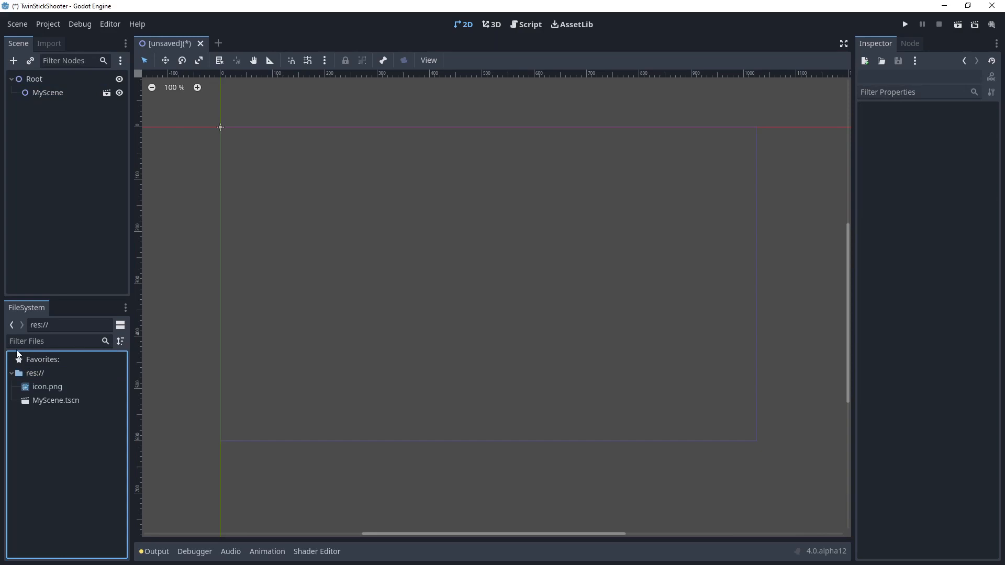
mouse_move(431, 198)
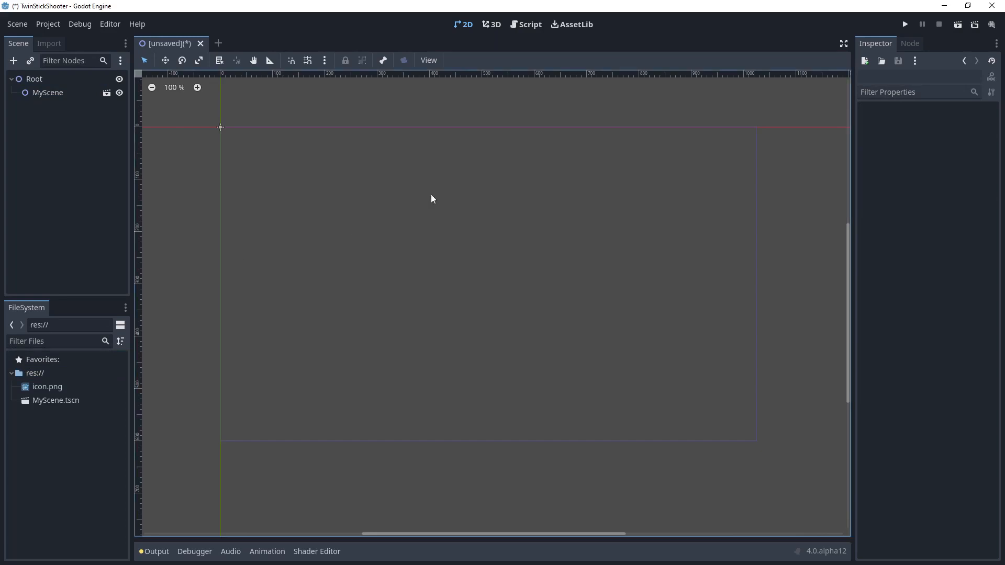
mouse_move(855, 212)
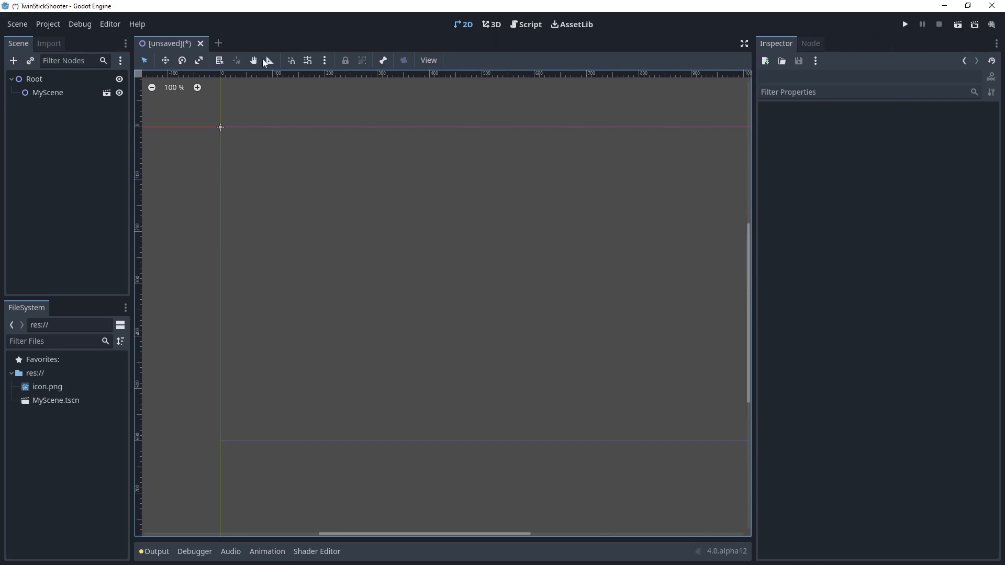
Step: Select Root and briefly expand its Transform section (position 0,0, rotation 0, scale 1)
left_click(34, 78)
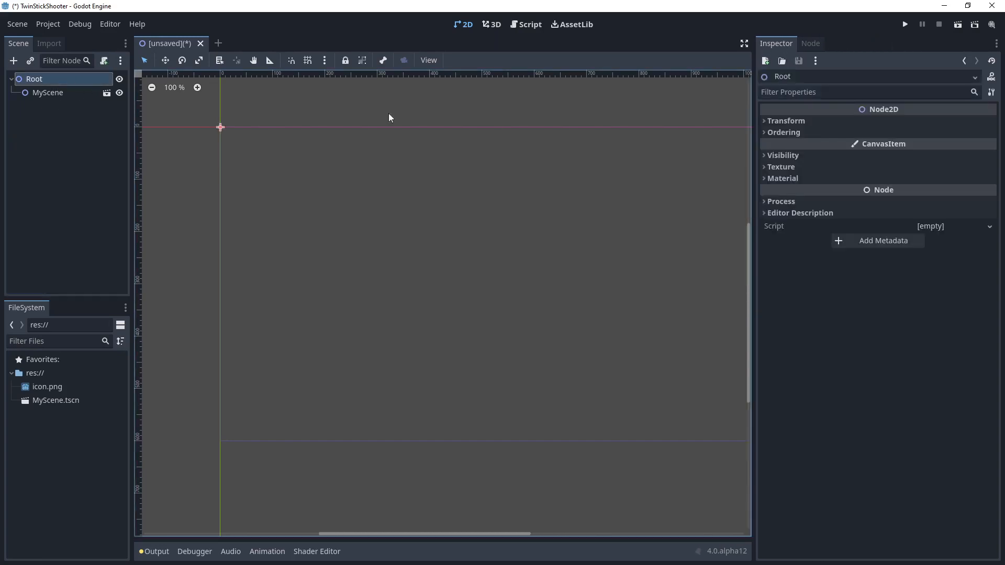
left_click(784, 121)
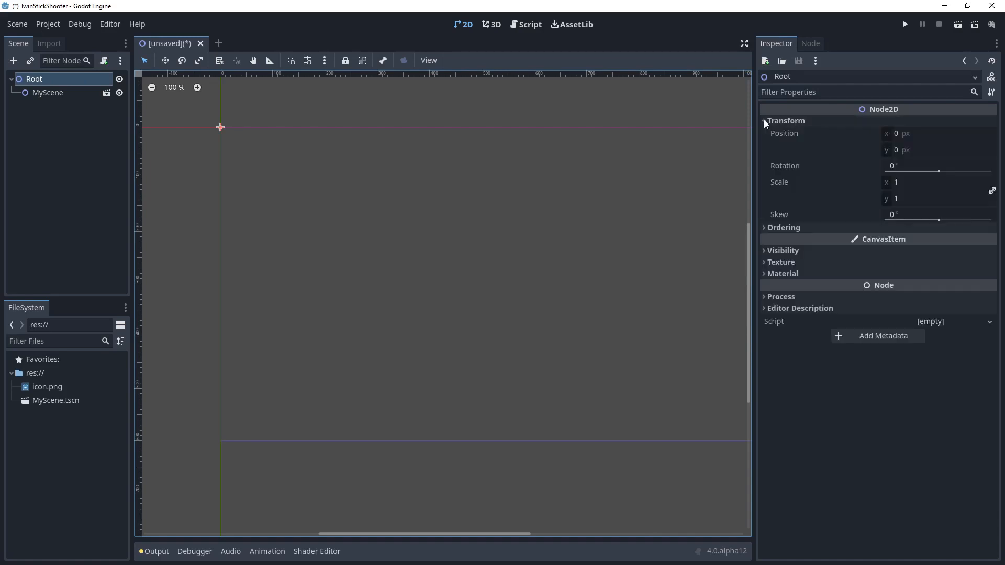
mouse_move(779, 136)
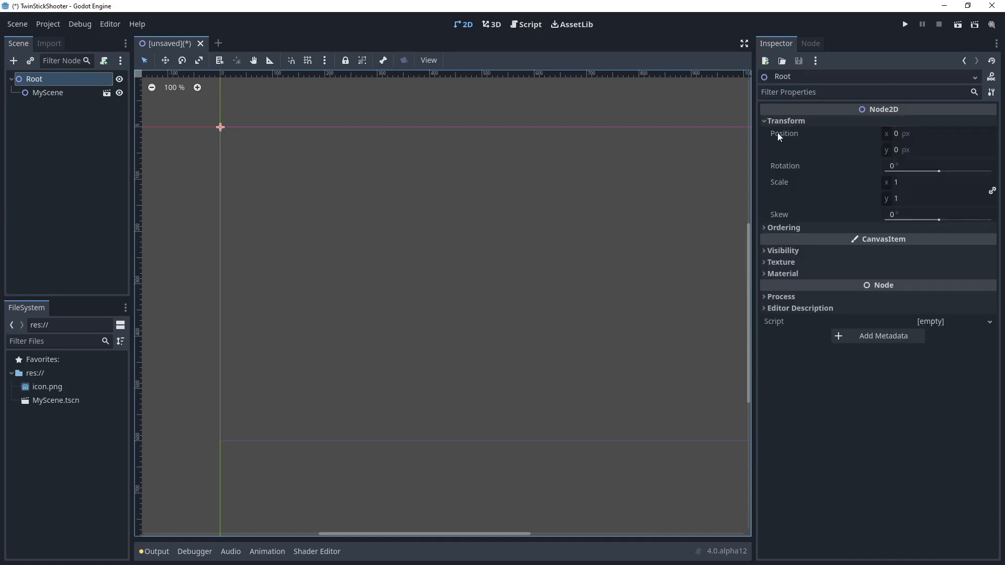
mouse_move(787, 248)
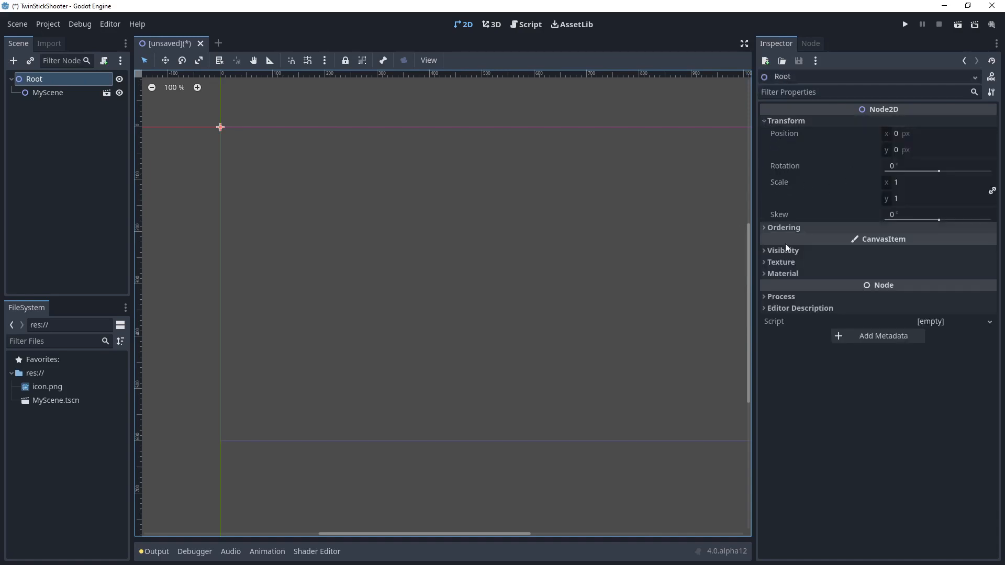
left_click(785, 121)
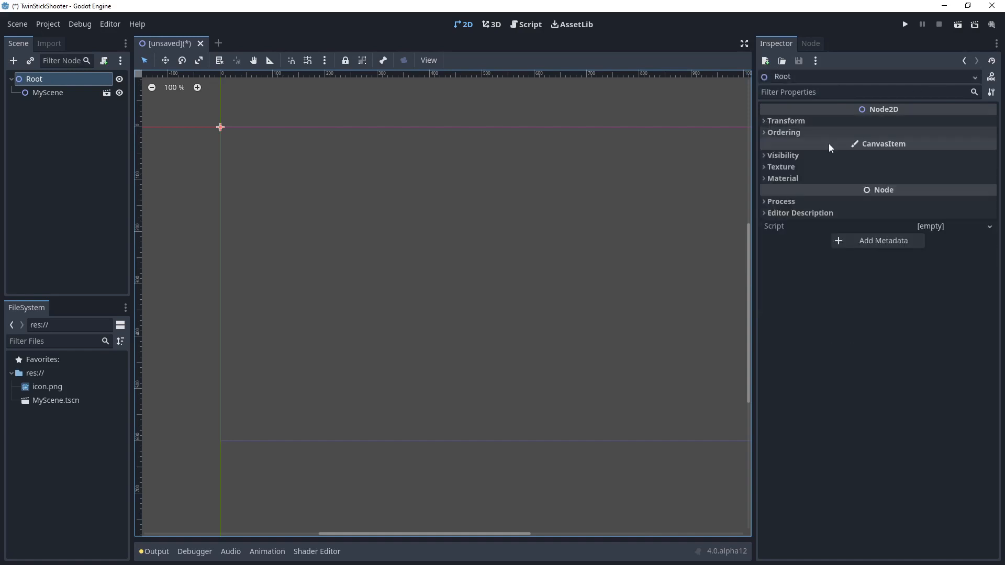
mouse_move(837, 189)
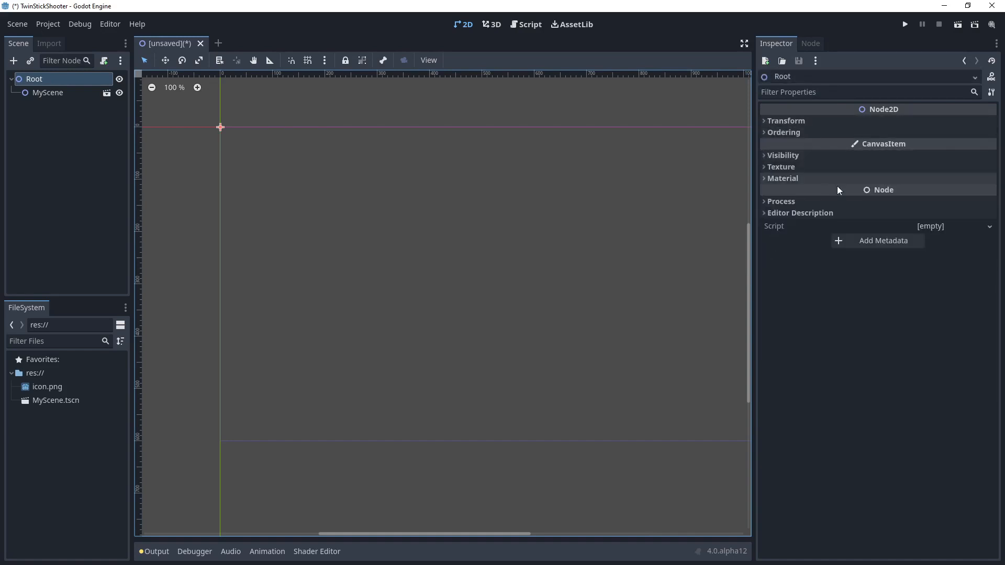
mouse_move(916, 154)
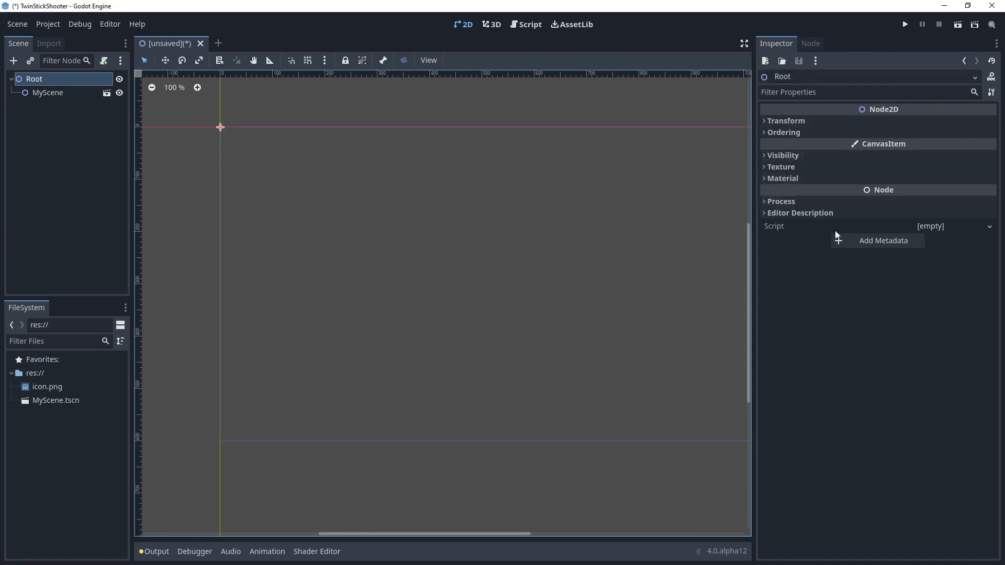
mouse_move(50, 127)
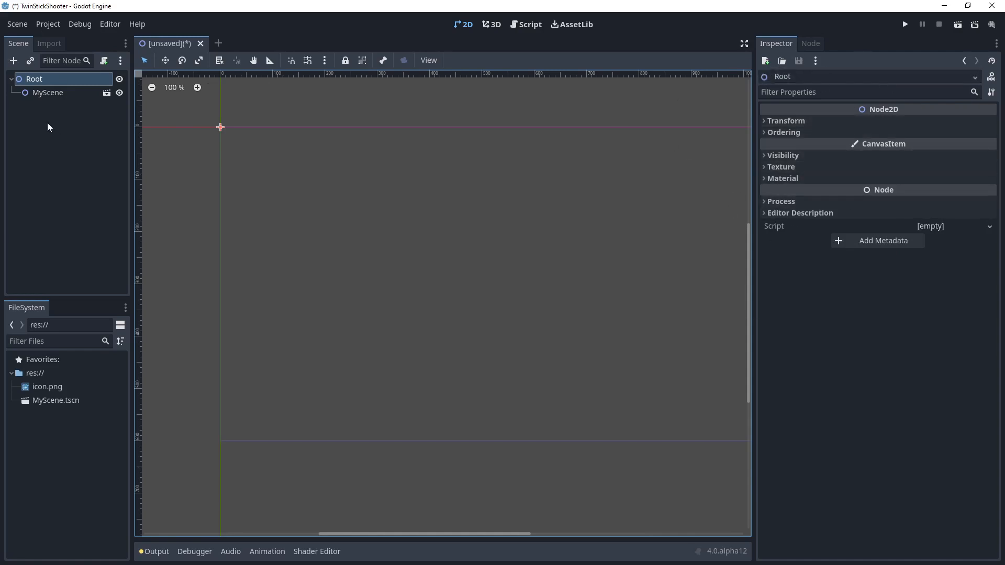
mouse_move(93, 142)
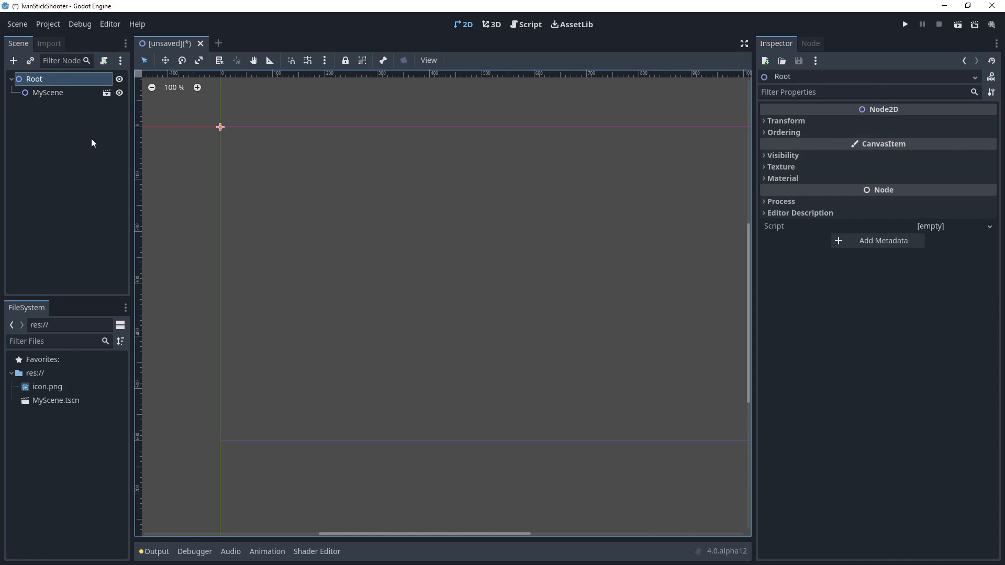
mouse_move(38, 116)
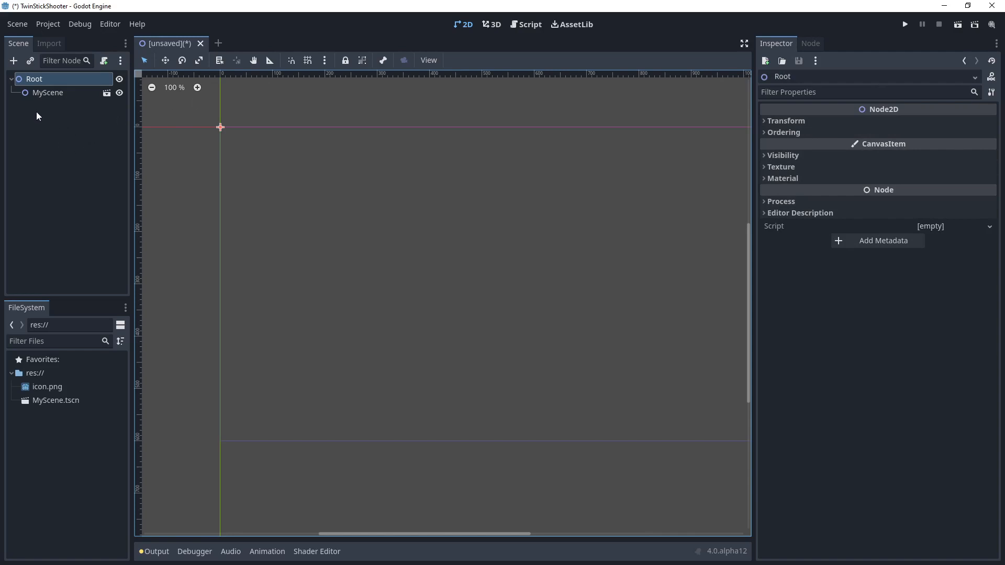
left_click(70, 169)
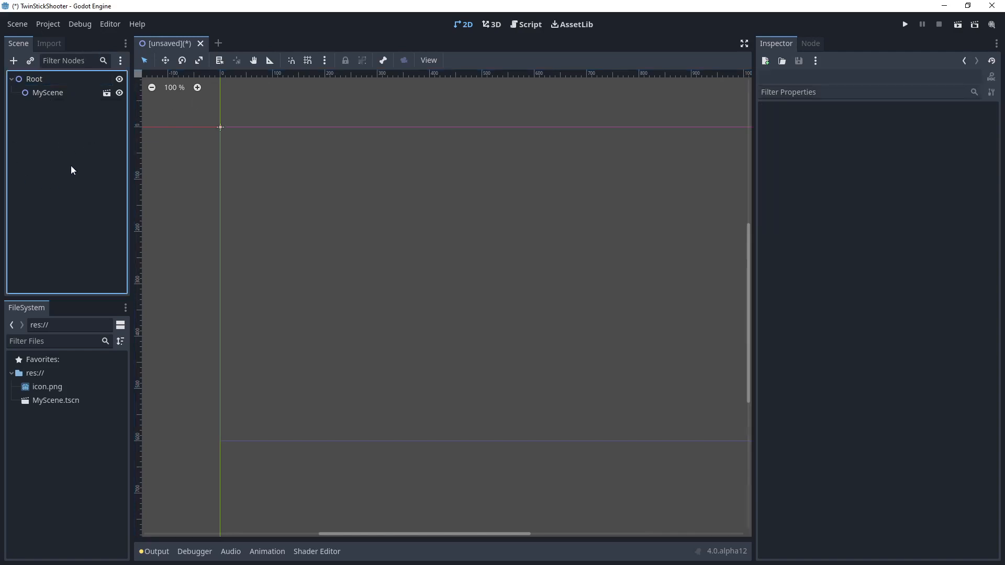
mouse_move(415, 69)
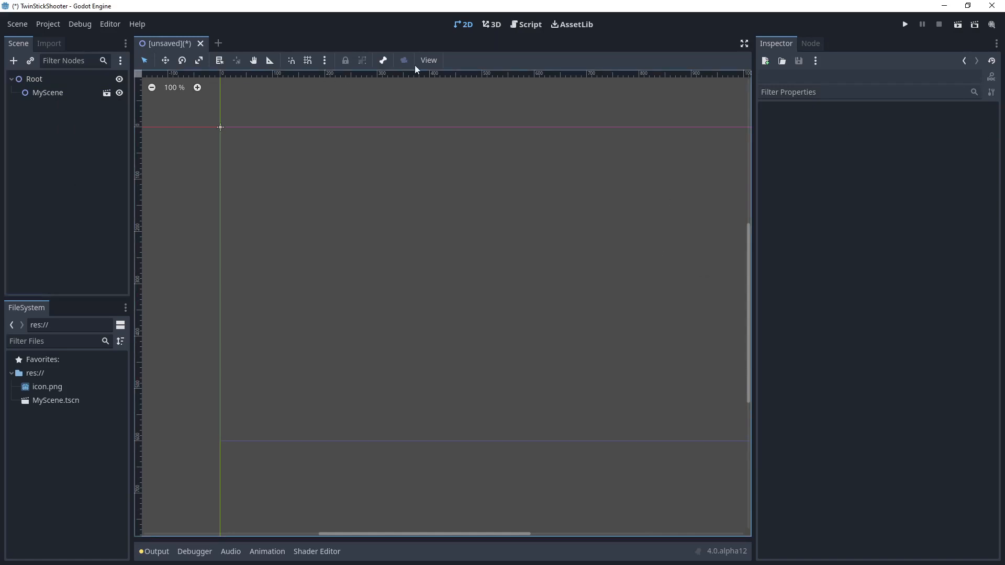
mouse_move(474, 67)
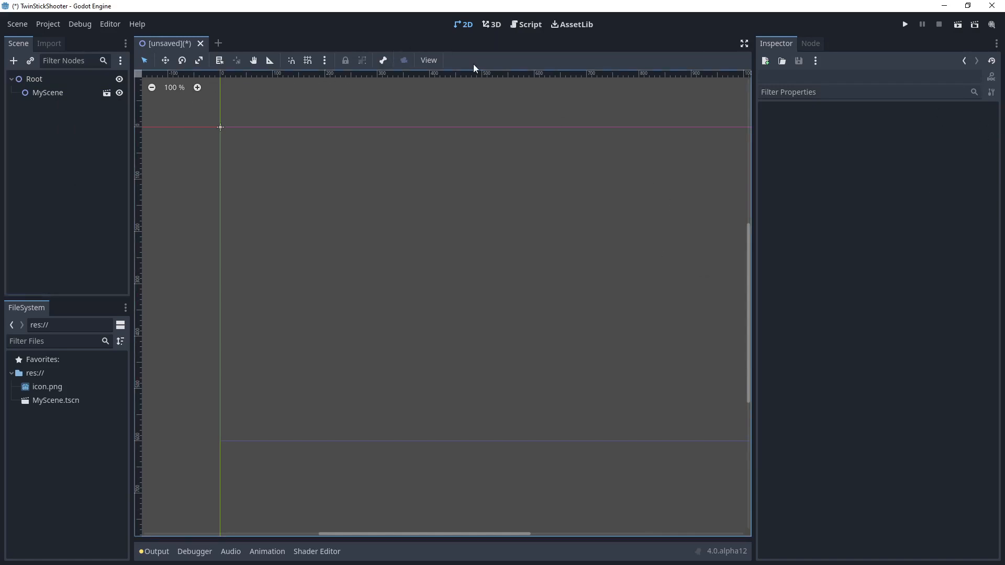
mouse_move(446, 60)
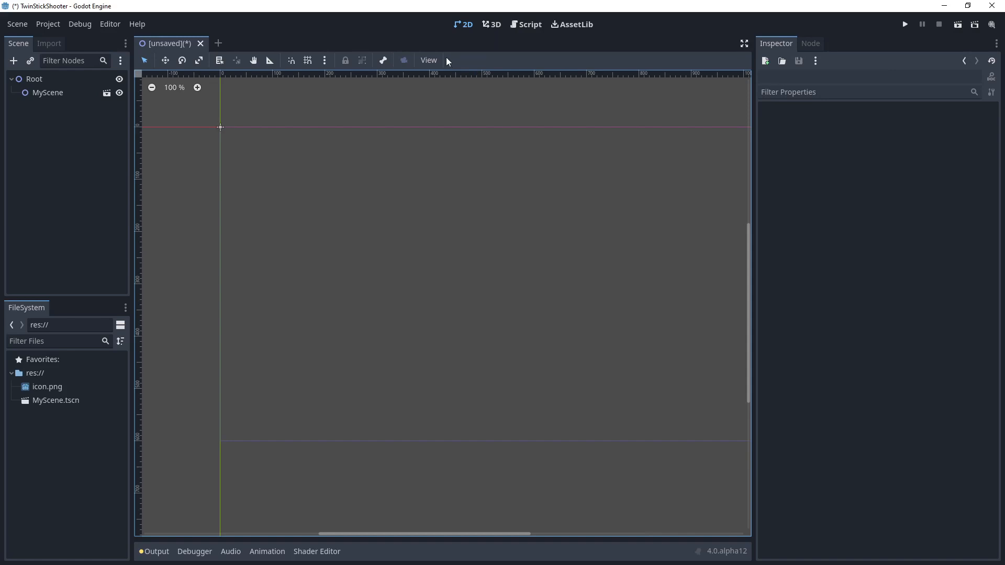
mouse_move(748, 197)
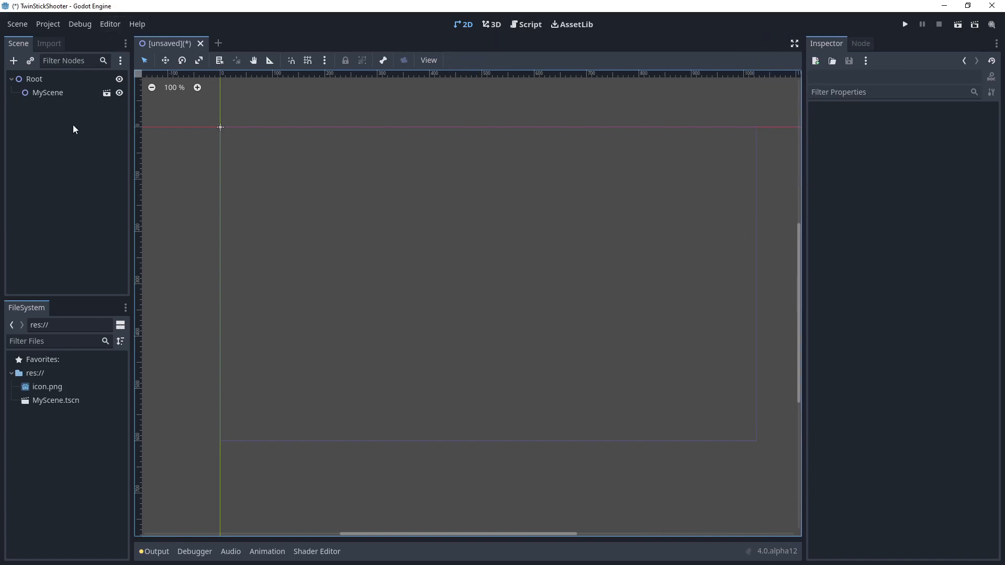
mouse_move(946, 188)
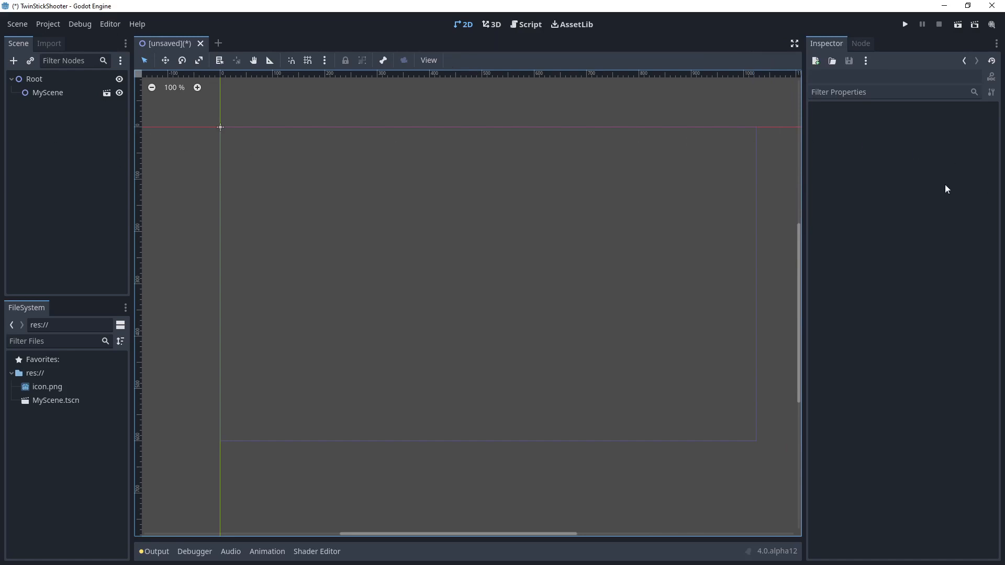
mouse_move(845, 169)
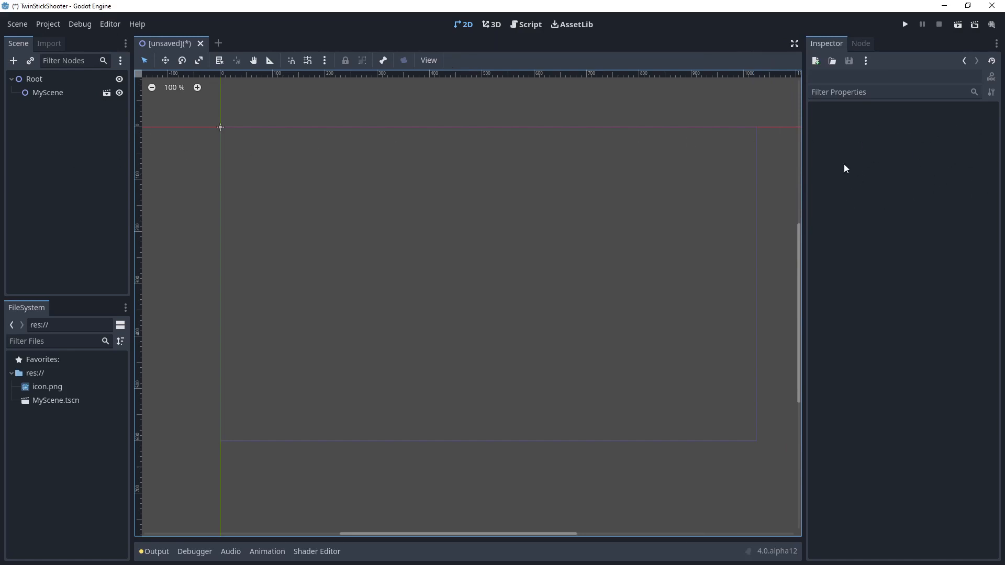
mouse_move(533, 32)
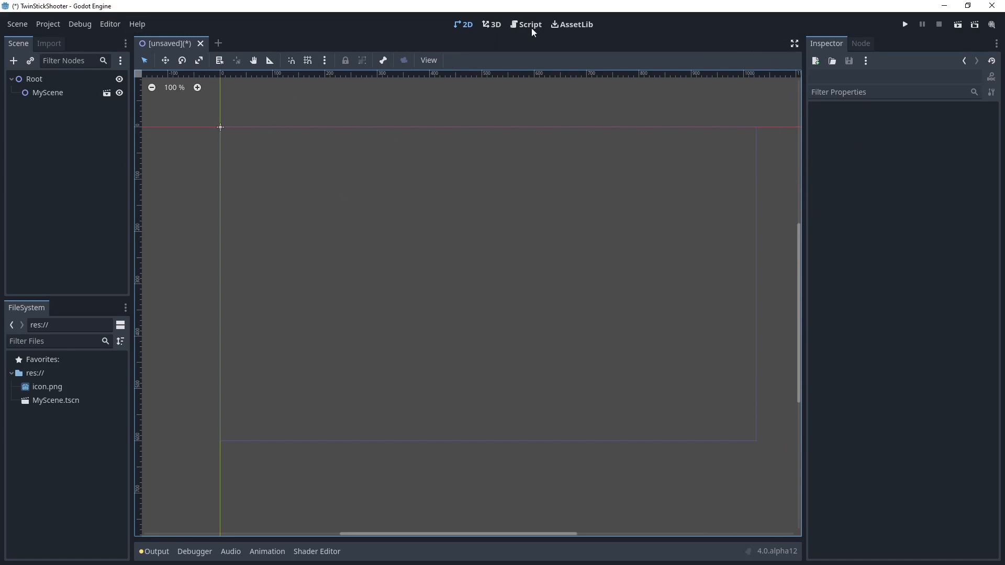
mouse_move(142, 139)
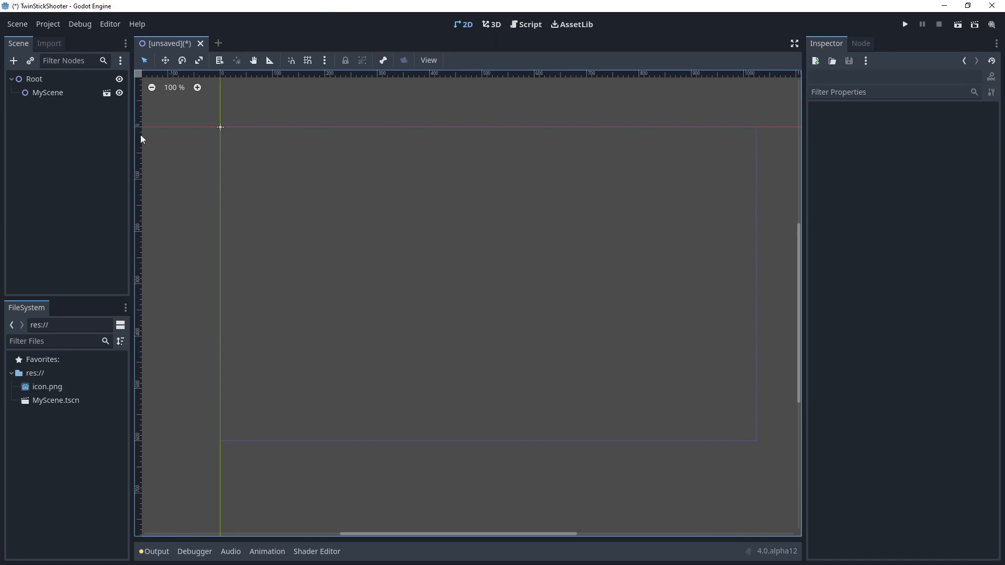
mouse_move(414, 197)
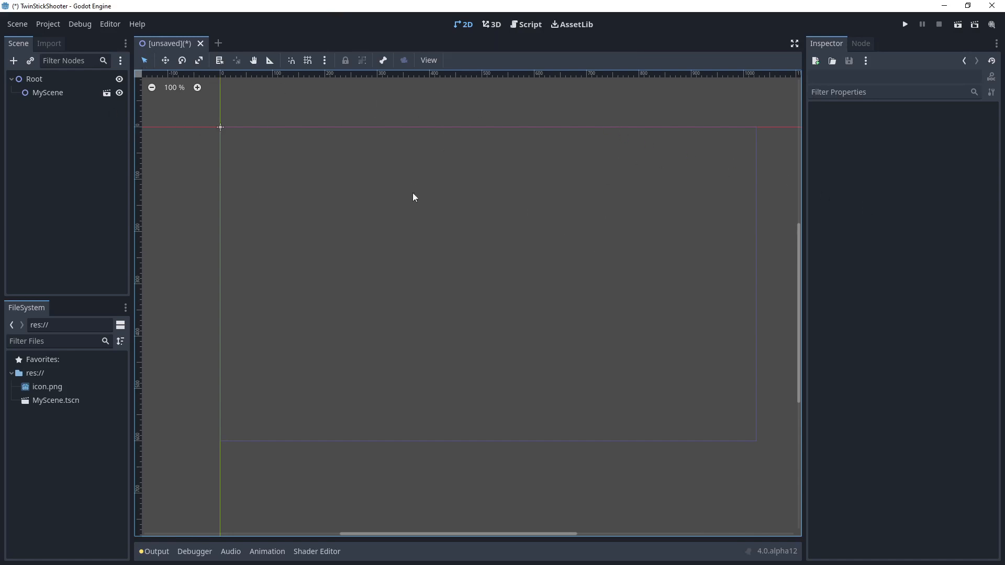
mouse_move(230, 176)
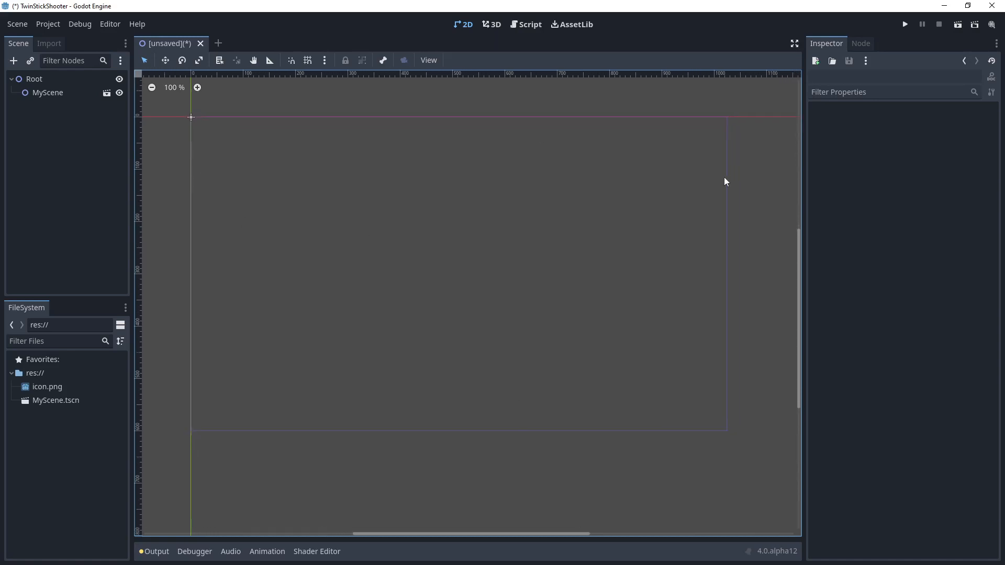
mouse_move(122, 119)
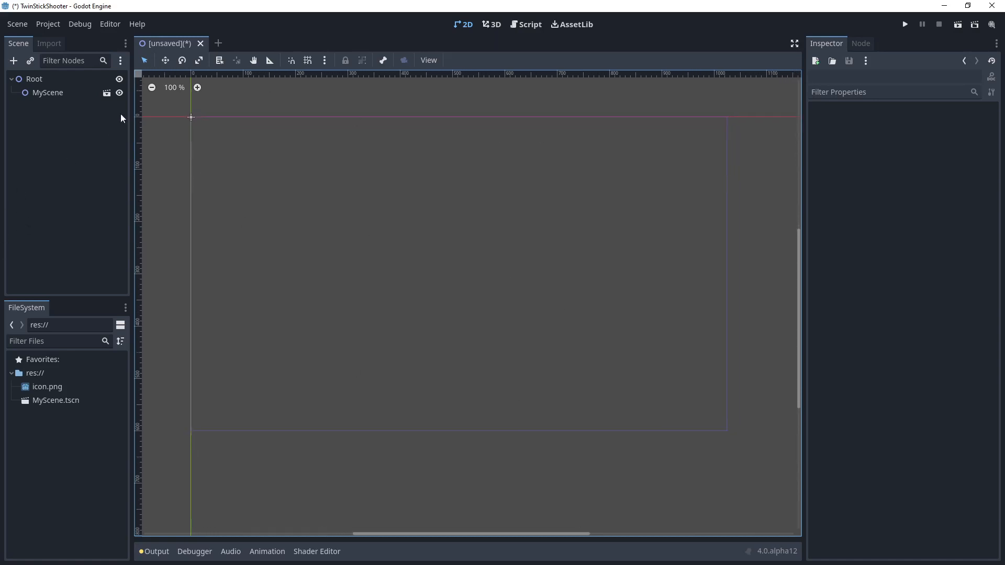
mouse_move(131, 46)
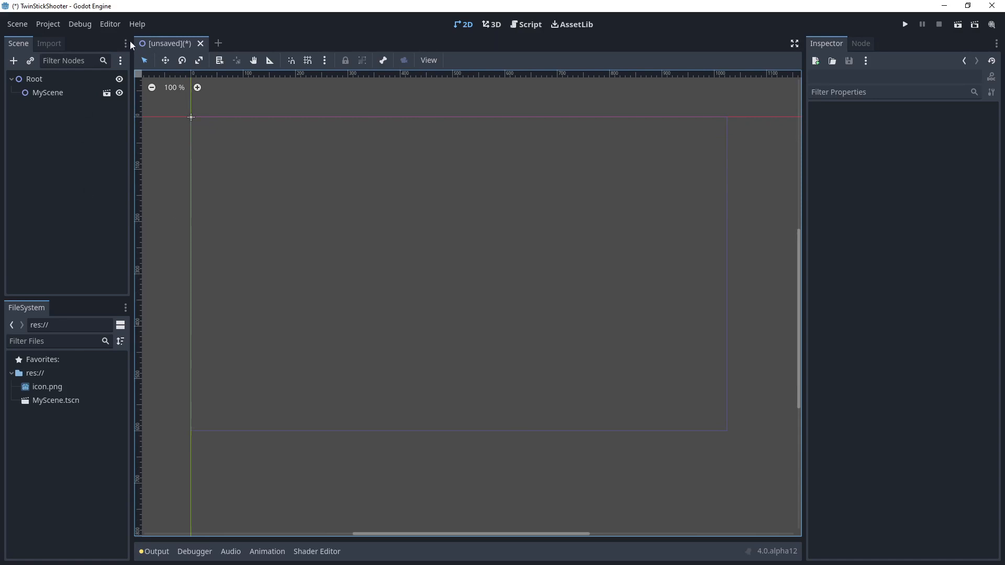
mouse_move(420, 58)
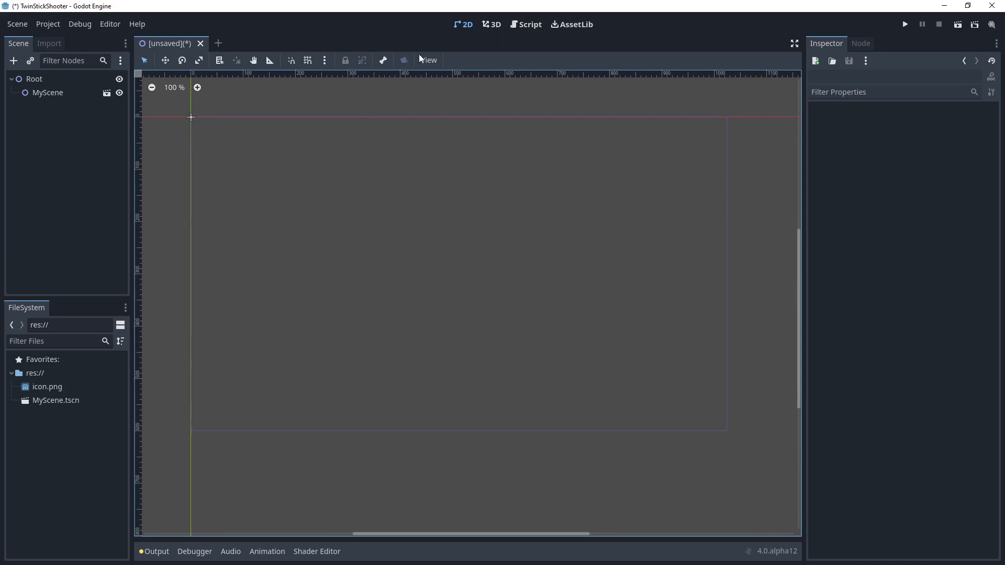
Step: Move the Scene dock to a right-side slot beside the Inspector and Node docks
left_click(124, 44)
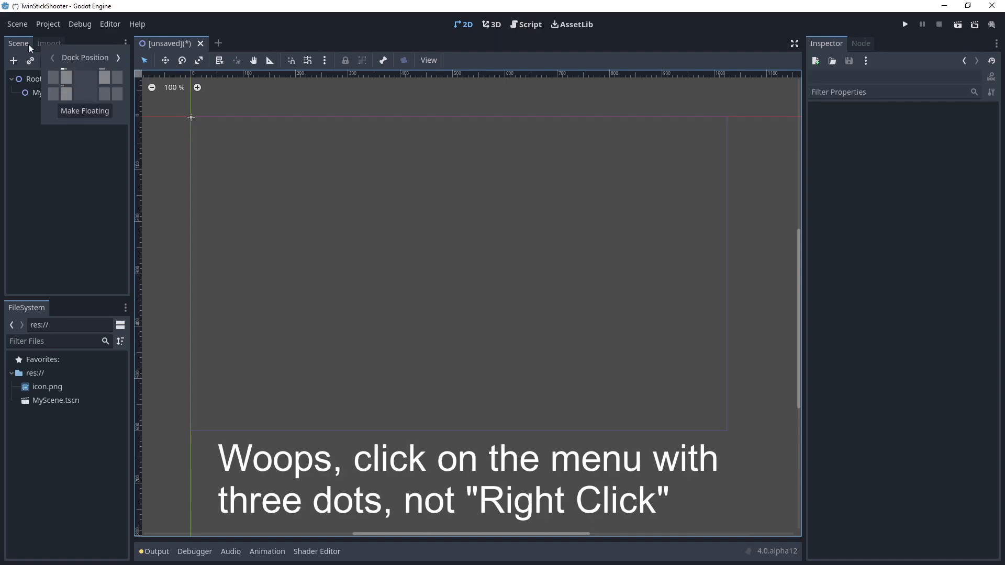
mouse_move(44, 109)
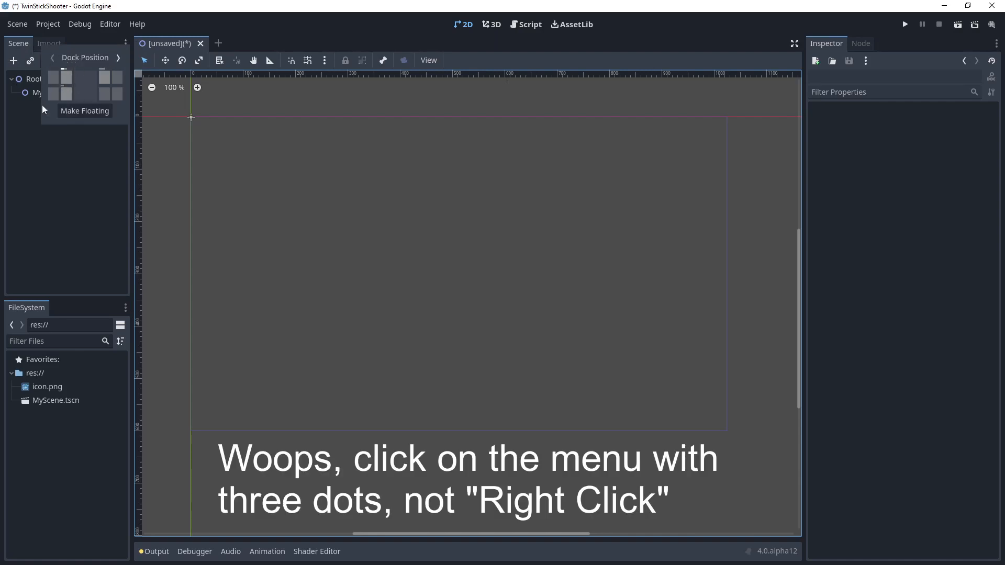
mouse_move(218, 209)
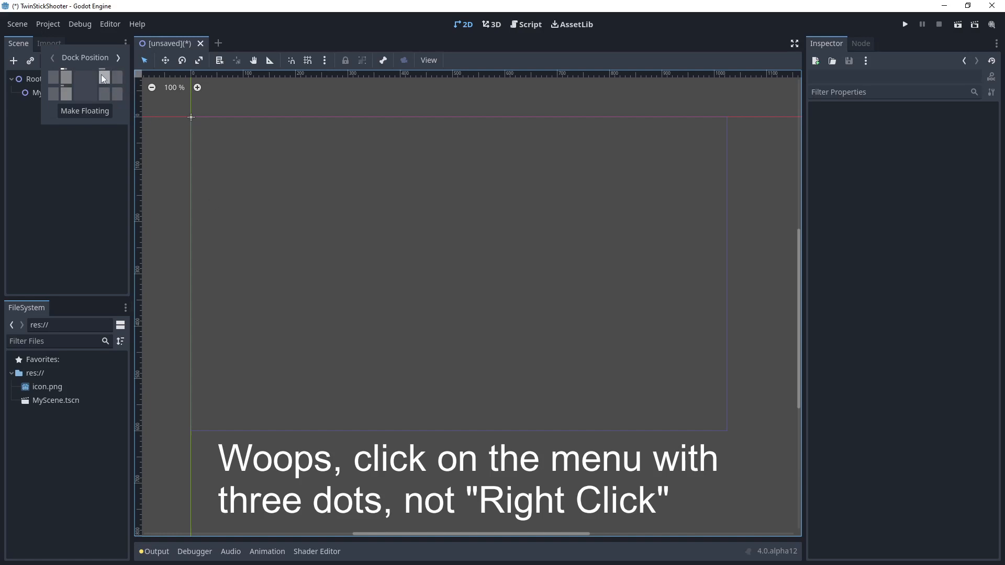
left_click(887, 43)
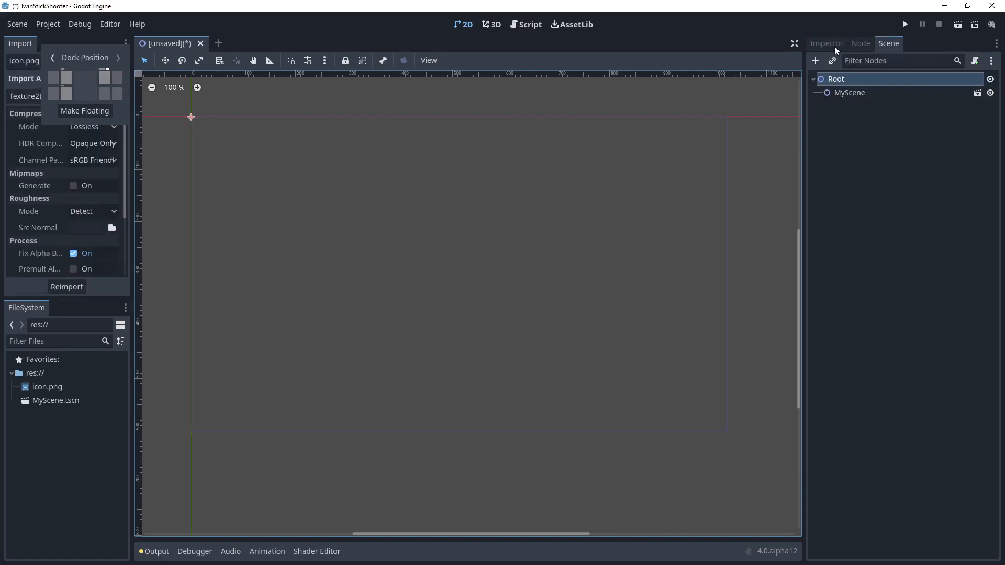
left_click(825, 43)
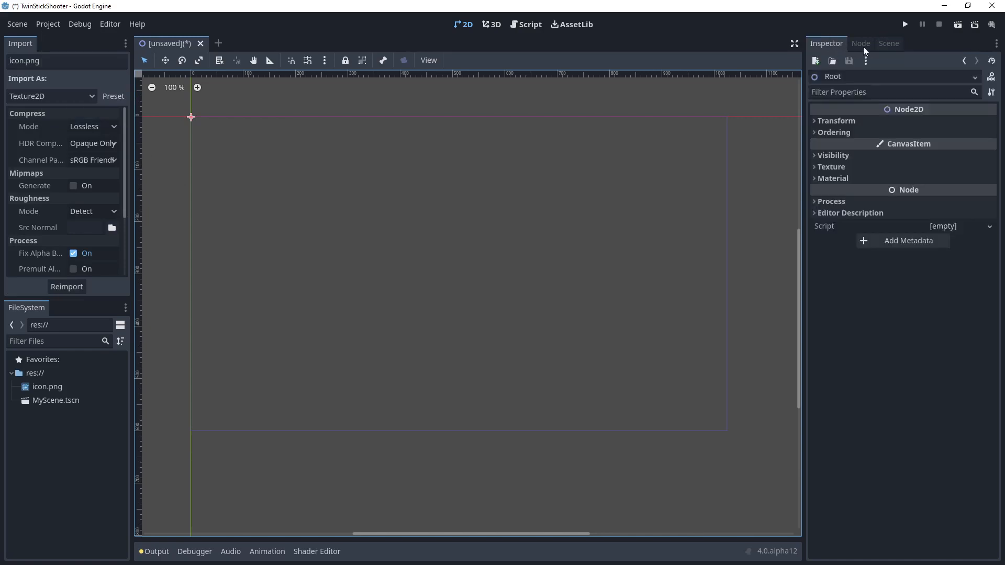
left_click(861, 43)
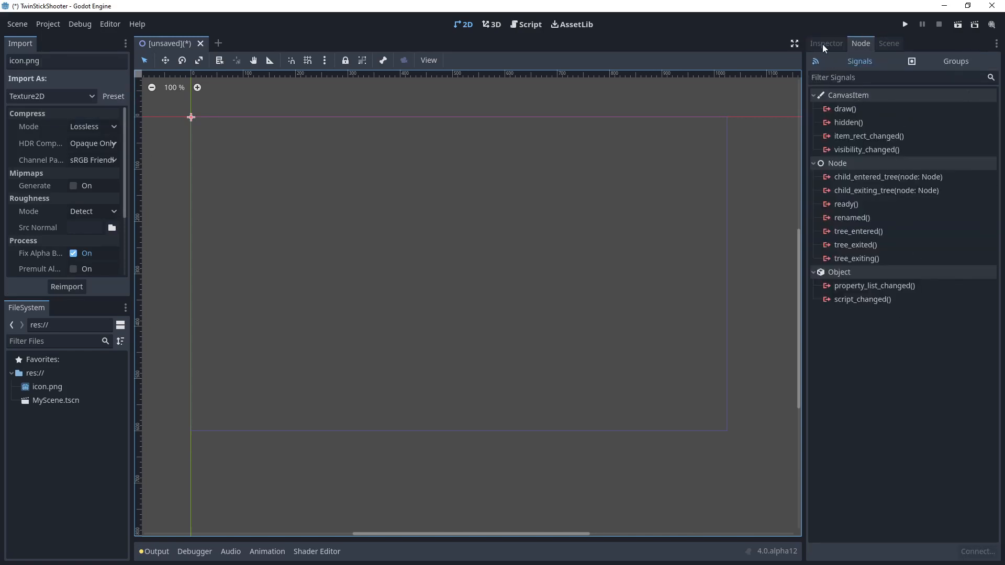
Step: Toggle between Inspector and Node tabs and give the scene tree its own column
left_click(826, 43)
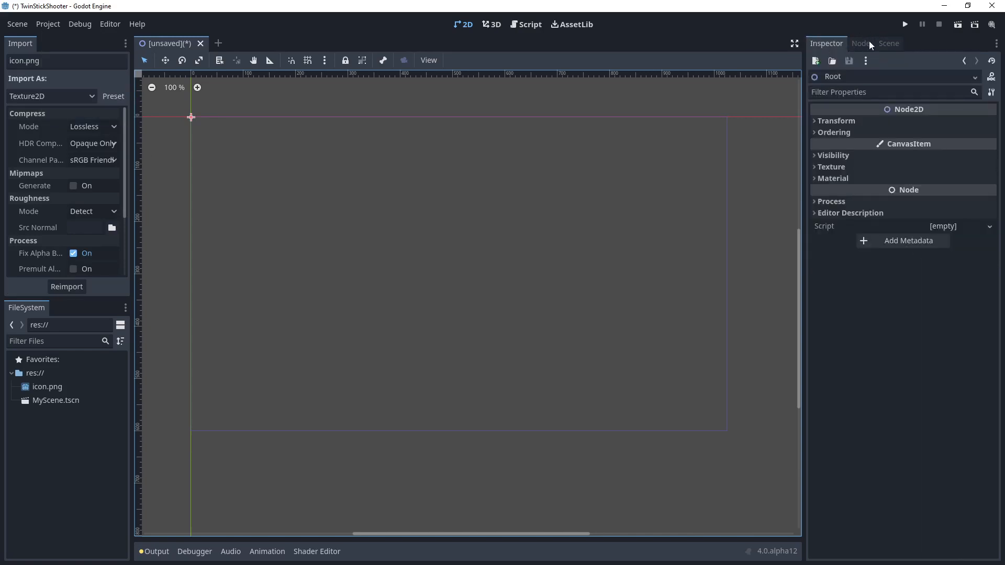
left_click(860, 43)
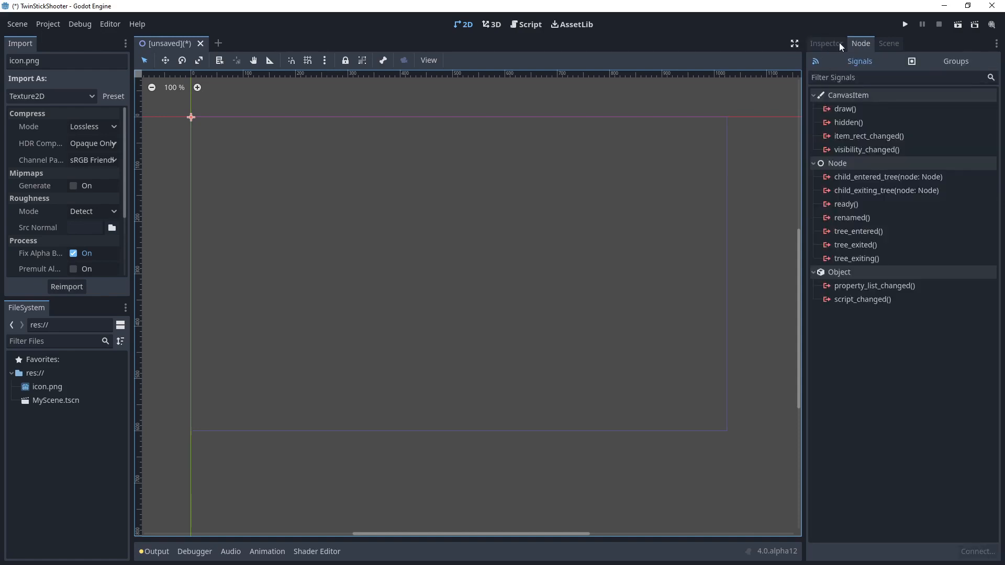
left_click(825, 43)
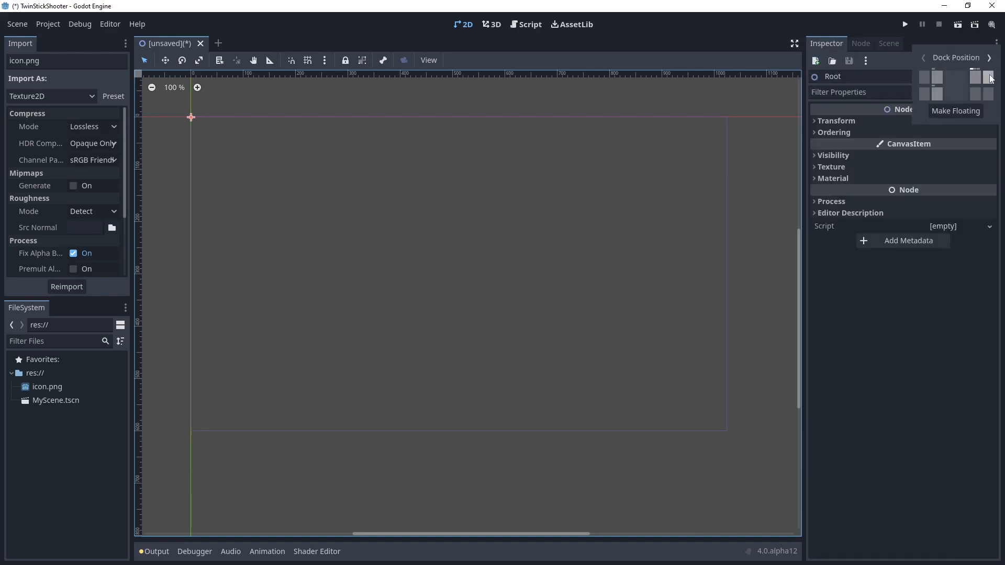
left_click(860, 42)
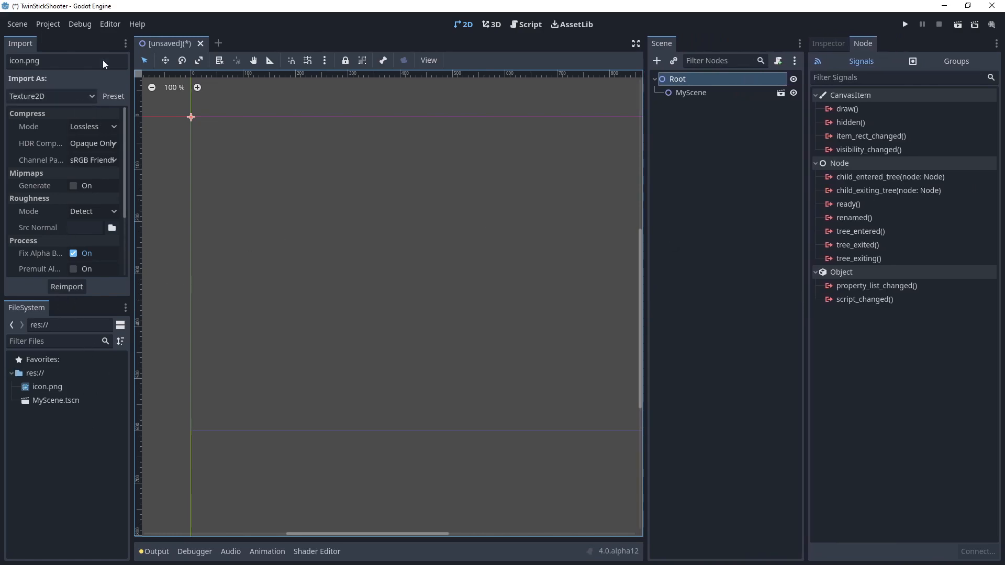
mouse_move(83, 52)
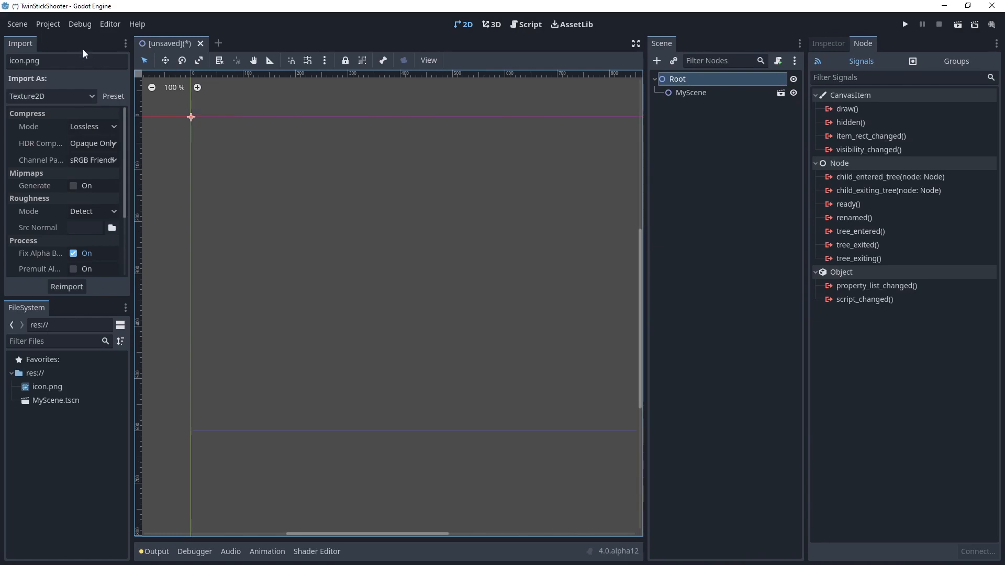
Step: Move the Import and FileSystem docks to the lower-right slot and show Root in the Inspector
left_click(125, 44)
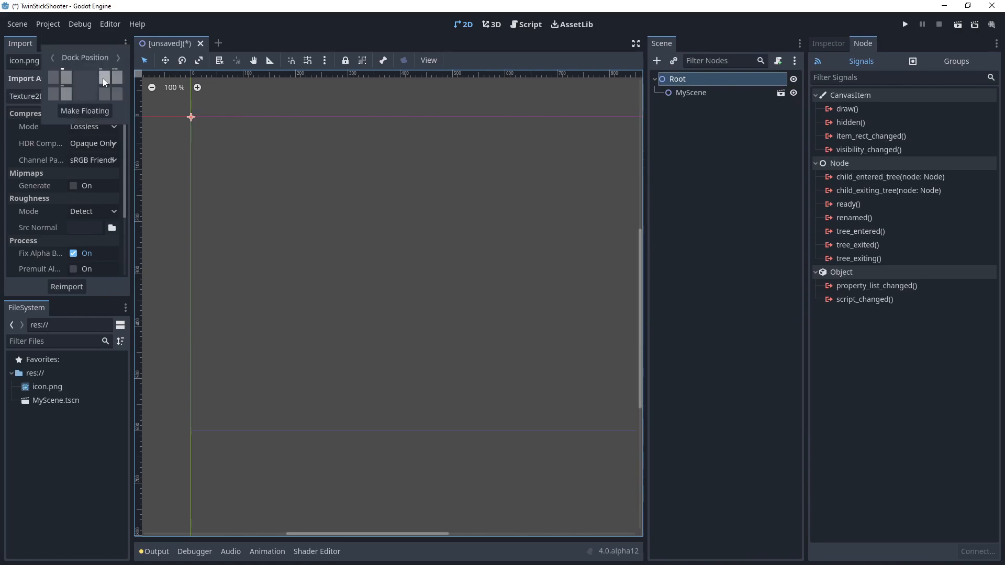
mouse_move(108, 93)
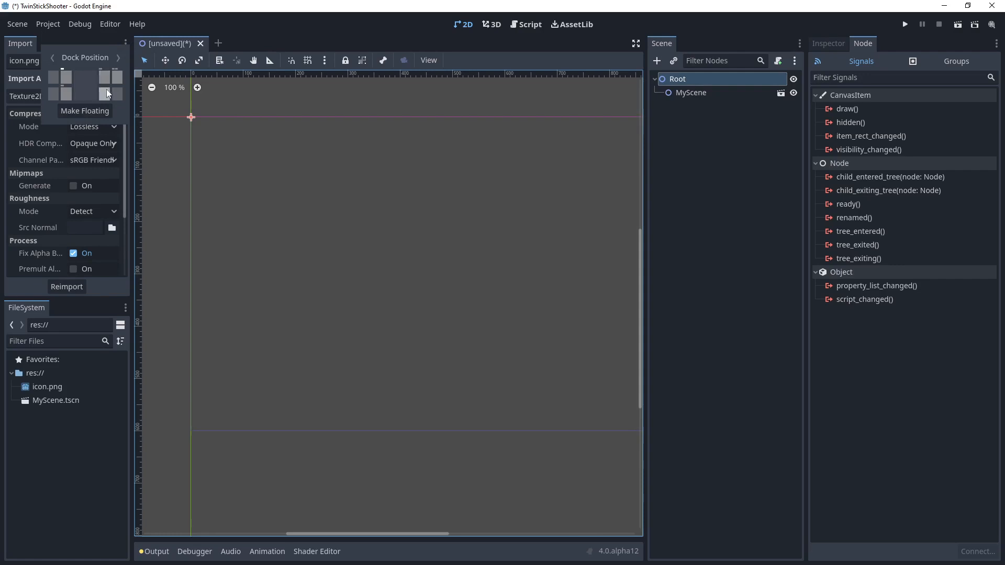
mouse_move(6, 30)
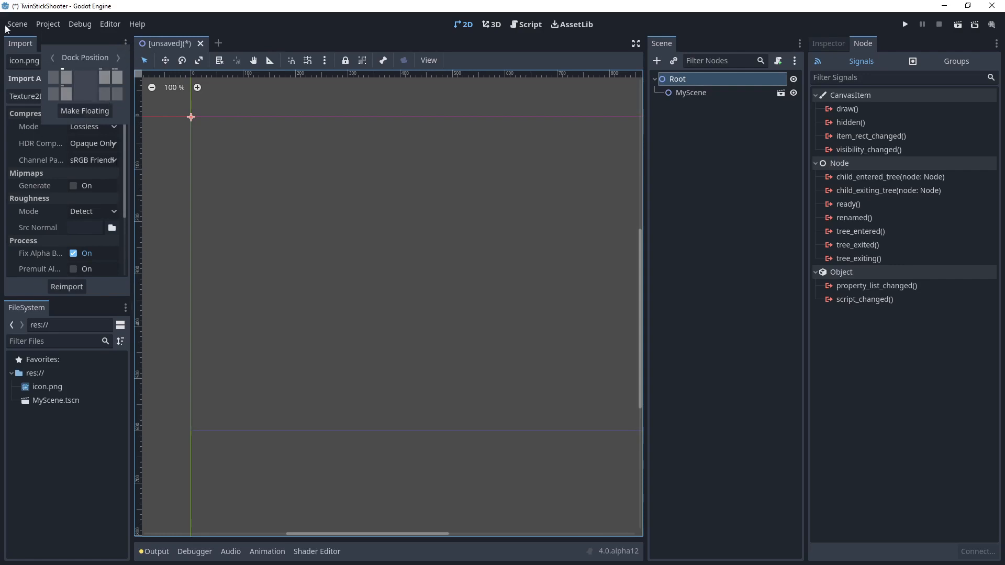
mouse_move(115, 286)
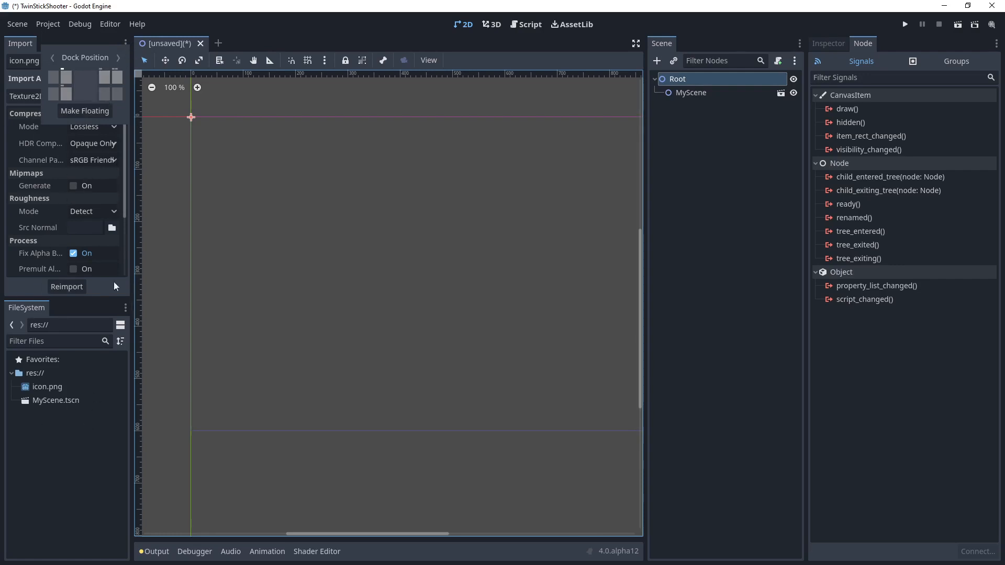
mouse_move(116, 99)
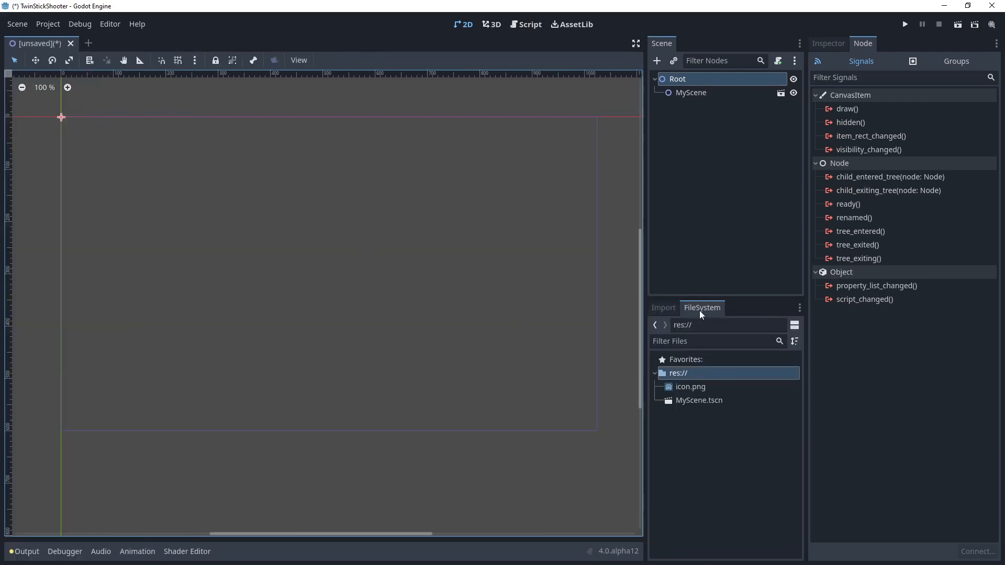
mouse_move(702, 307)
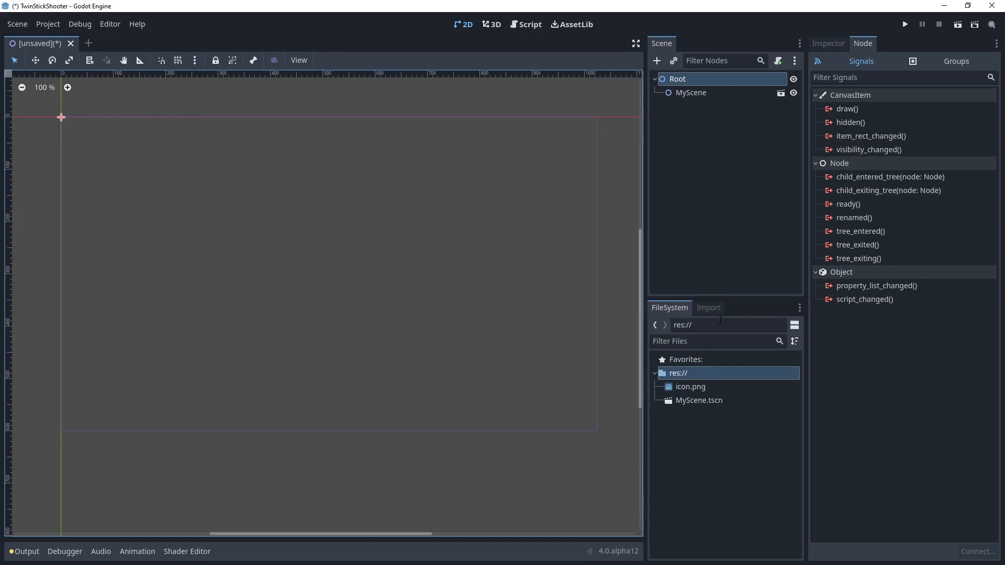
mouse_move(735, 106)
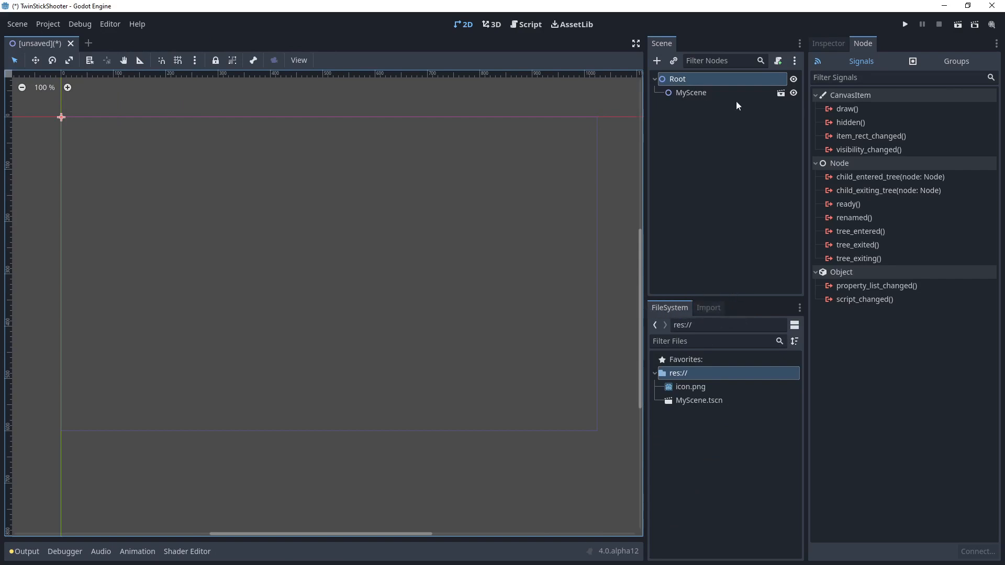
left_click(827, 43)
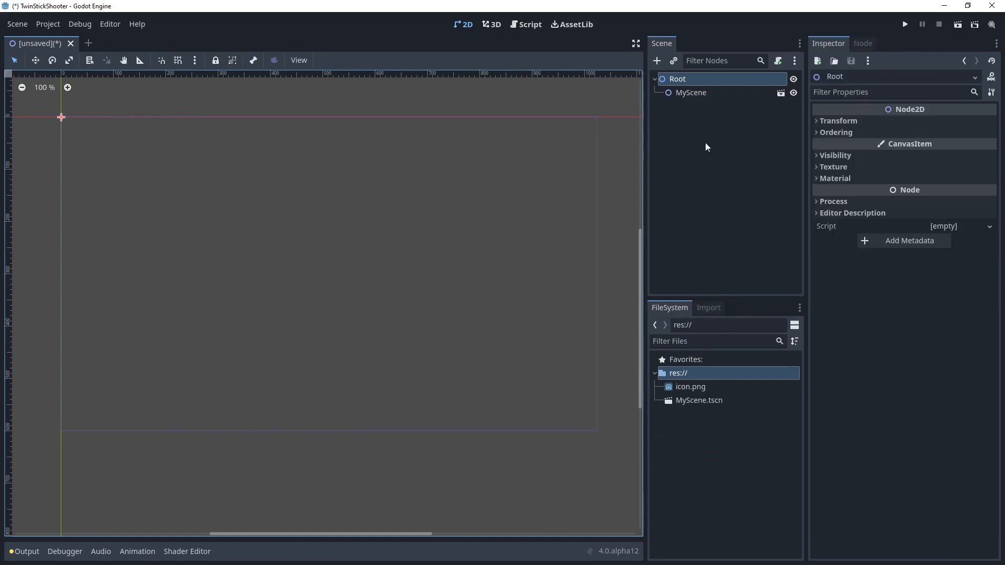
mouse_move(775, 405)
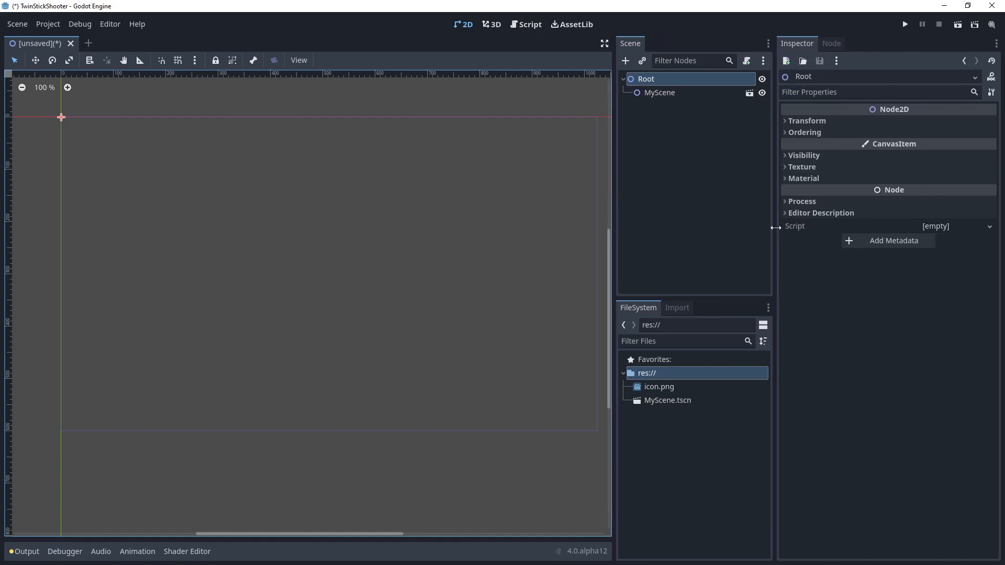
mouse_move(674, 153)
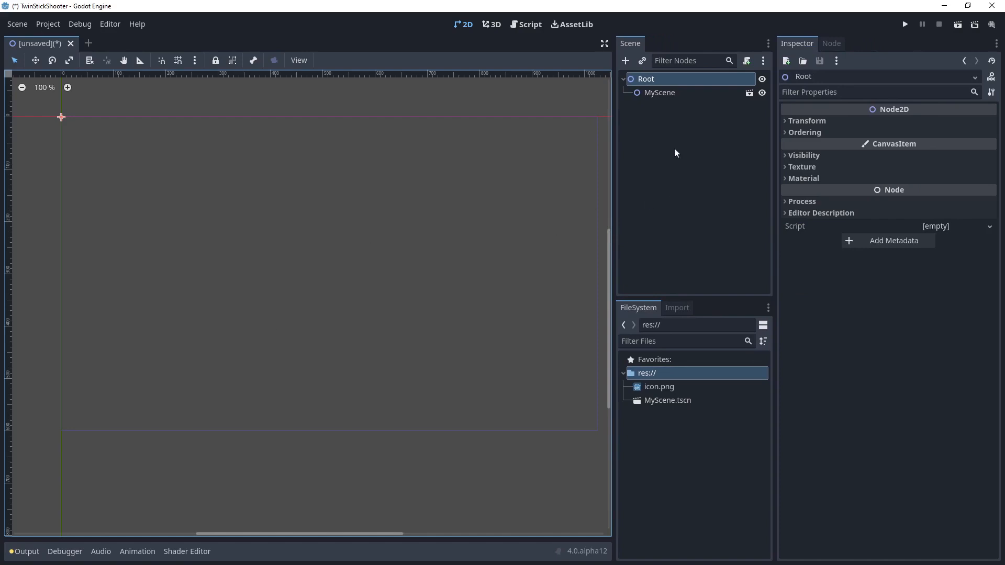
mouse_move(700, 210)
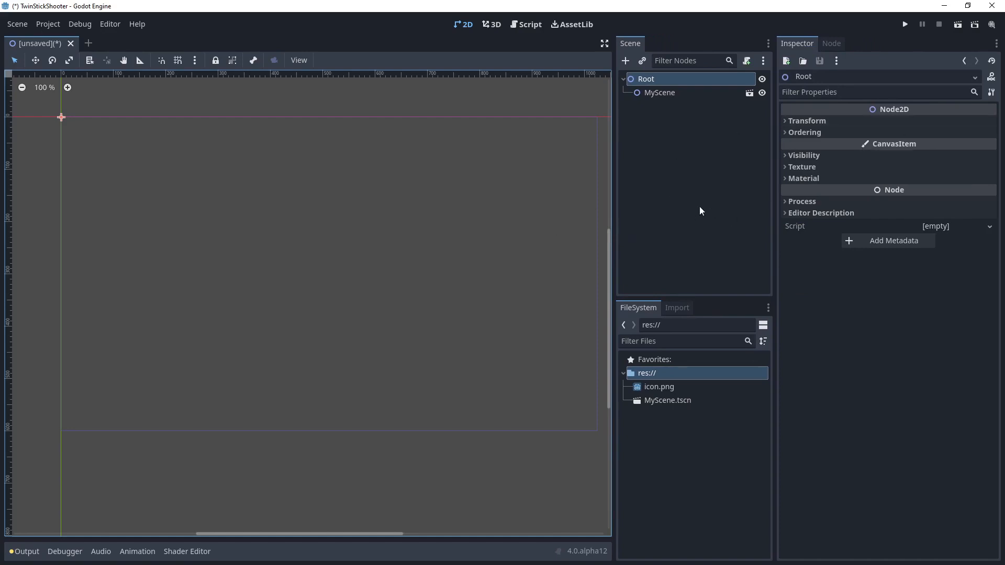
mouse_move(549, 159)
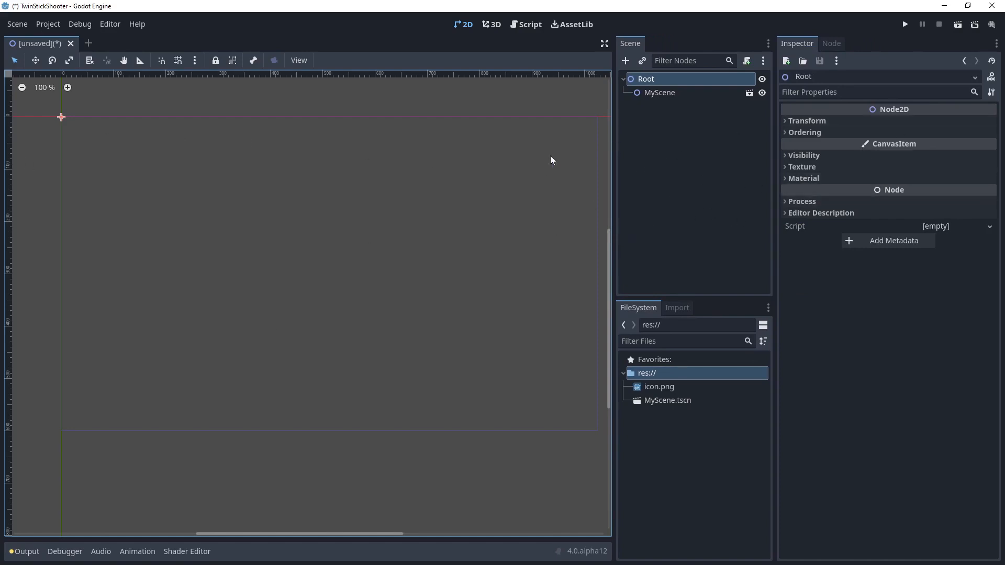
mouse_move(773, 222)
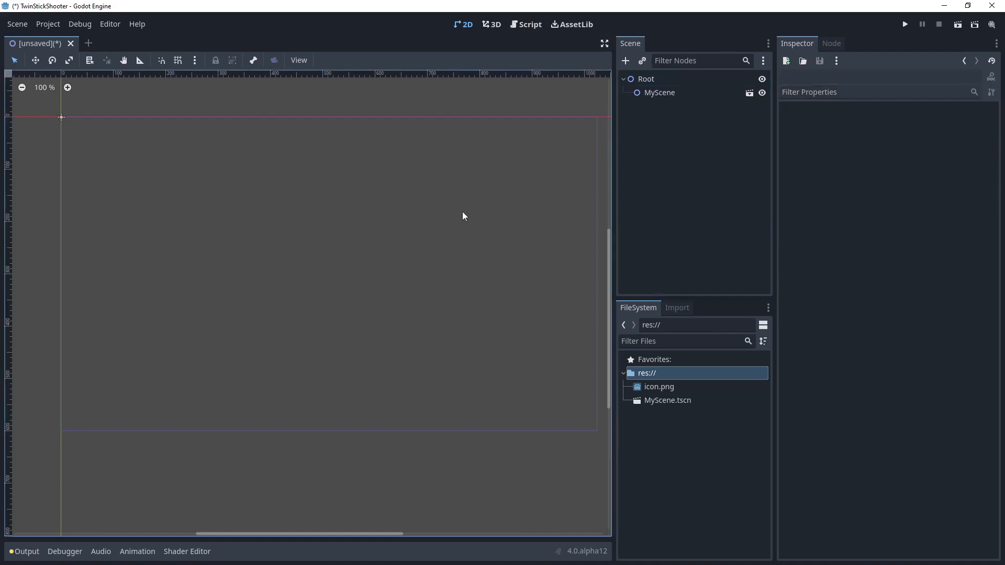
mouse_move(452, 210)
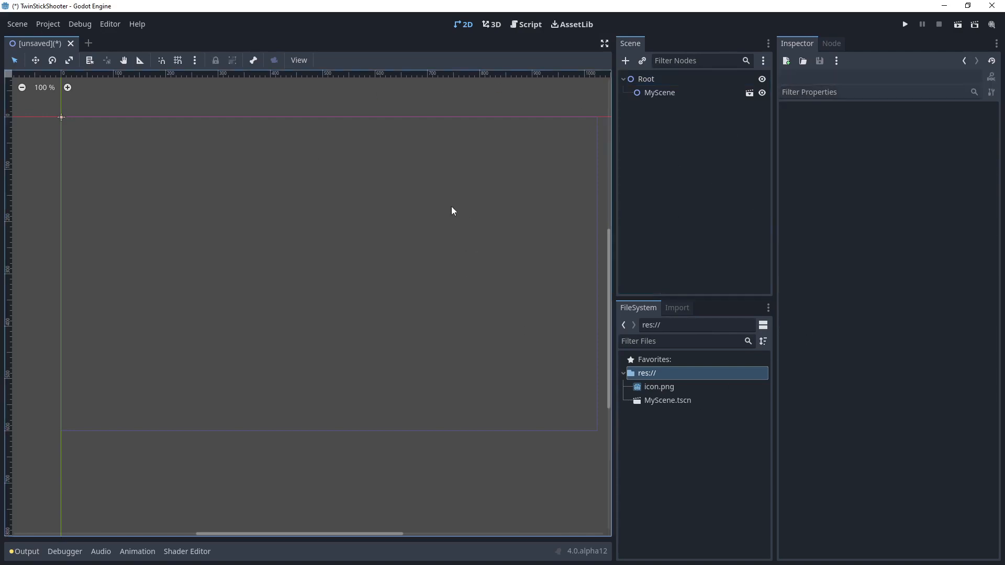
mouse_move(157, 24)
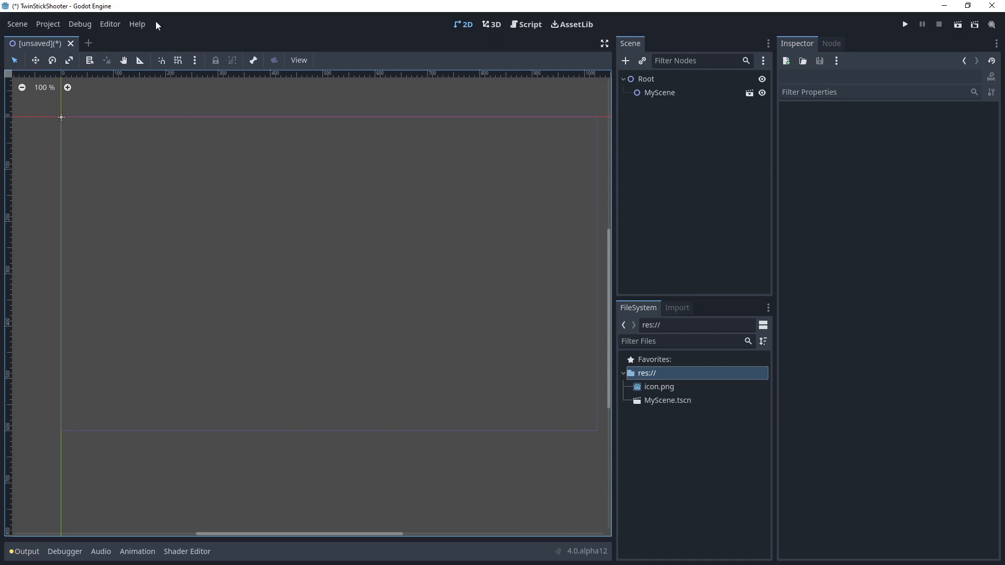
Step: Save the scene as MyLevel.tscn in res://
left_click(645, 79)
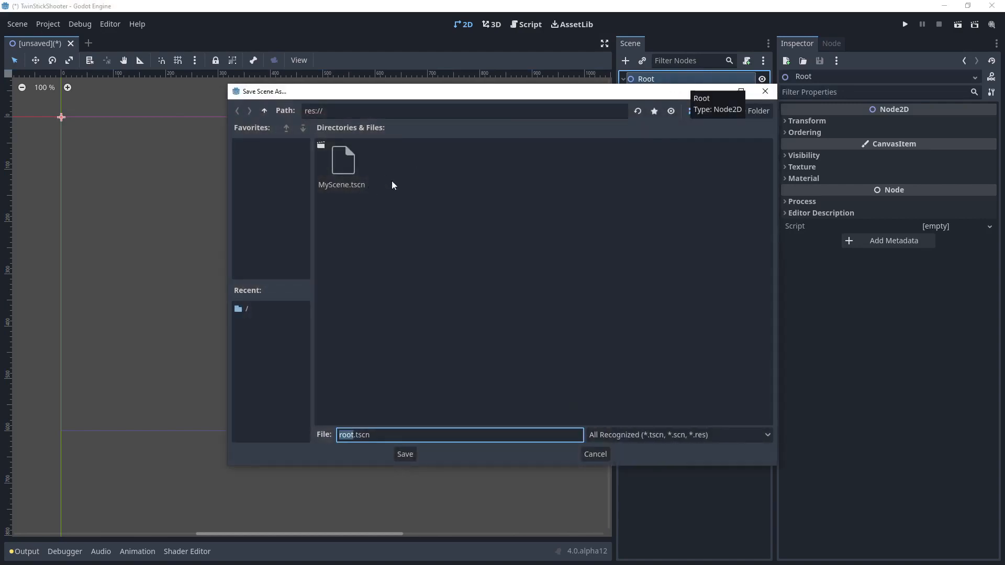
mouse_move(368, 422)
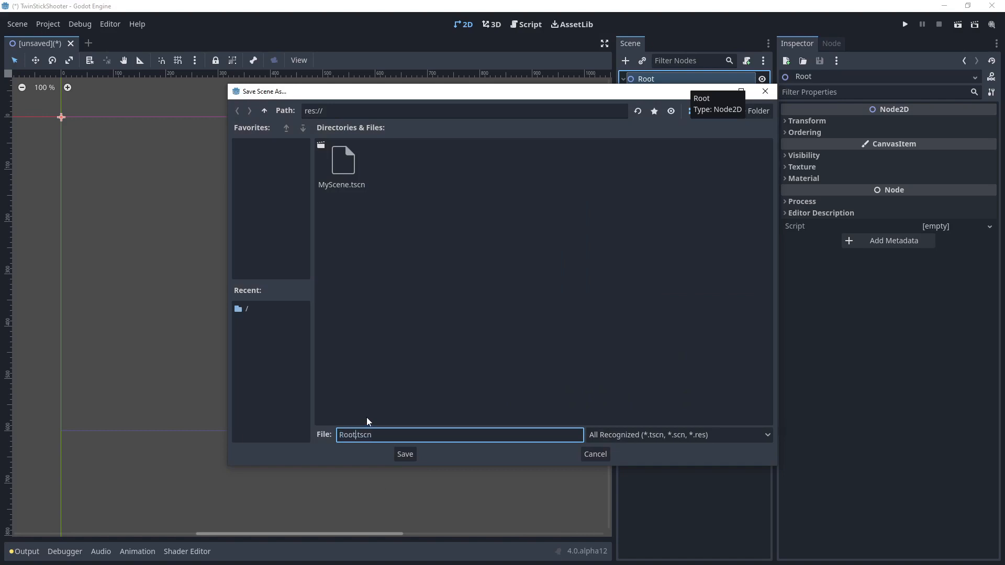
type("MyLevel")
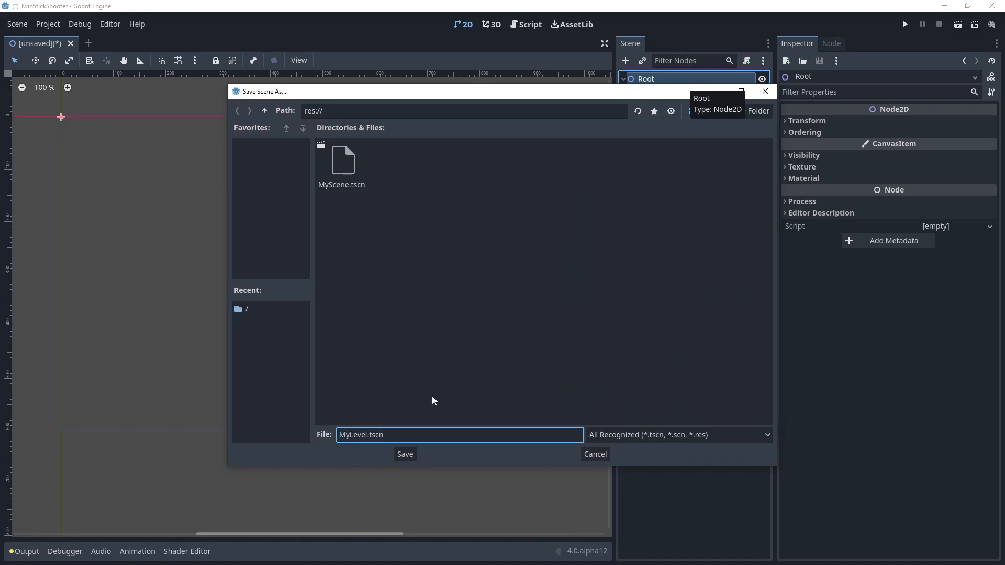
left_click(404, 454)
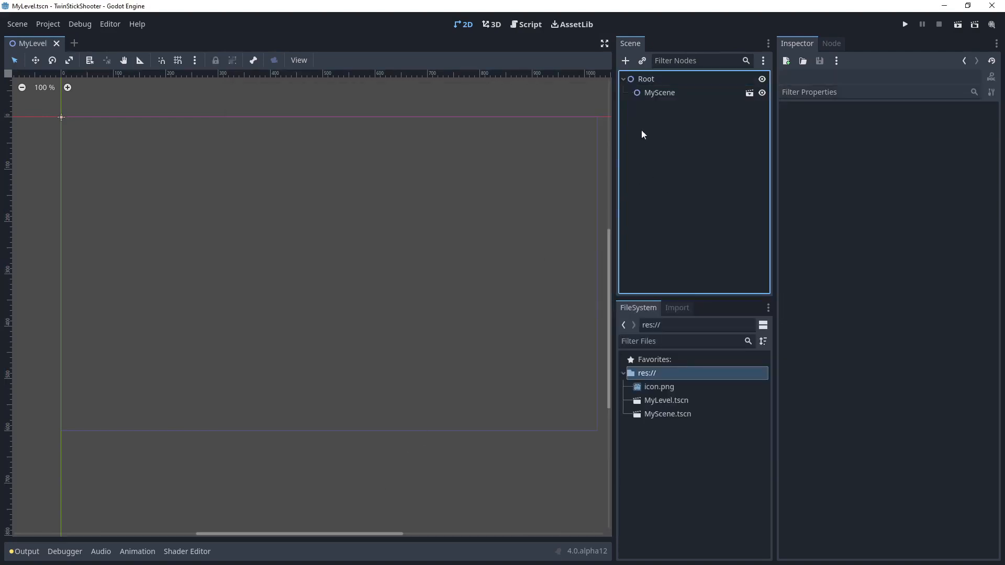
mouse_move(734, 167)
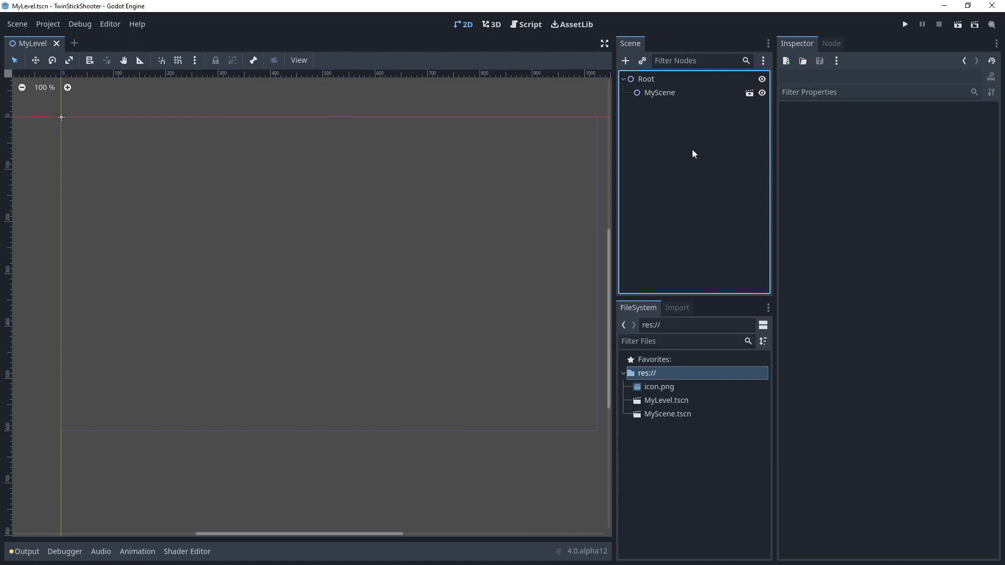
mouse_move(797, 222)
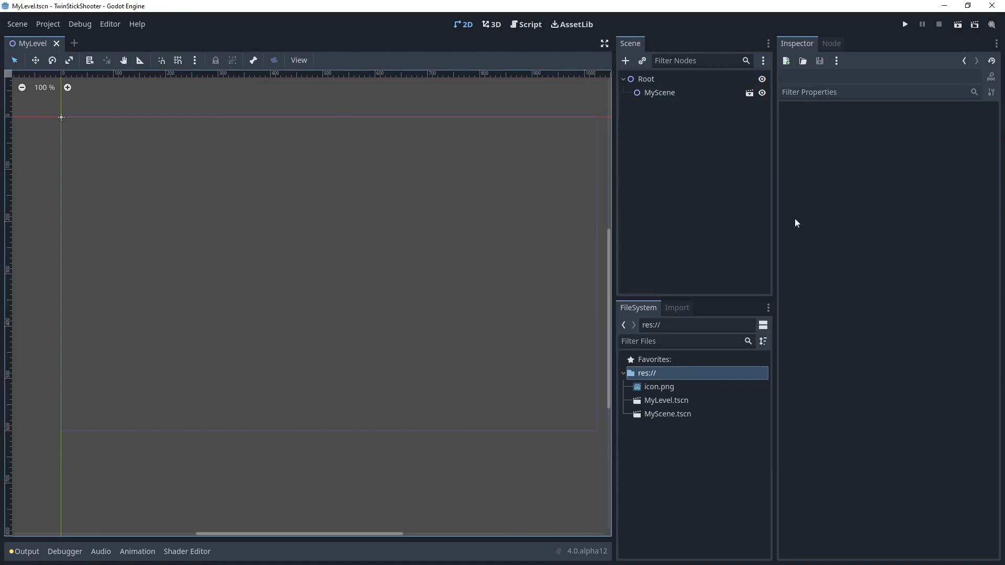
mouse_move(109, 24)
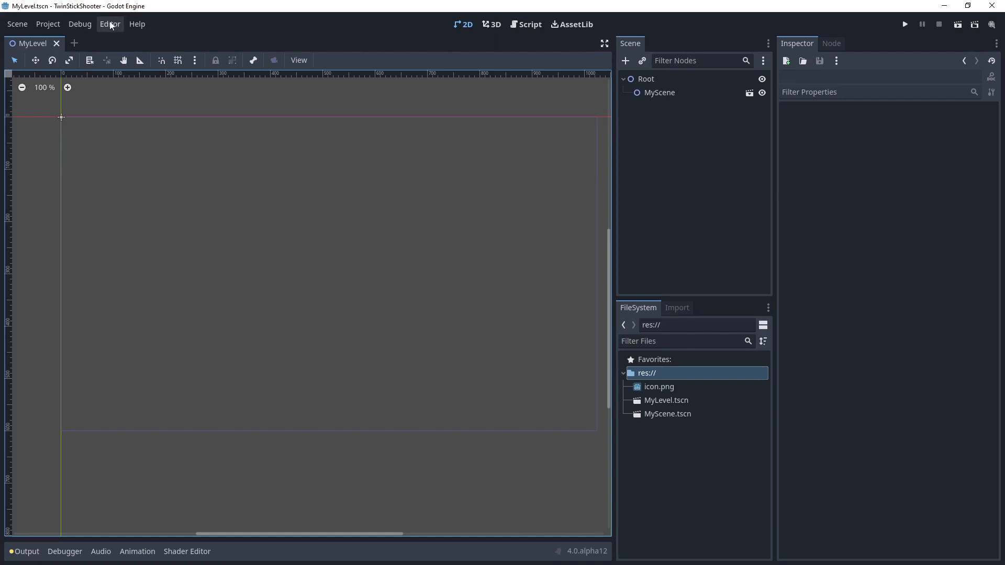
Step: Save the current dock arrangement as an editor layout named MyLayout
left_click(109, 24)
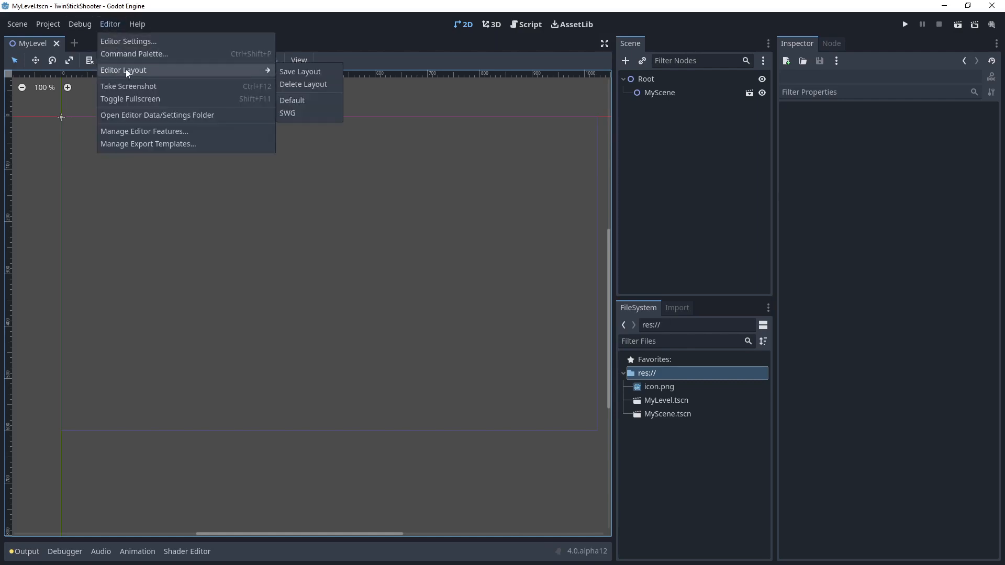
mouse_move(301, 72)
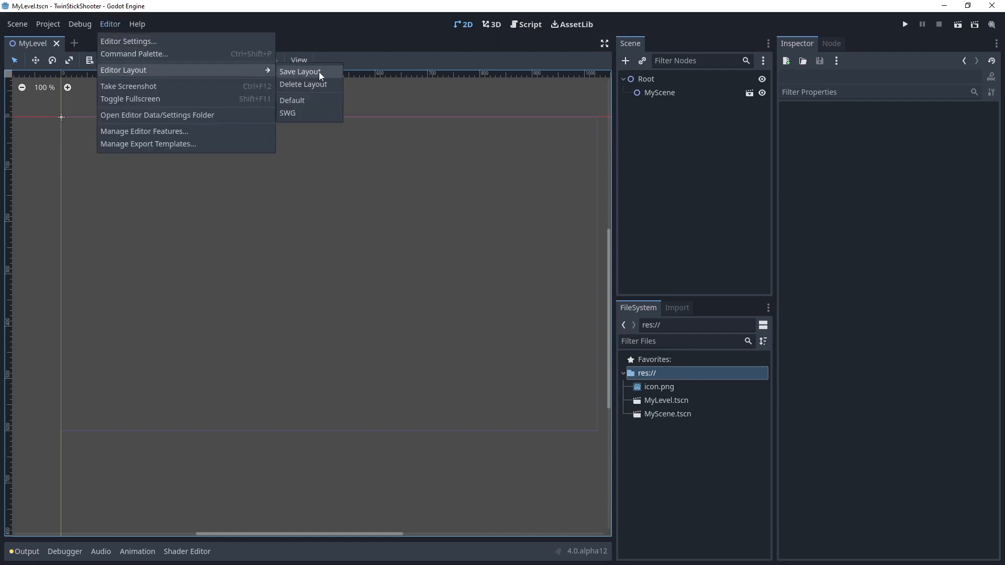
mouse_move(303, 84)
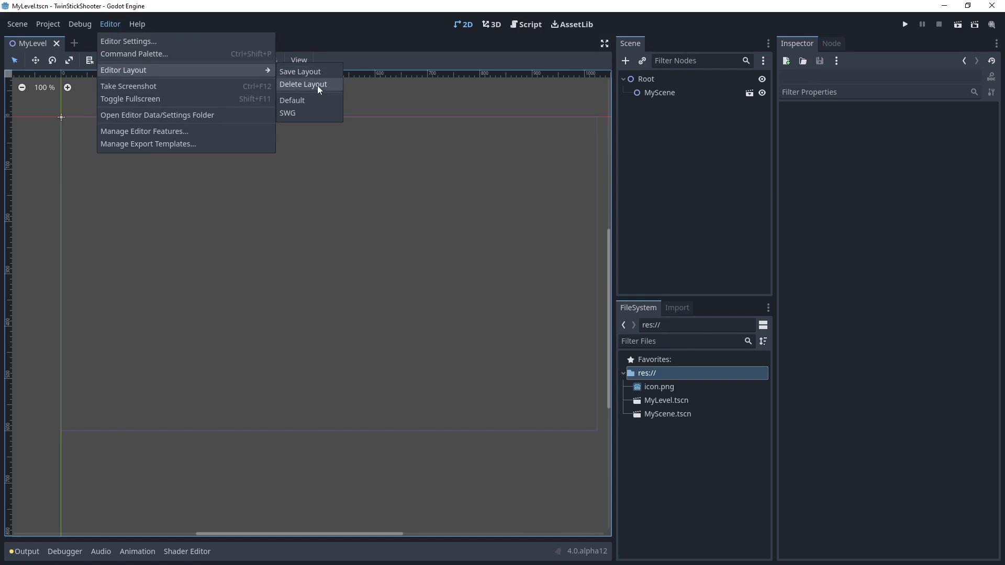
mouse_move(310, 113)
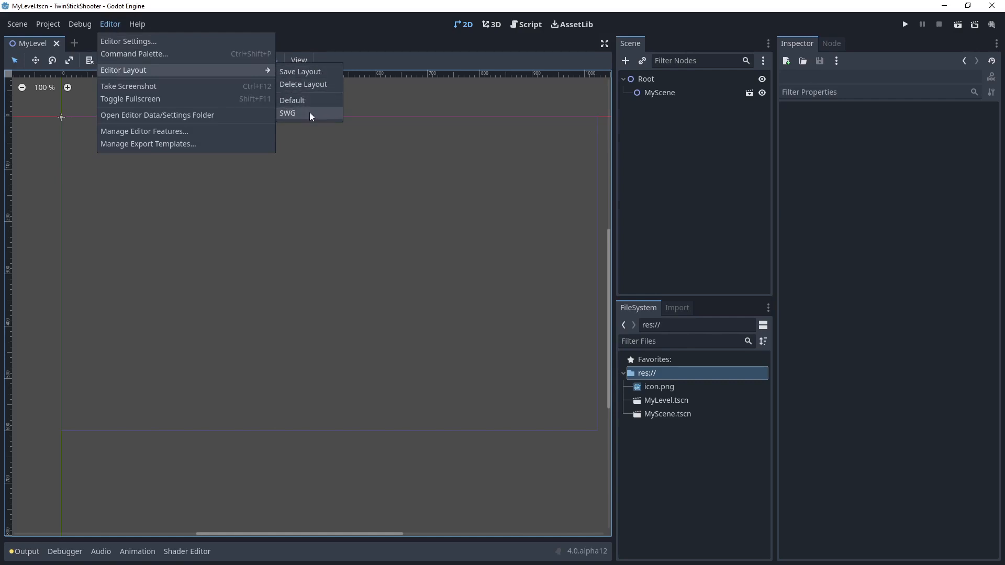
mouse_move(292, 100)
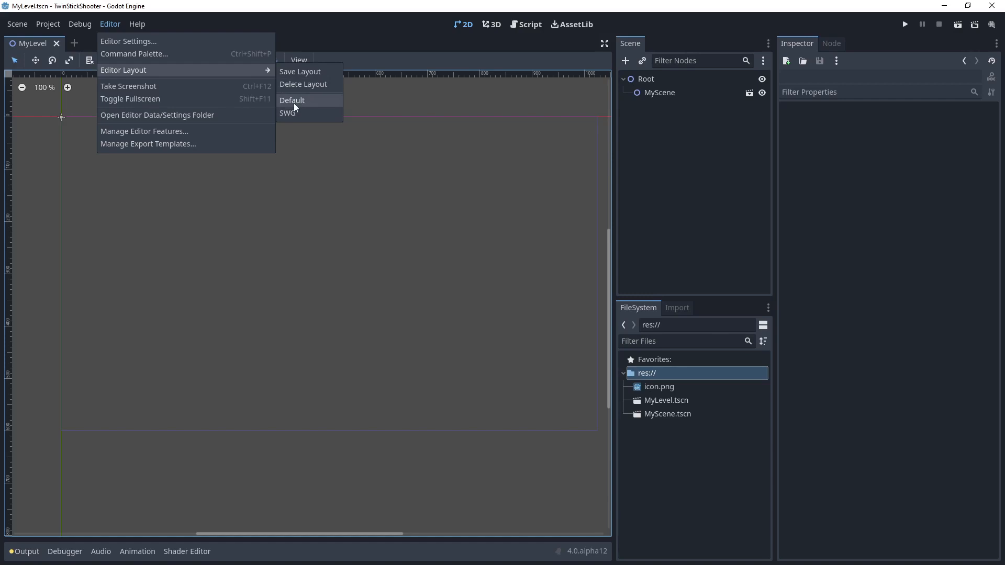
mouse_move(291, 115)
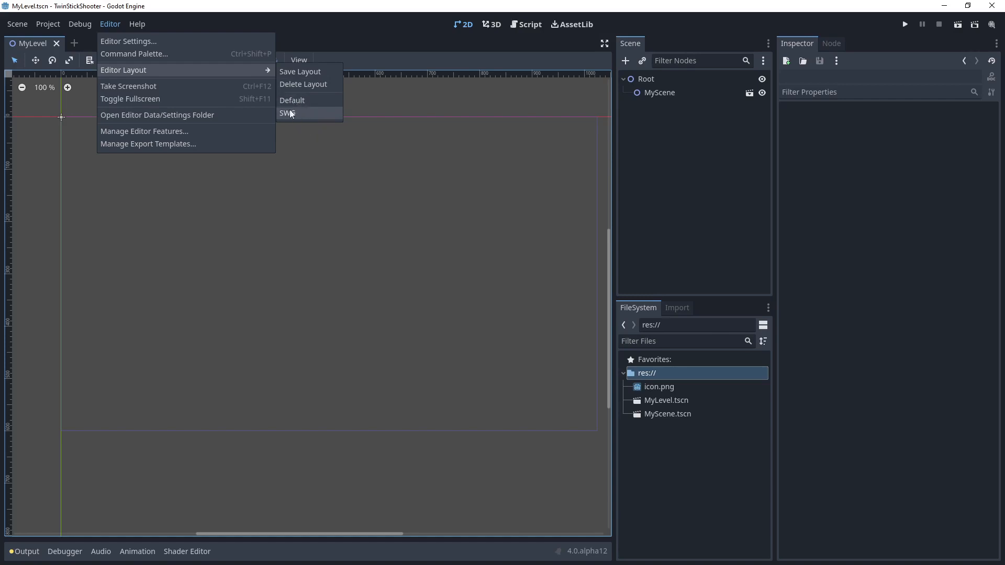
mouse_move(301, 117)
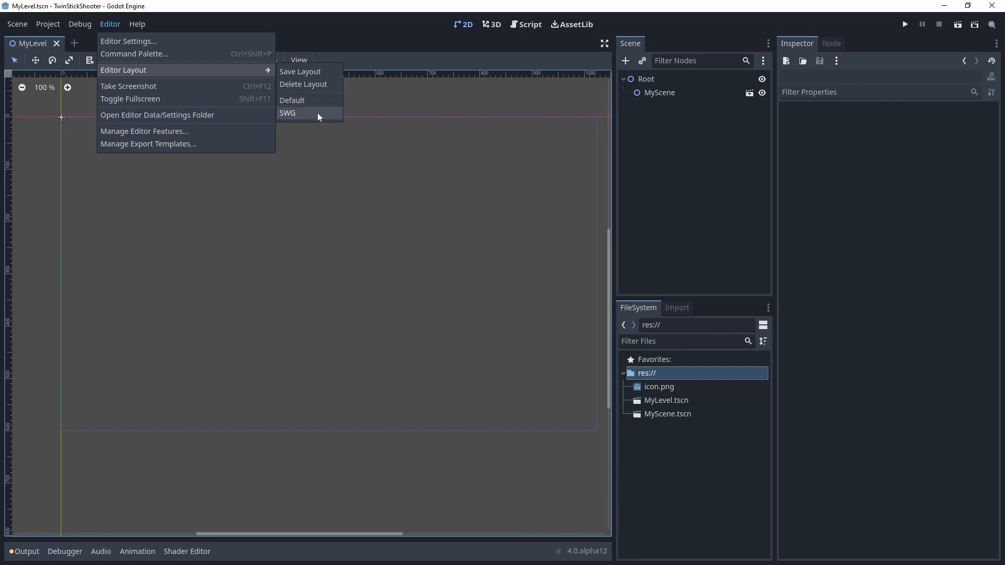
mouse_move(301, 71)
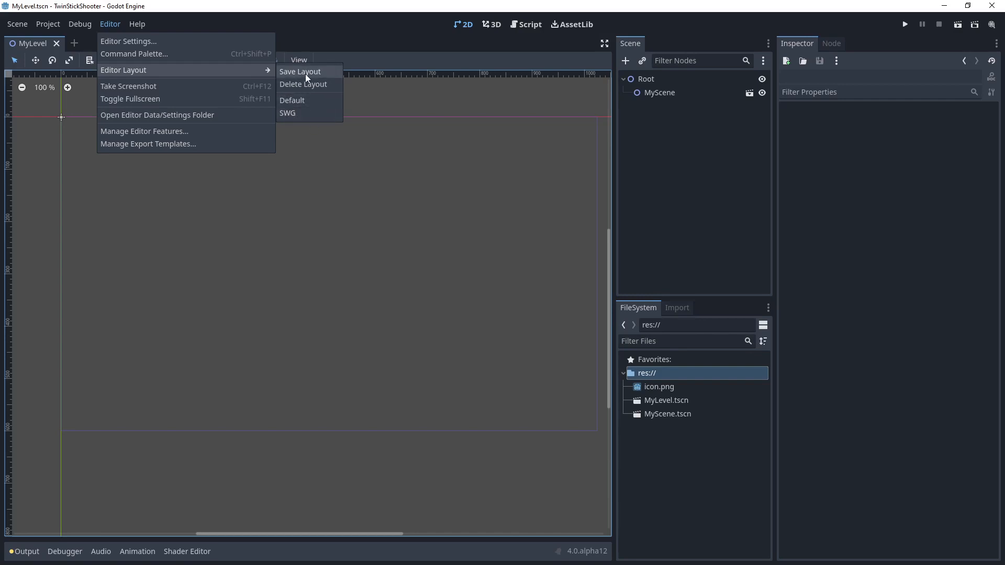
left_click(300, 71)
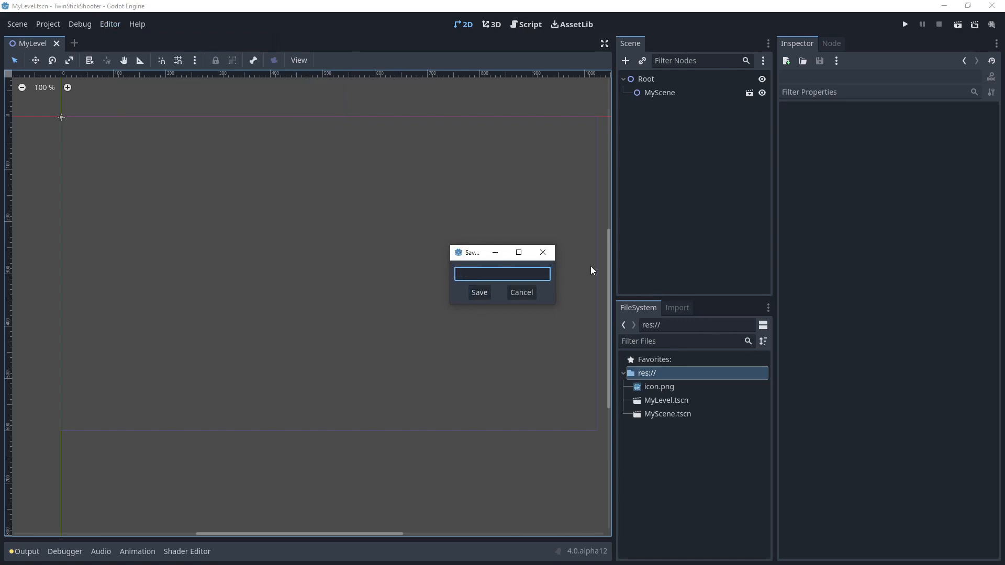
type("MyLayout")
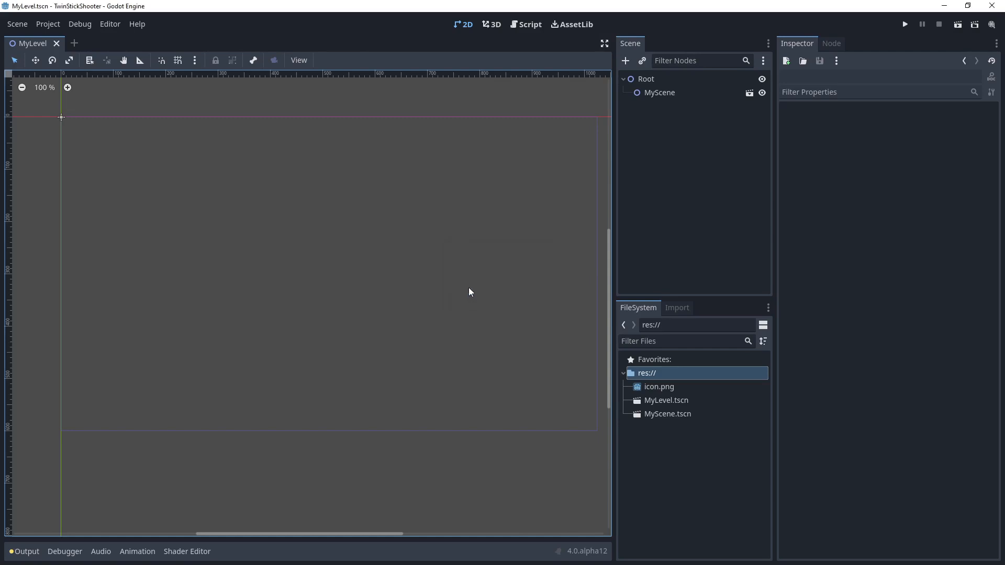
mouse_move(135, 24)
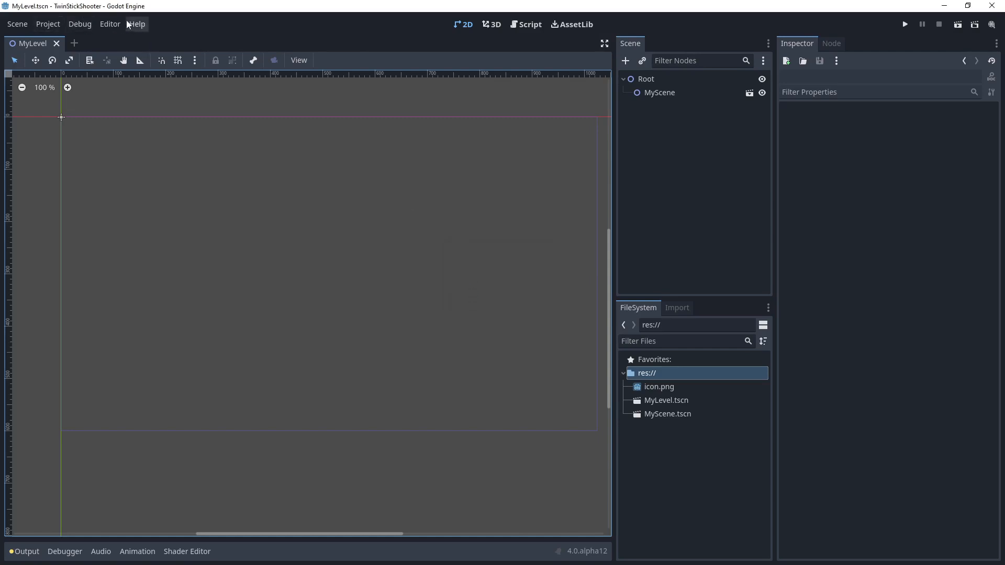
Step: Apply the SWG editor layout, returning the docks to the left side
left_click(109, 24)
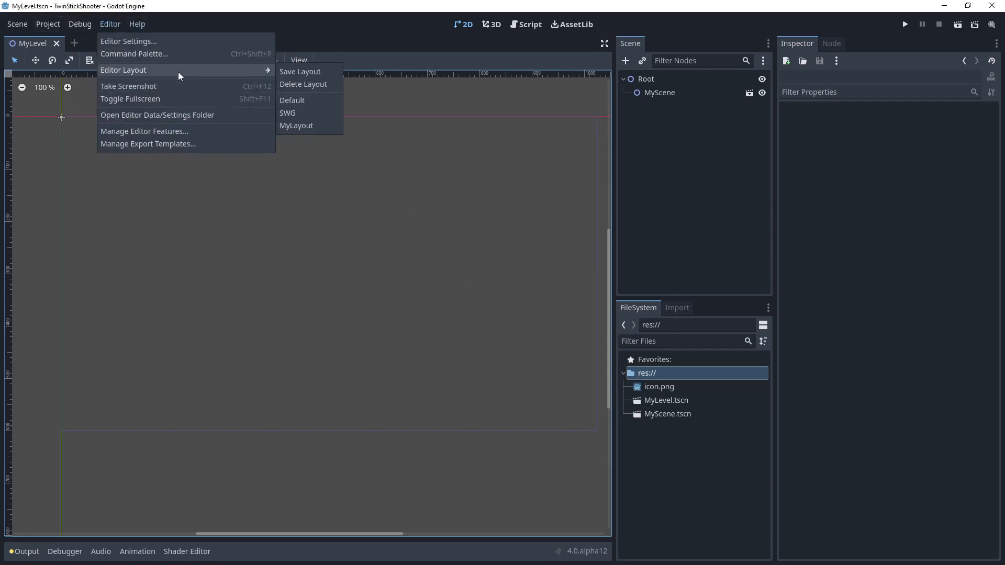
mouse_move(295, 115)
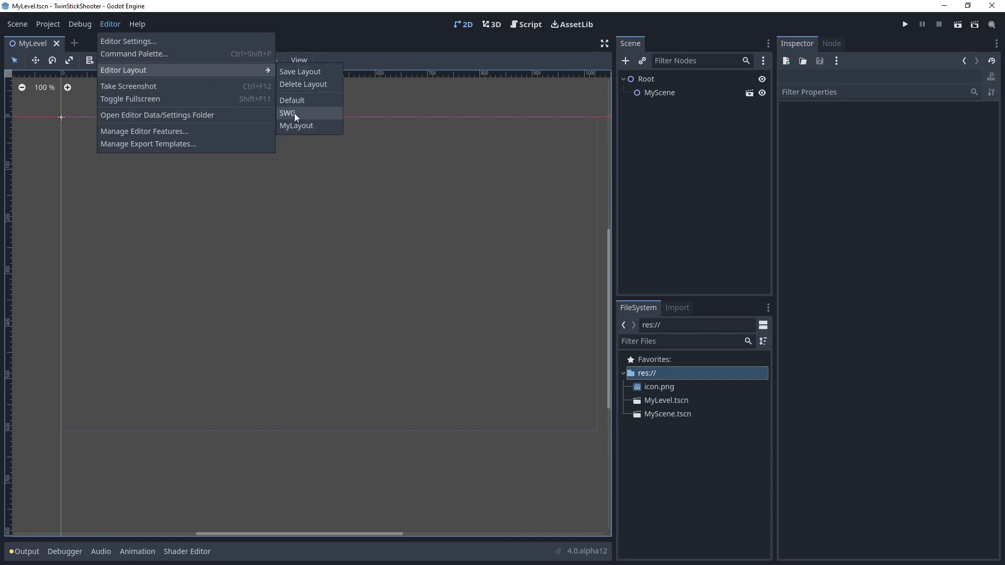
left_click(288, 113)
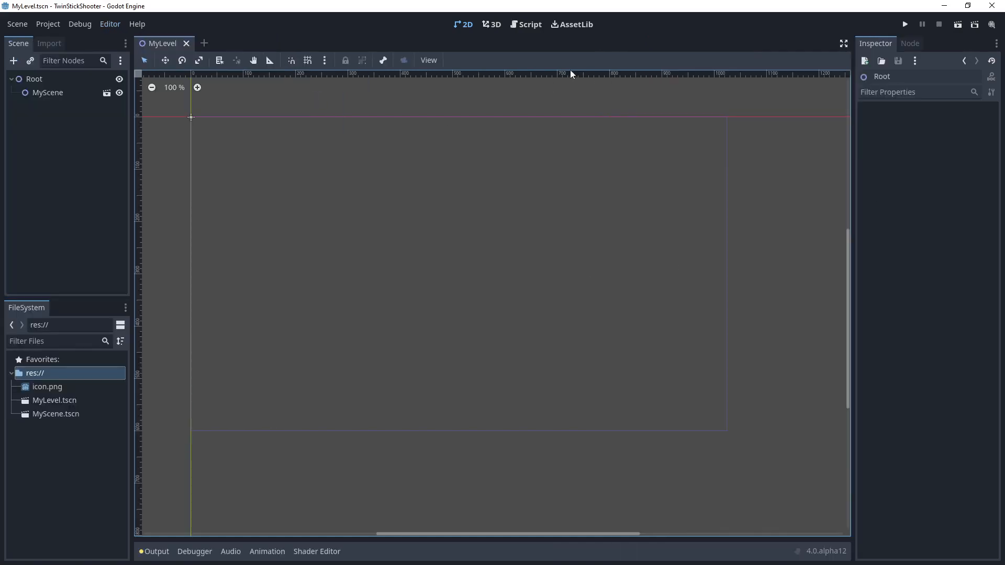
mouse_move(230, 43)
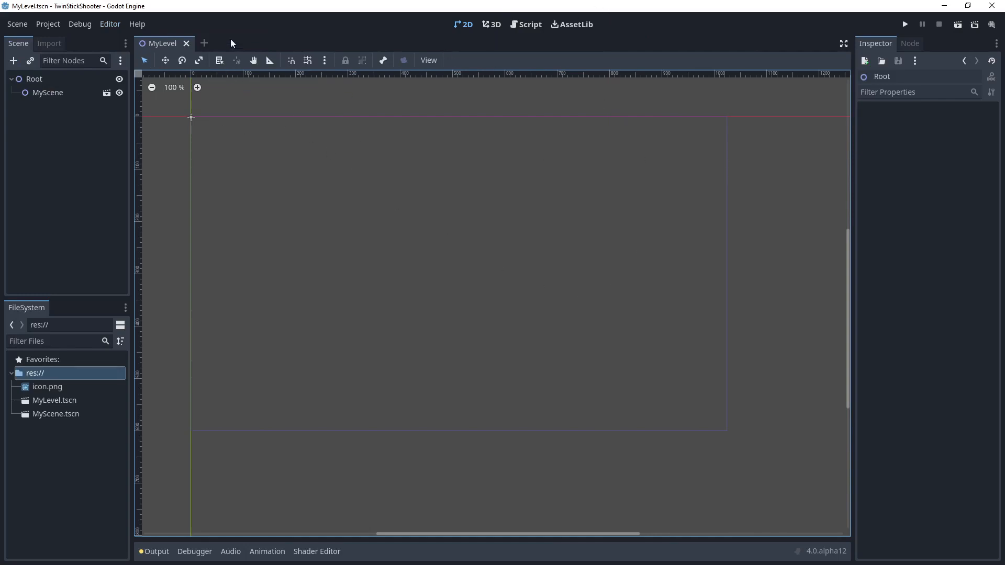
left_click(109, 24)
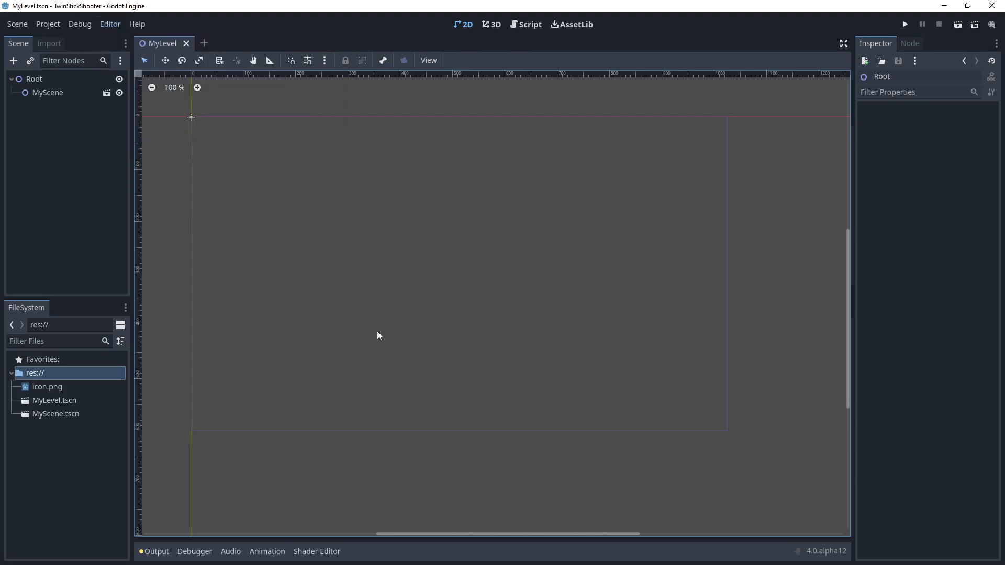
mouse_move(158, 81)
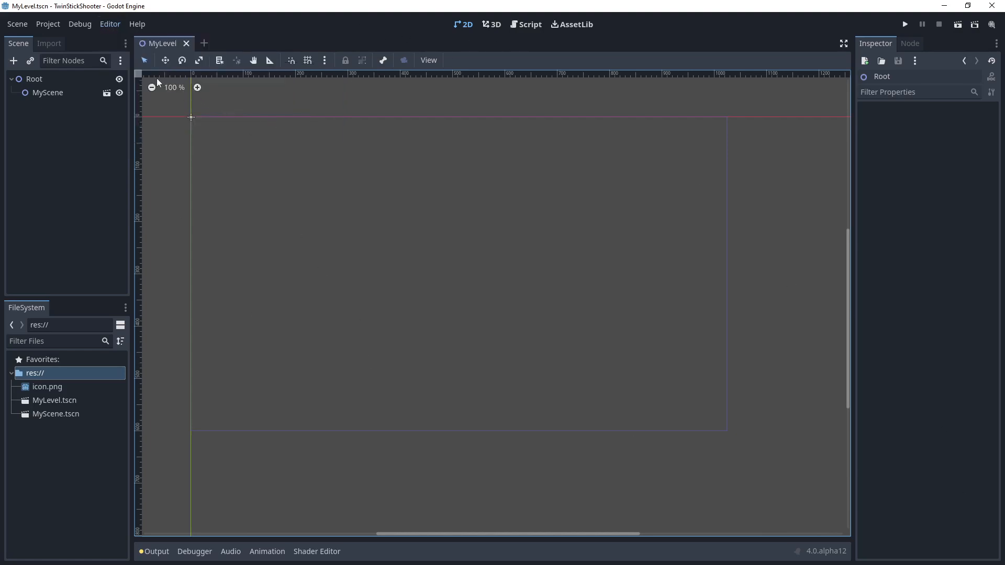
mouse_move(785, 81)
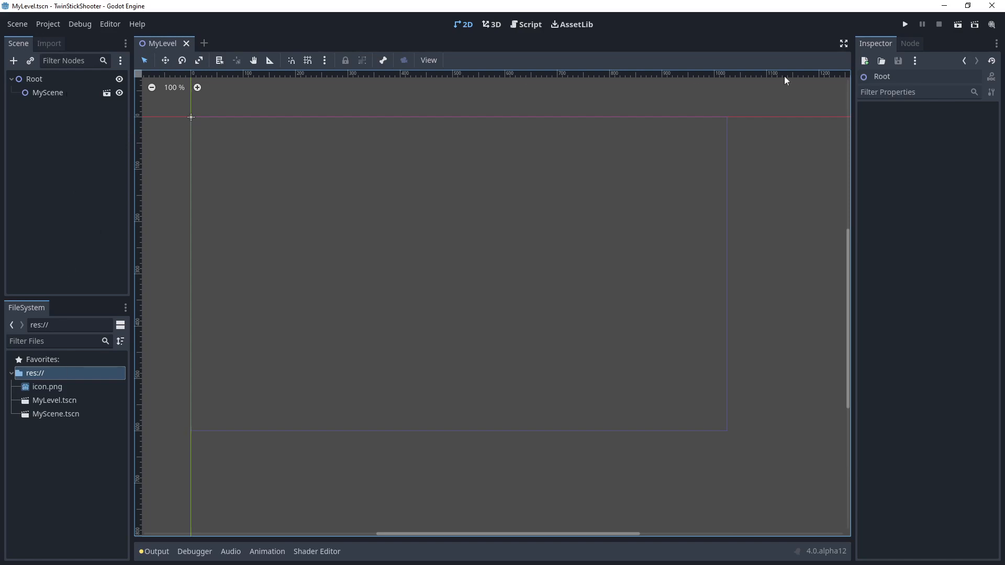
mouse_move(110, 24)
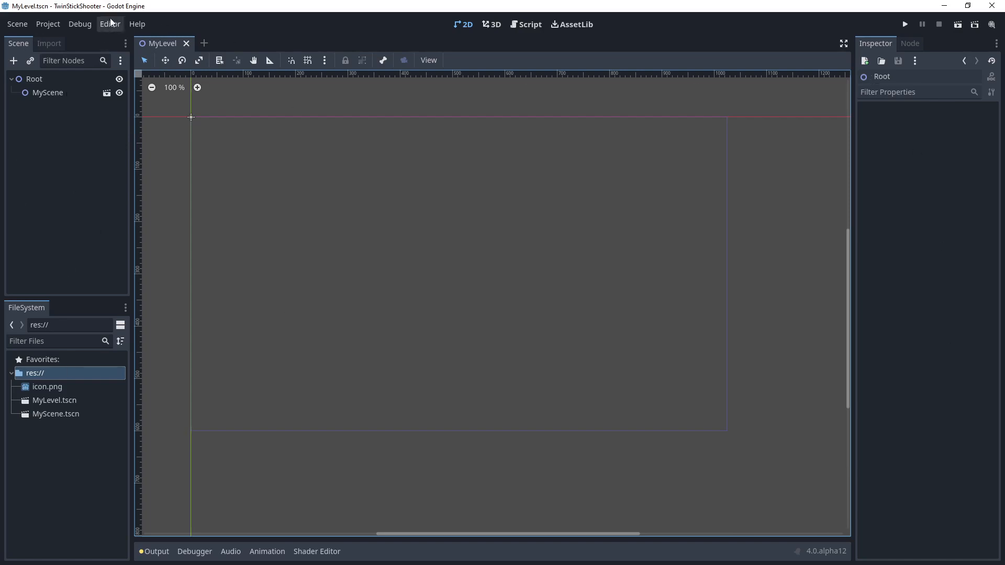
Step: Reapply the MyLayout layout so the docks sit on the right again
left_click(109, 24)
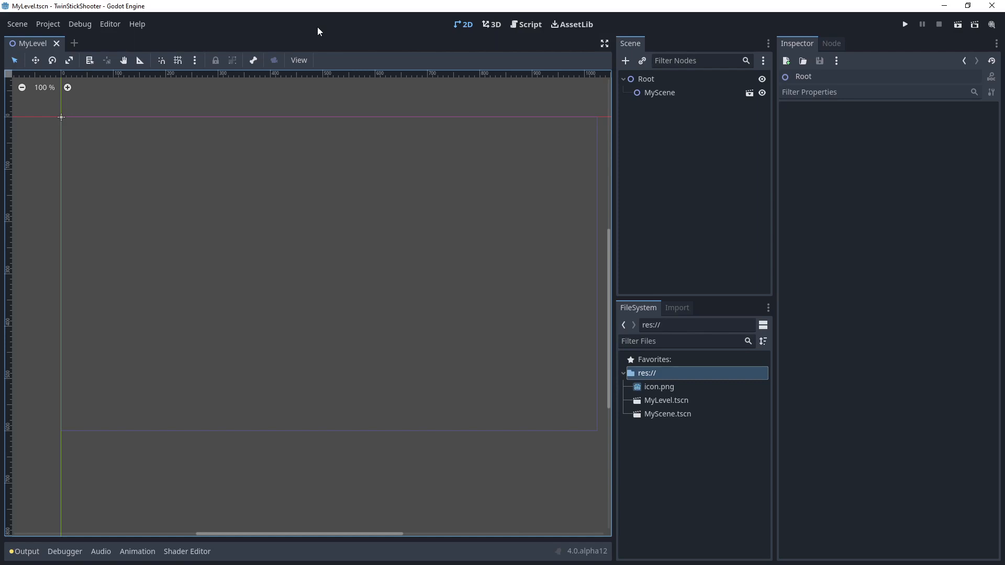
mouse_move(229, 39)
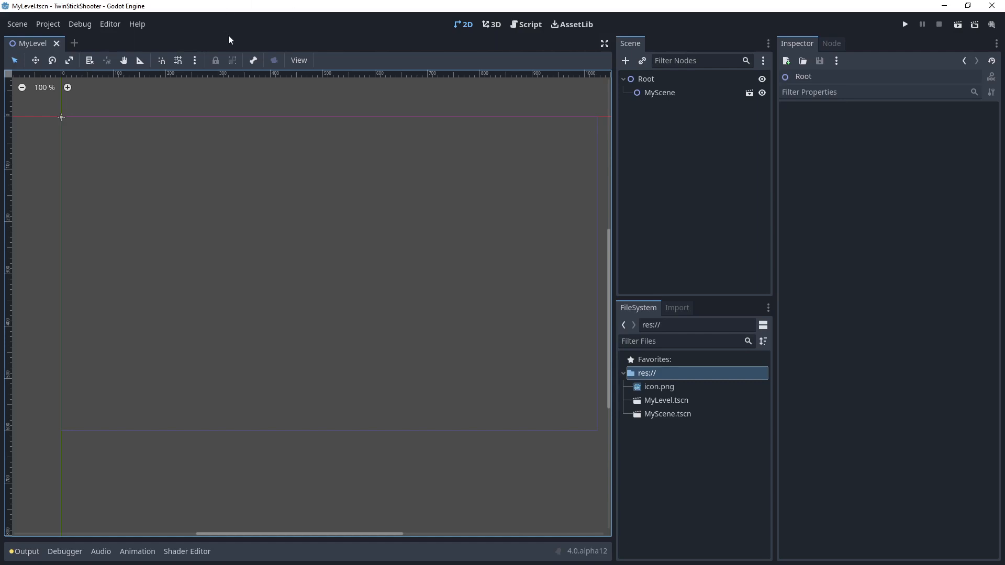
mouse_move(446, 13)
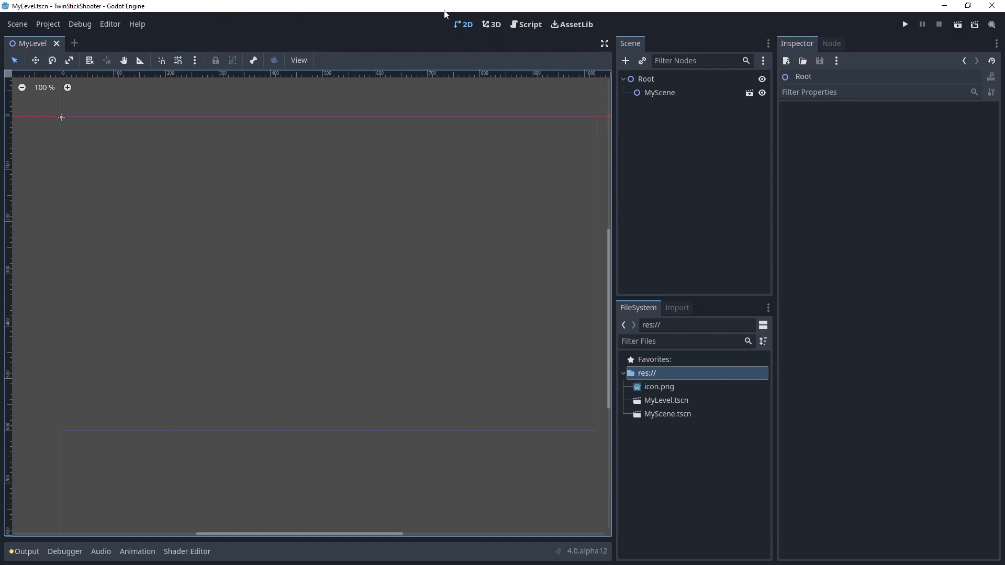
mouse_move(508, 13)
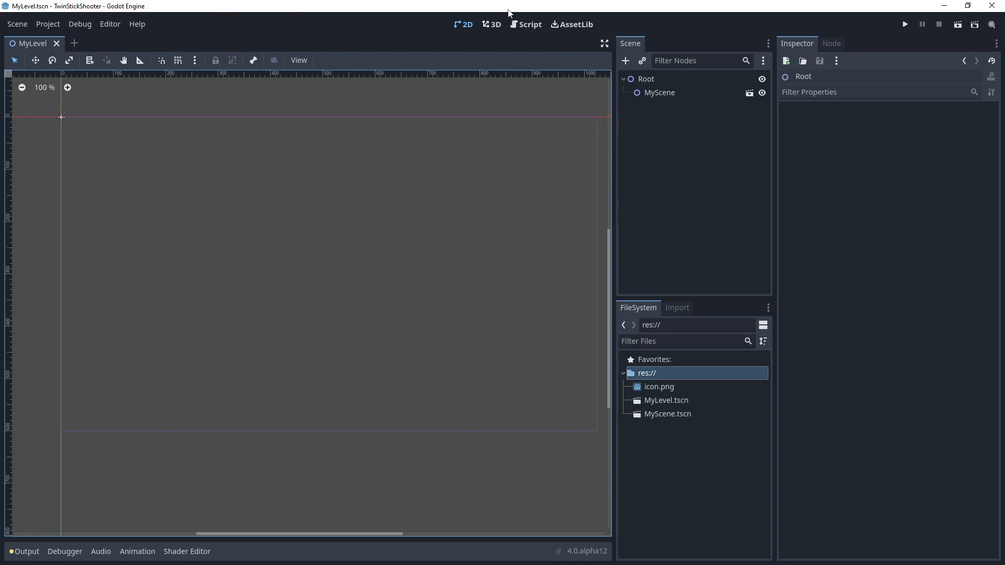